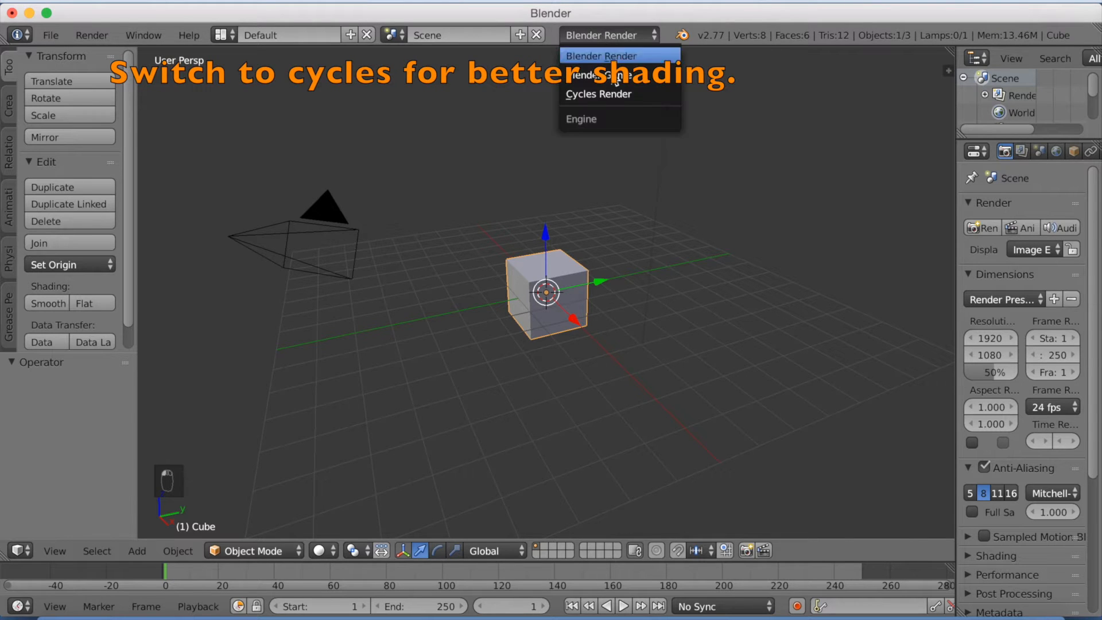
# Change the render engine from Blender Render to Cycles Render
pyautogui.click(598, 93)
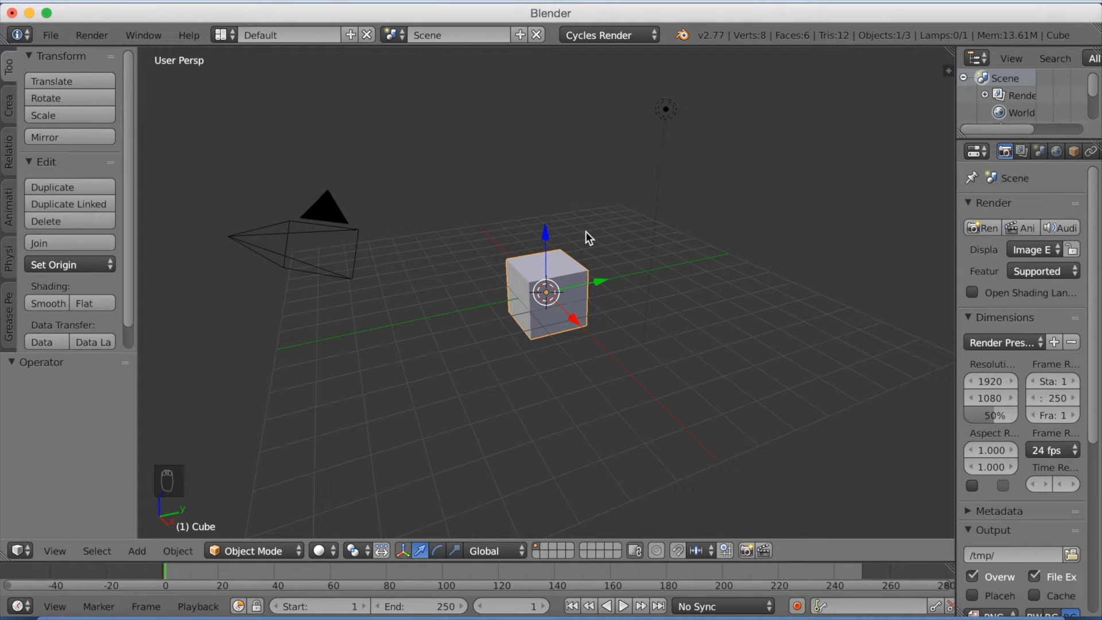
# Replace the cube with a plane scaled about eight times, subdivided with 5 cuts in Edit Mode
pyautogui.press('x')
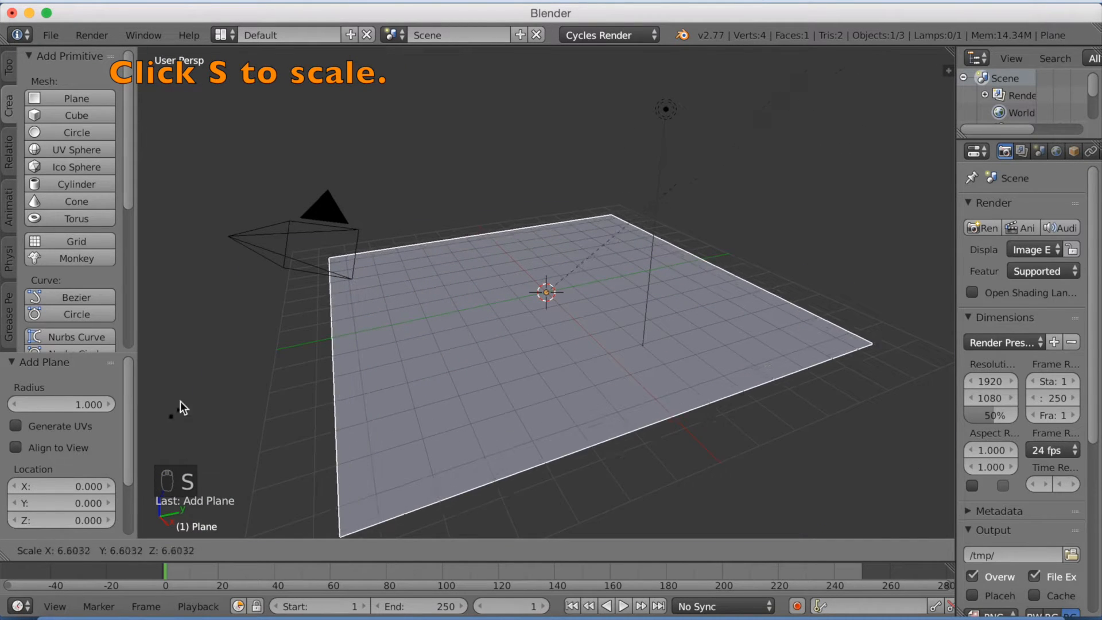
pyautogui.press('s')
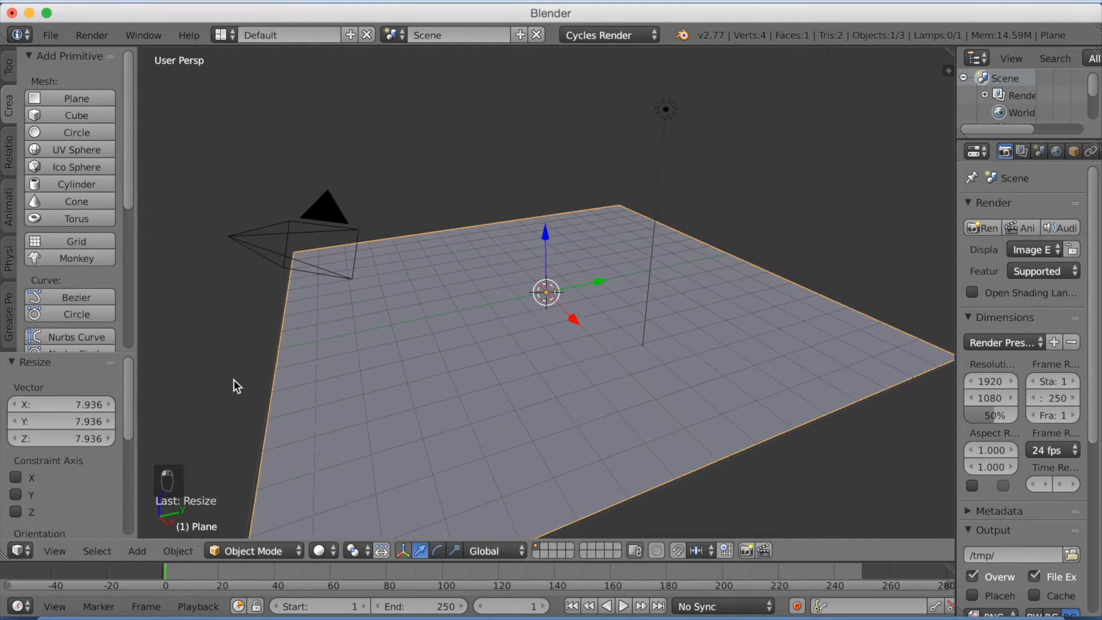
pyautogui.click(252, 551)
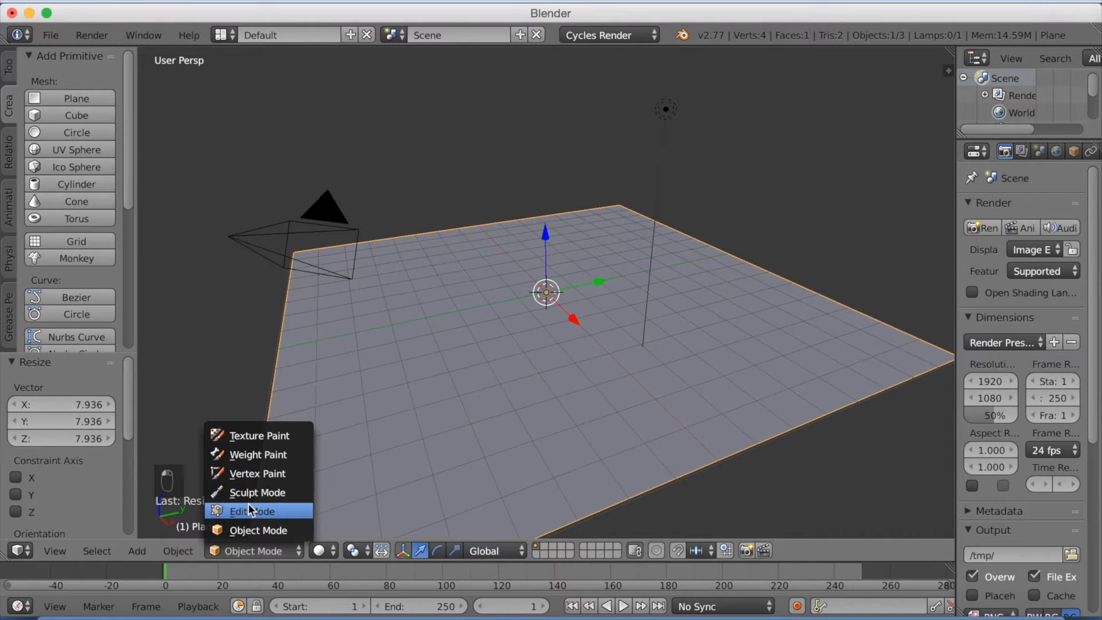
pyautogui.click(252, 510)
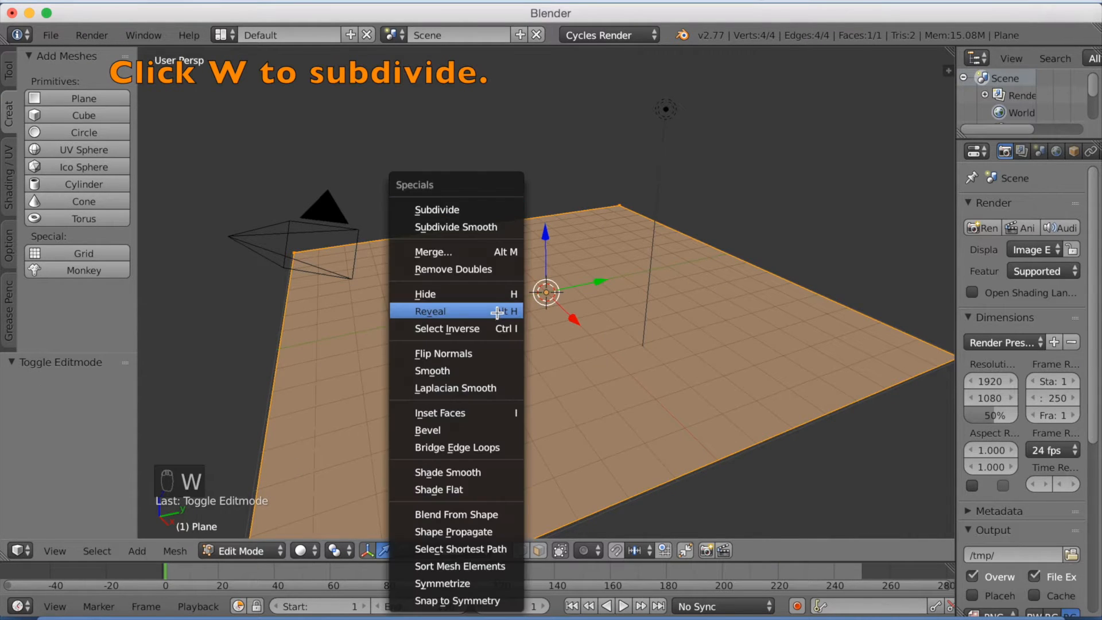
pyautogui.click(436, 210)
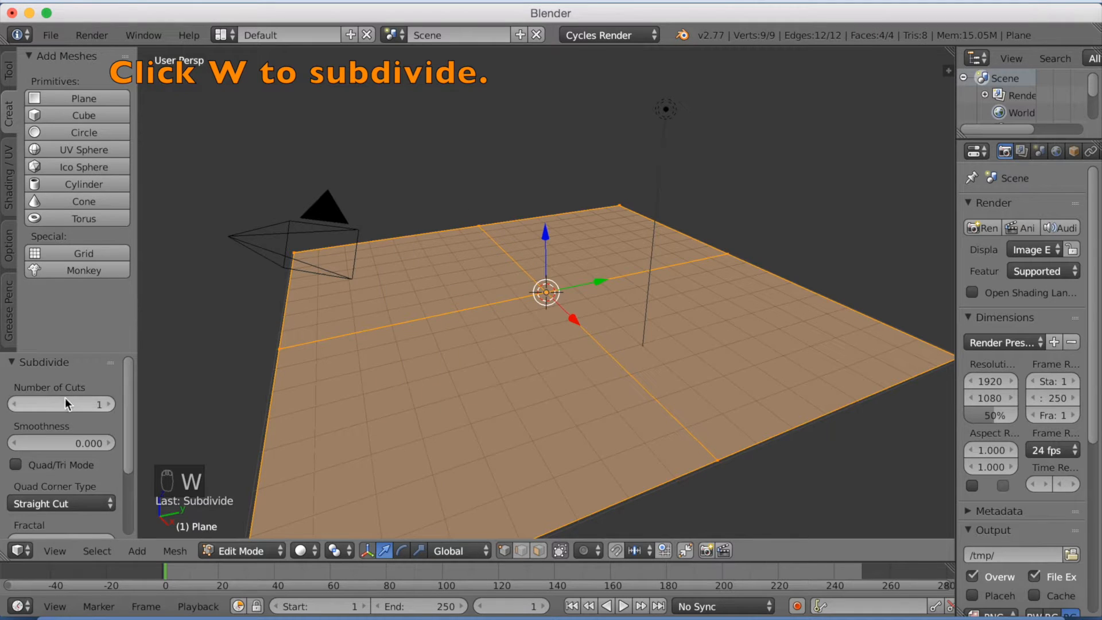
pyautogui.write('5')
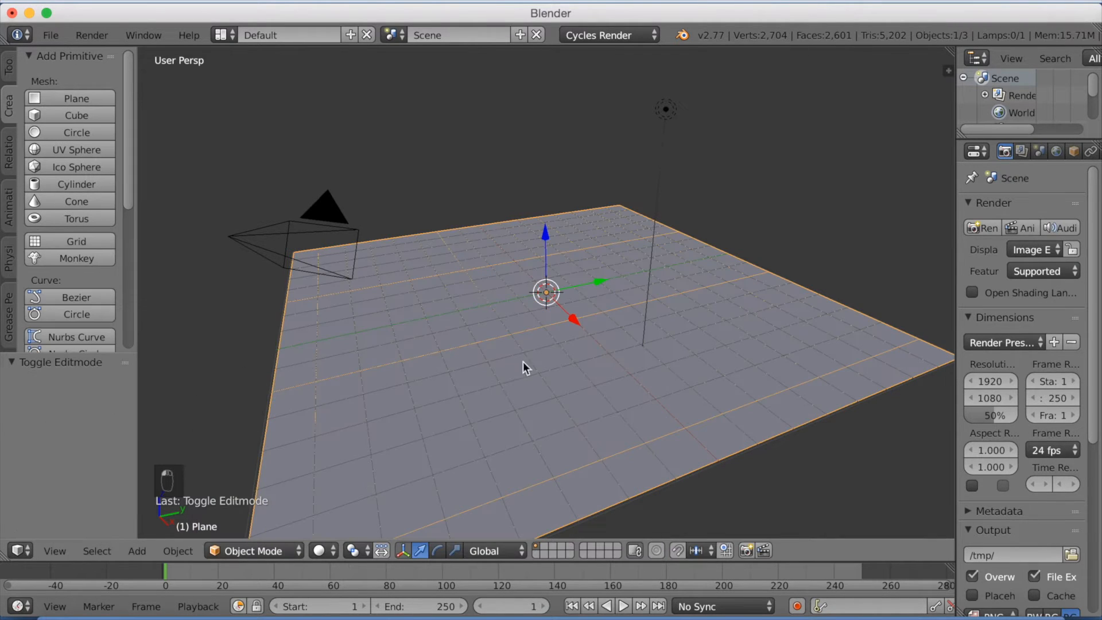
pyautogui.moveTo(956, 262)
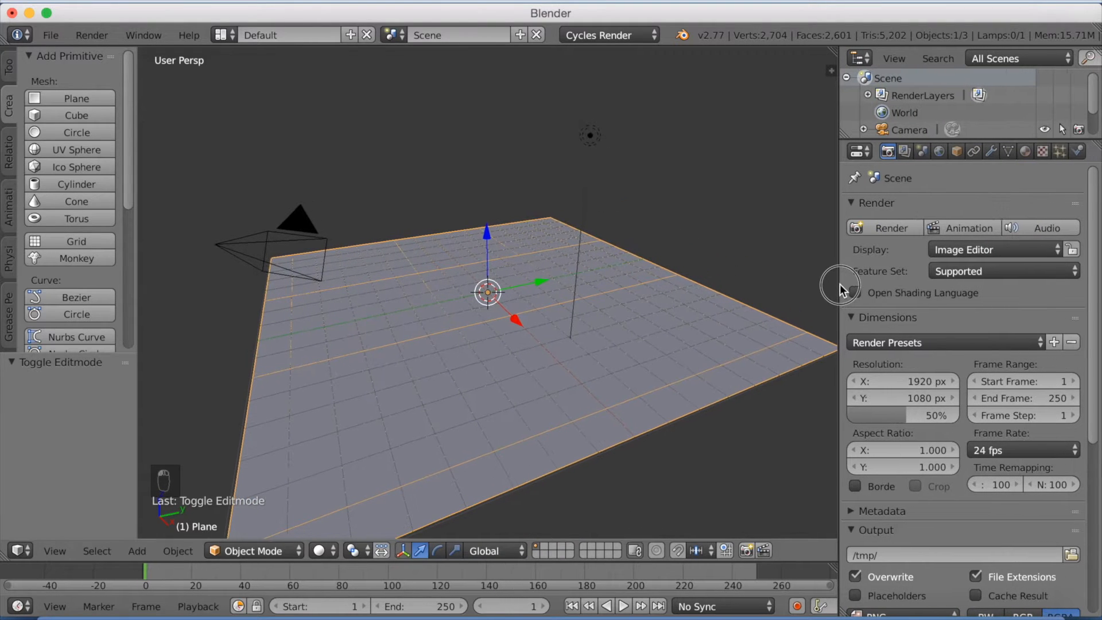
# Add a new texture of type Clouds and drag its noise Size down to 0.20
pyautogui.click(1042, 151)
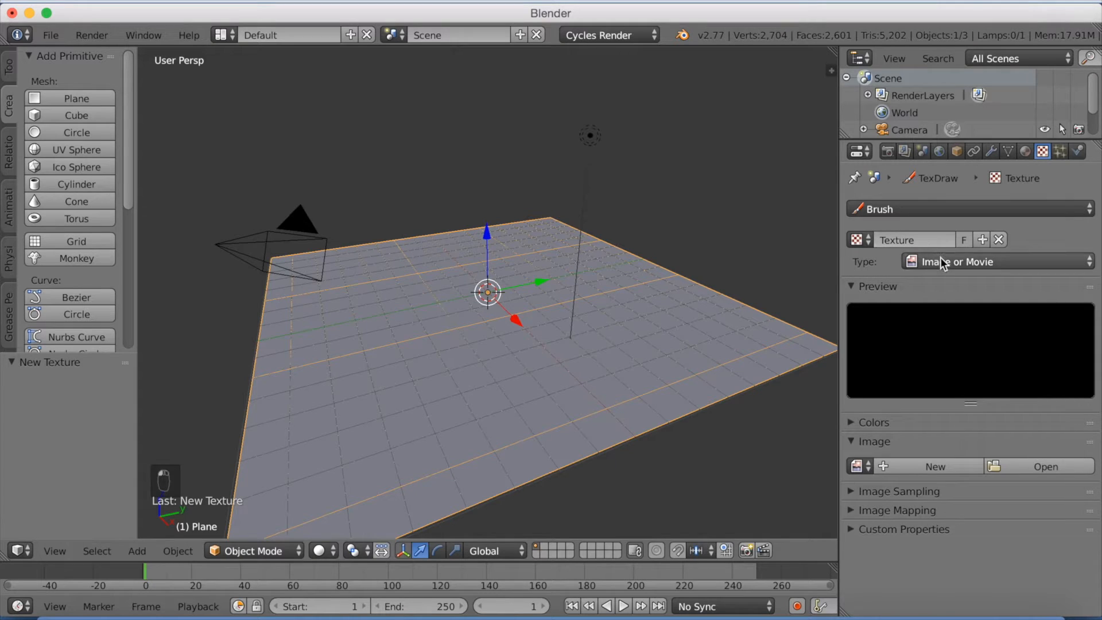
pyautogui.click(991, 260)
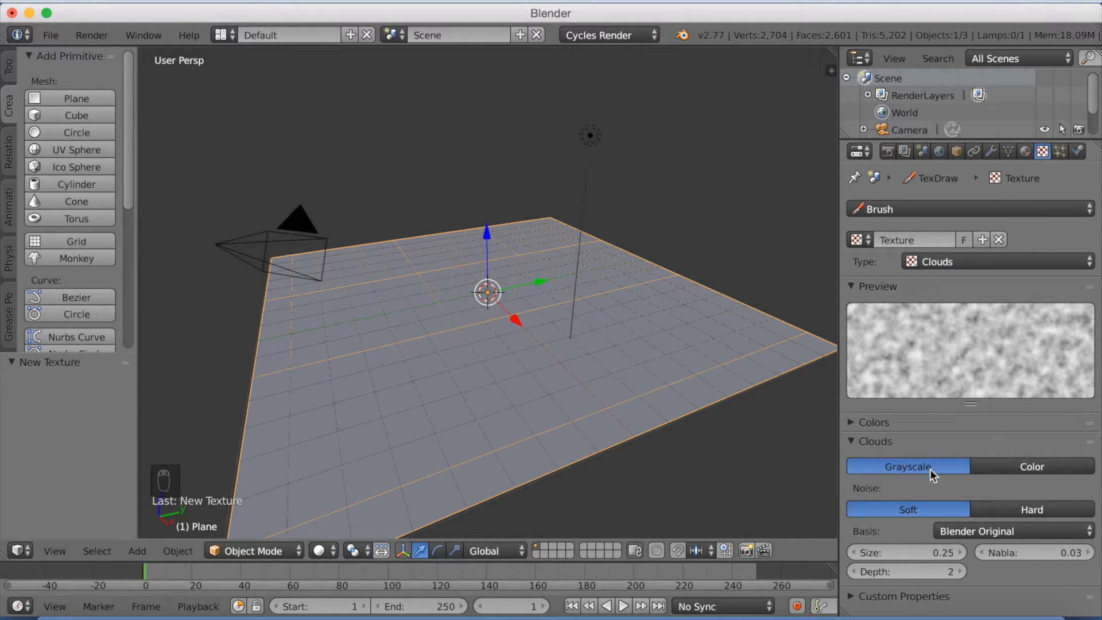
pyautogui.click(906, 552)
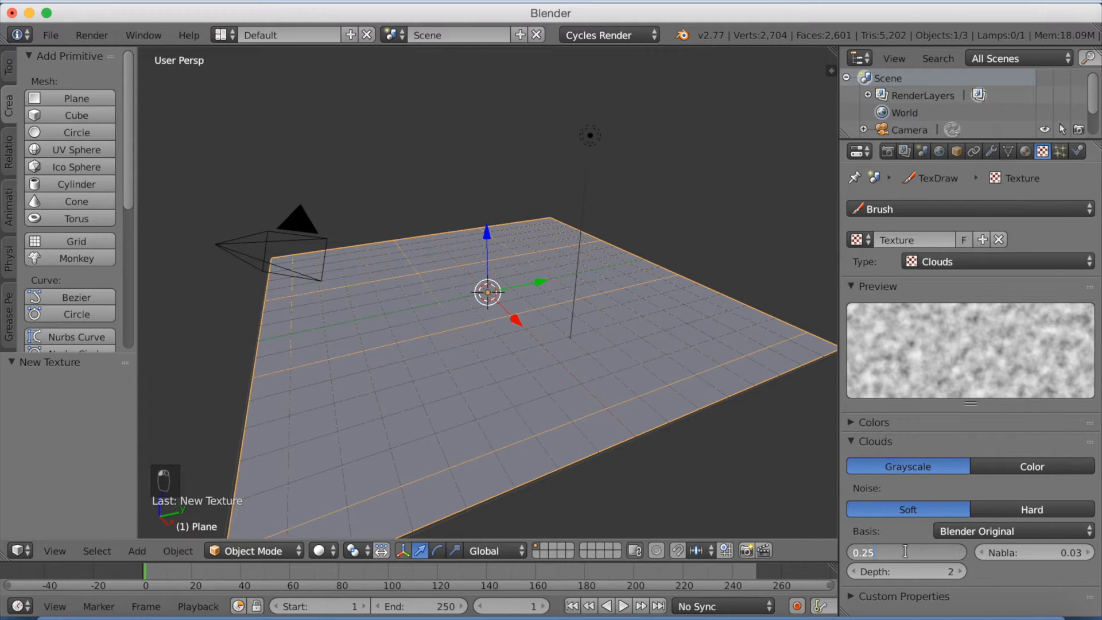
pyautogui.moveTo(935, 552); pyautogui.dragTo(906, 552)
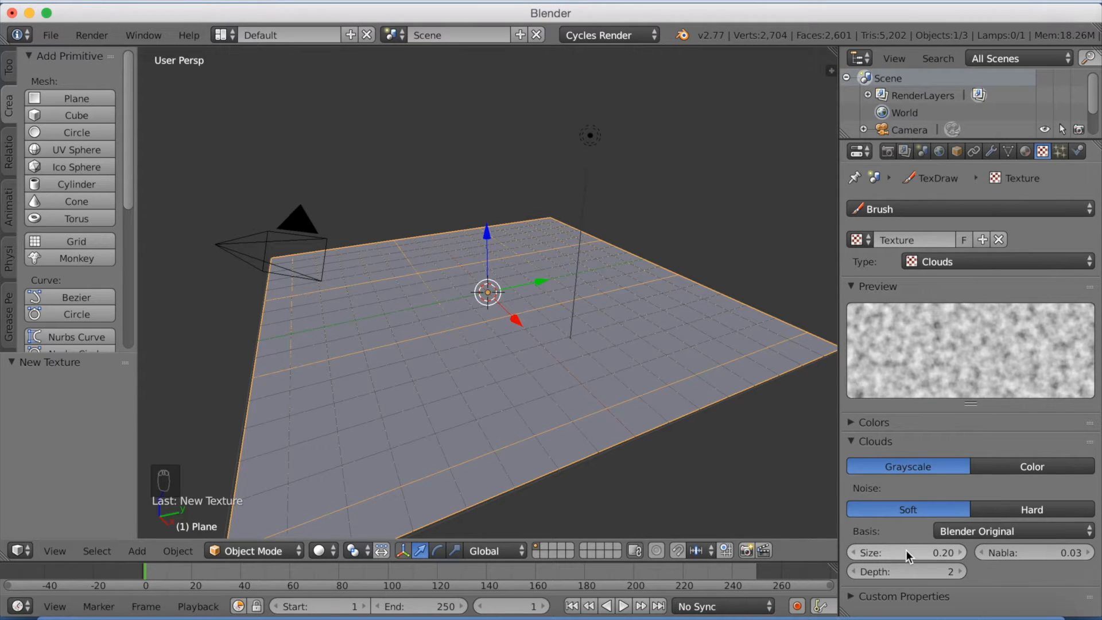
pyautogui.moveTo(991, 150)
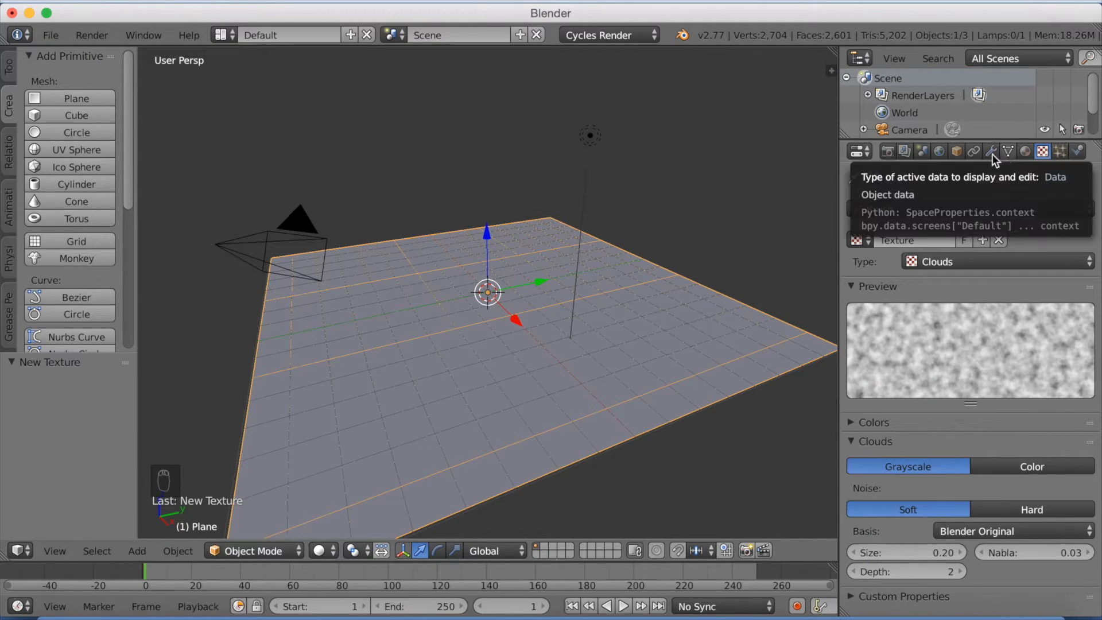
# Add a Displace modifier driven by the Clouds texture with Strength 0.100
pyautogui.click(990, 150)
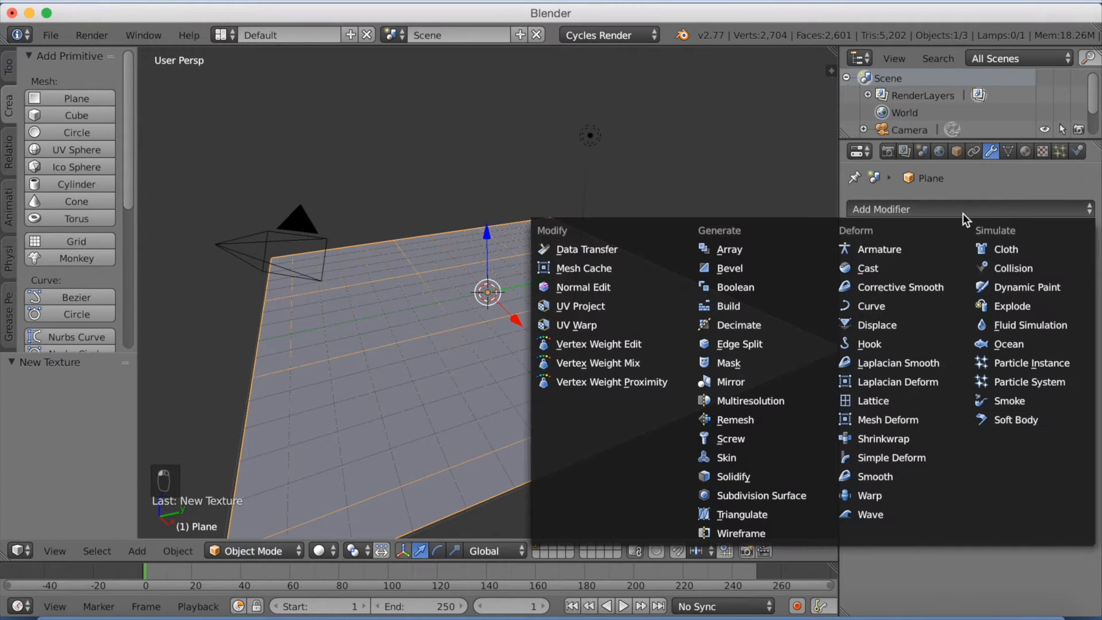
pyautogui.moveTo(876, 325)
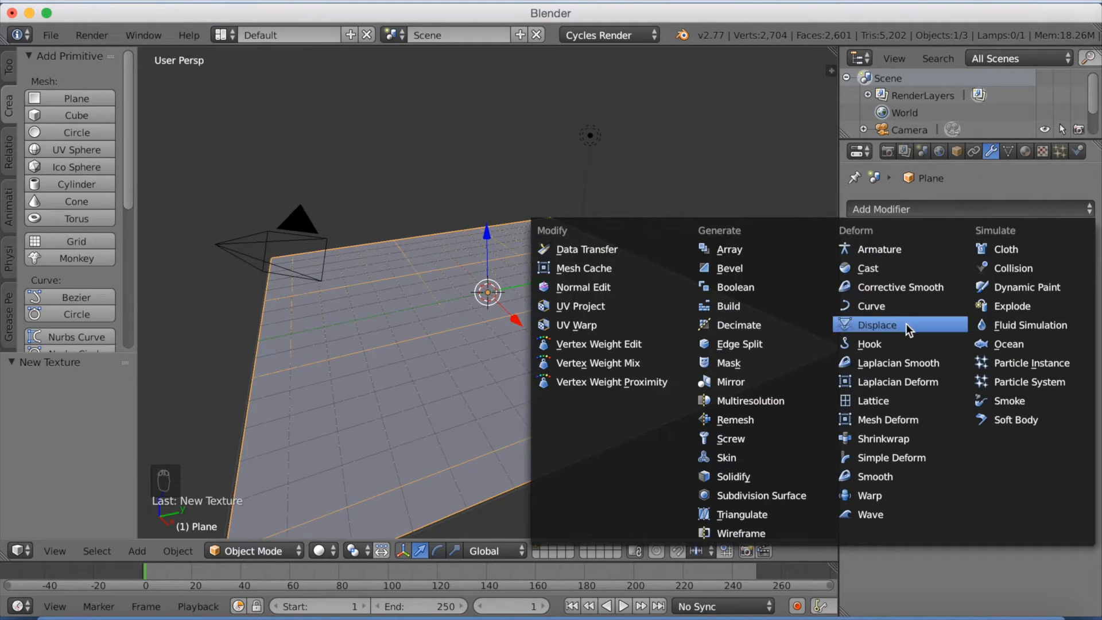
pyautogui.click(876, 325)
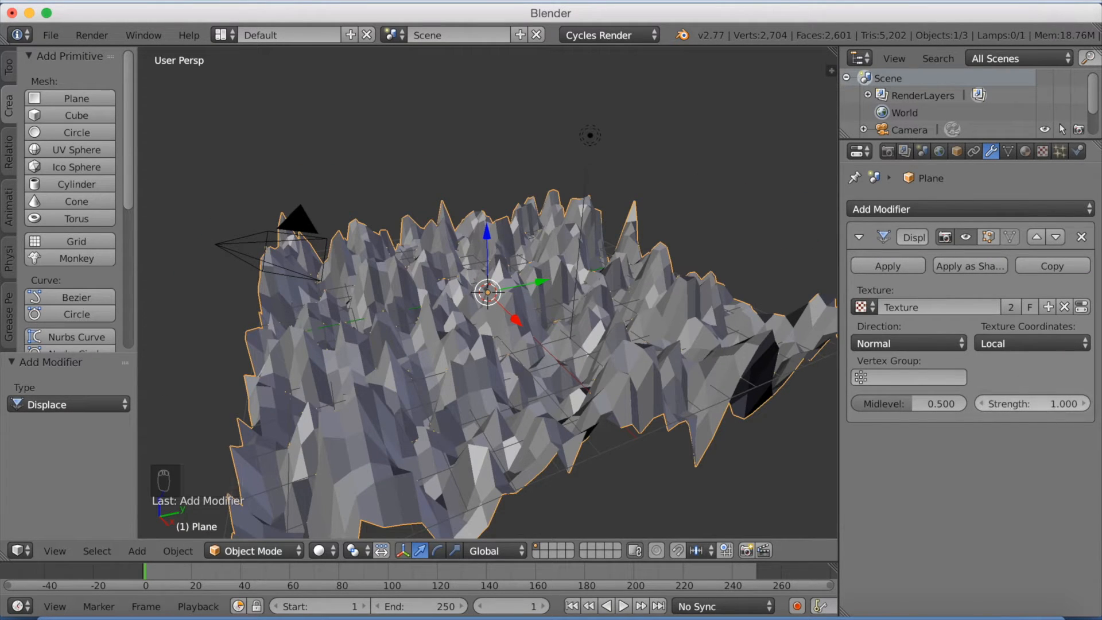
pyautogui.click(1030, 402)
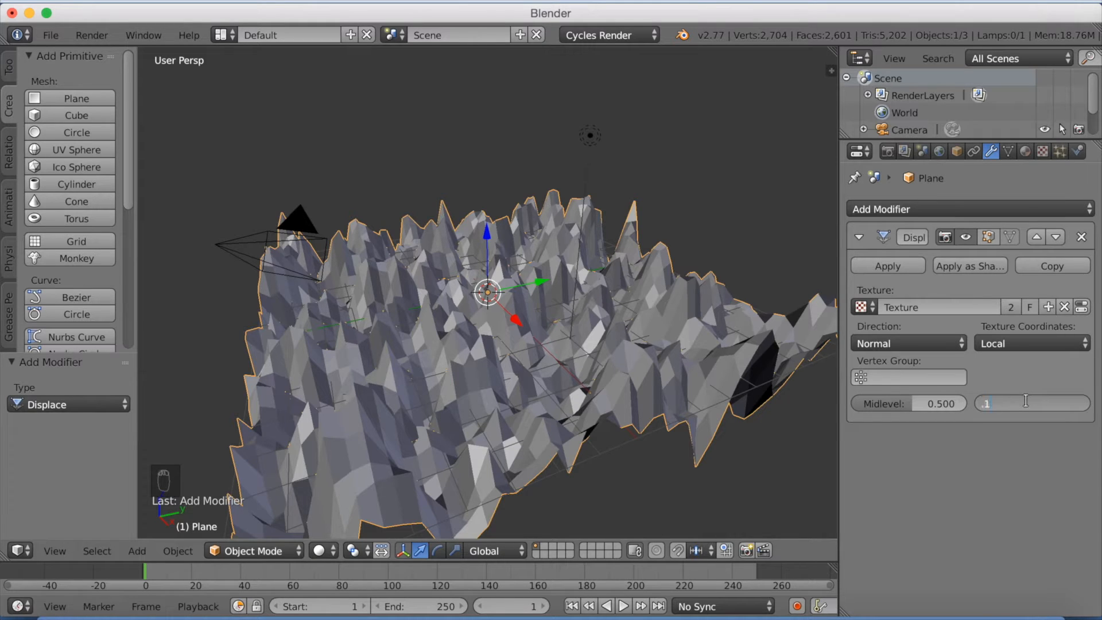
pyautogui.write('0.100')
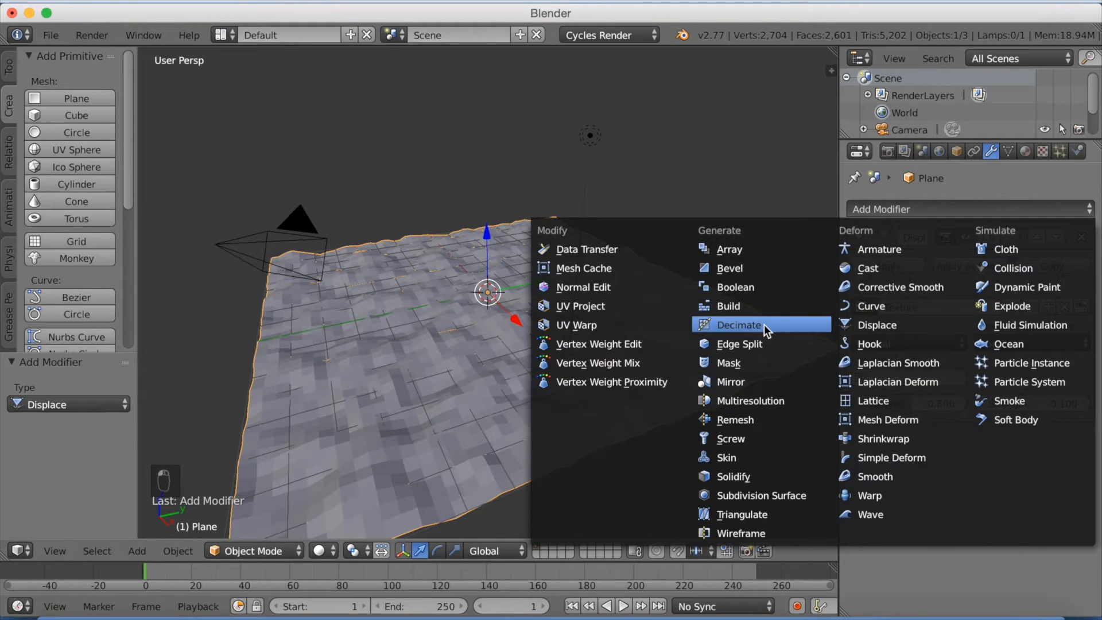
# Add a Decimate modifier at ratio about 0.30 and apply it to the plane
pyautogui.click(736, 325)
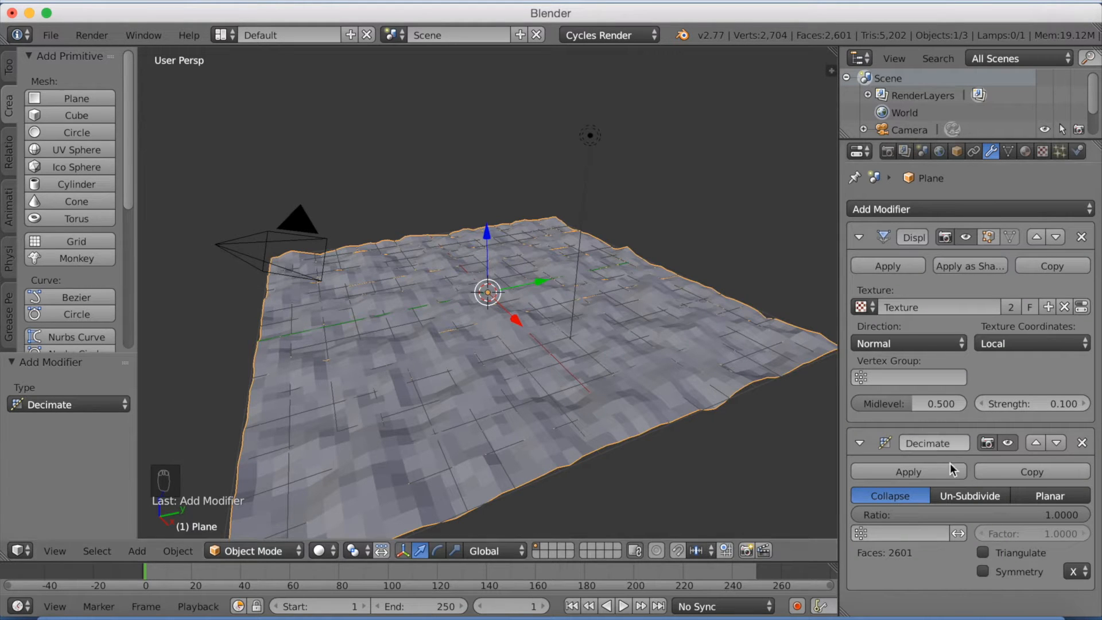
pyautogui.moveTo(1061, 514); pyautogui.dragTo(970, 514)
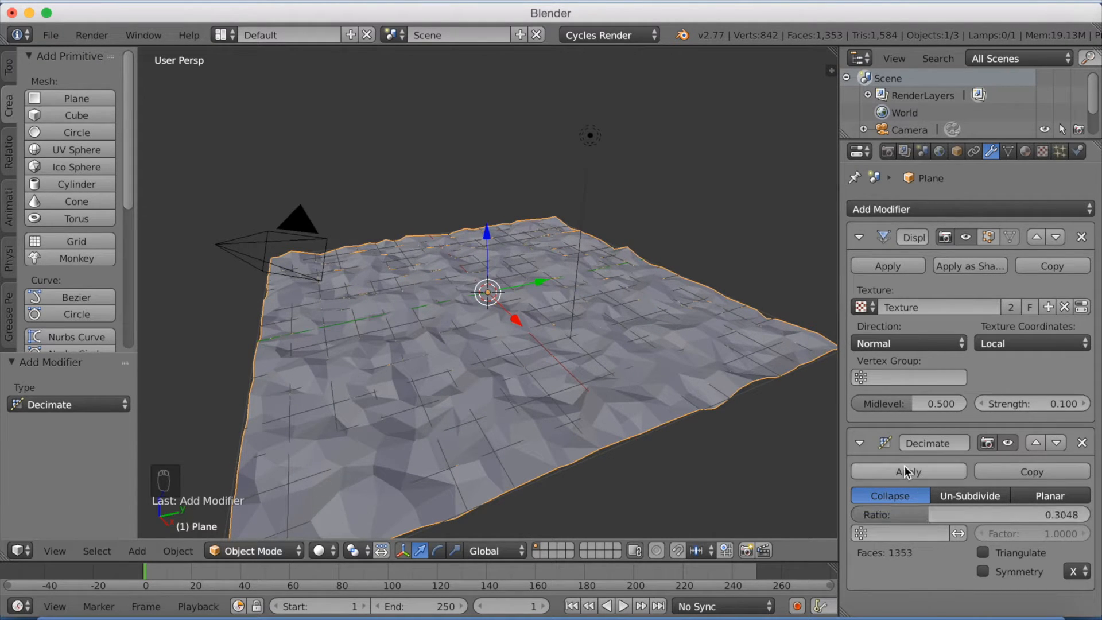
pyautogui.click(907, 471)
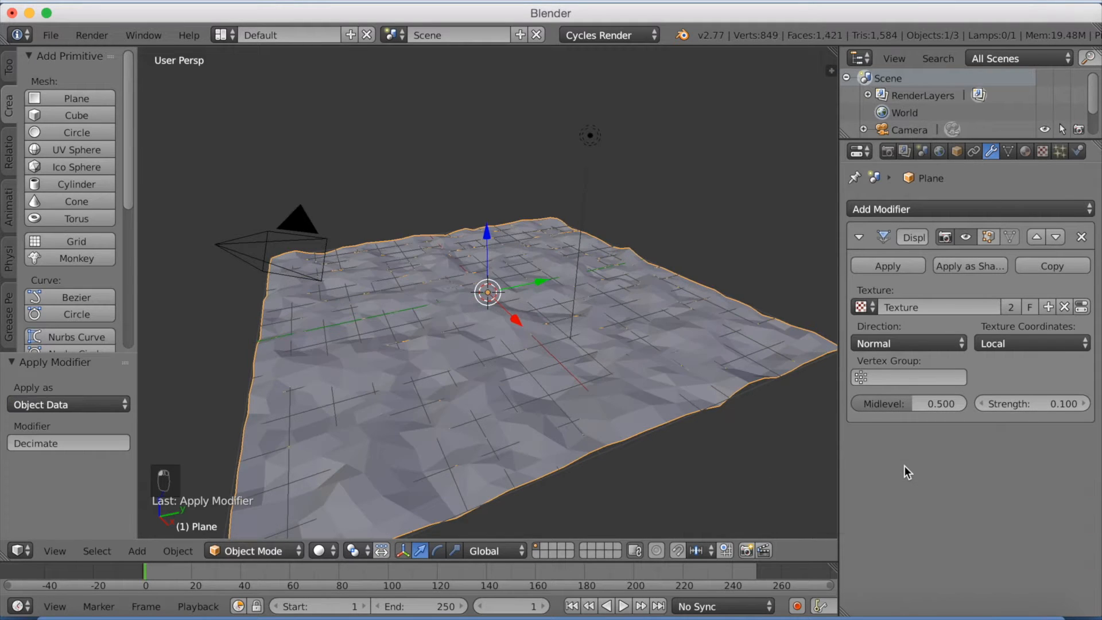
pyautogui.click(887, 266)
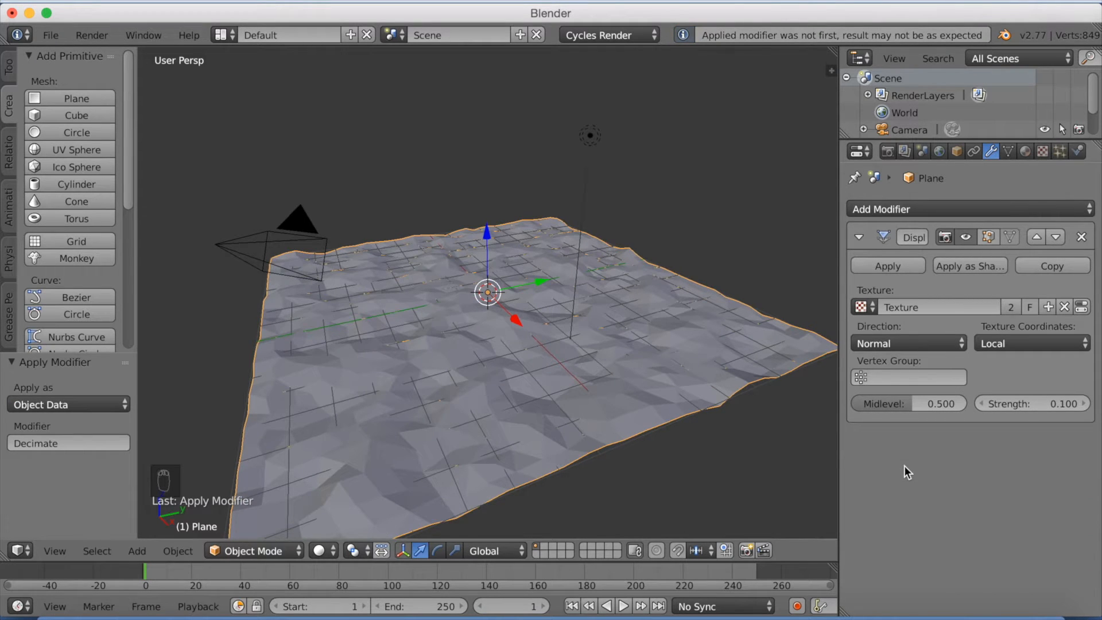
pyautogui.moveTo(767, 457)
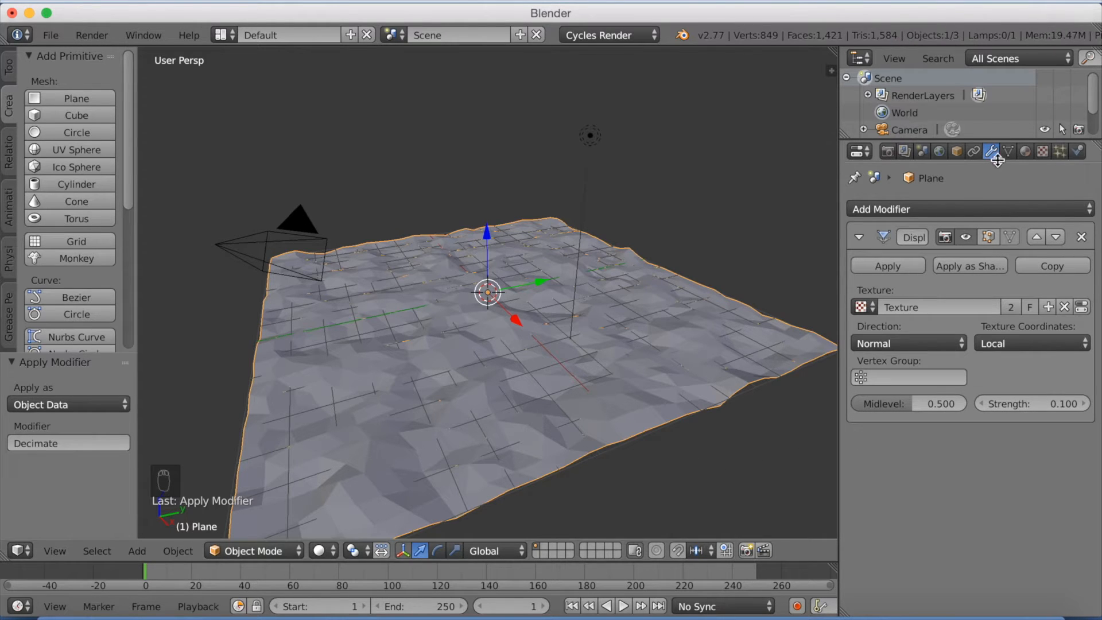
pyautogui.moveTo(1009, 151)
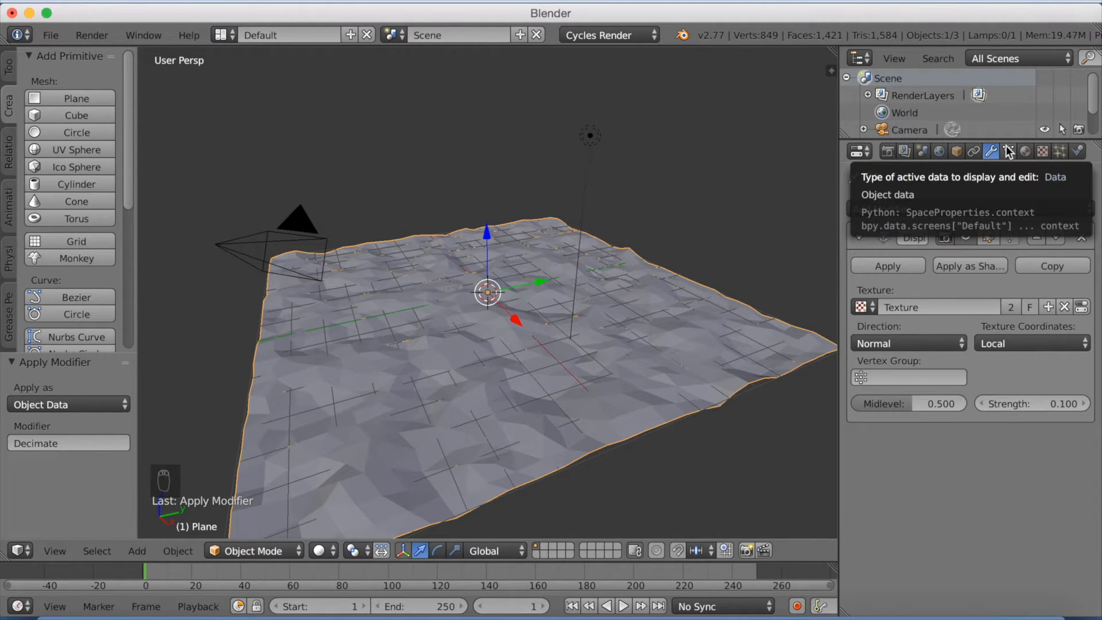
# Add Basis and Key 1 shape keys from the Object Data tab
pyautogui.click(1007, 151)
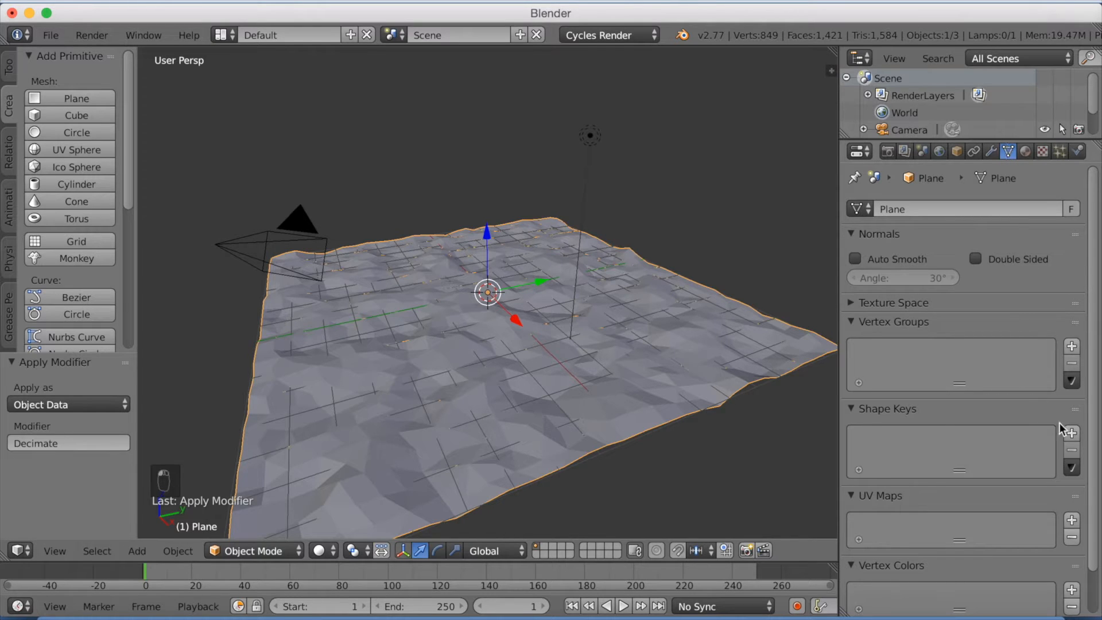
pyautogui.click(1071, 431)
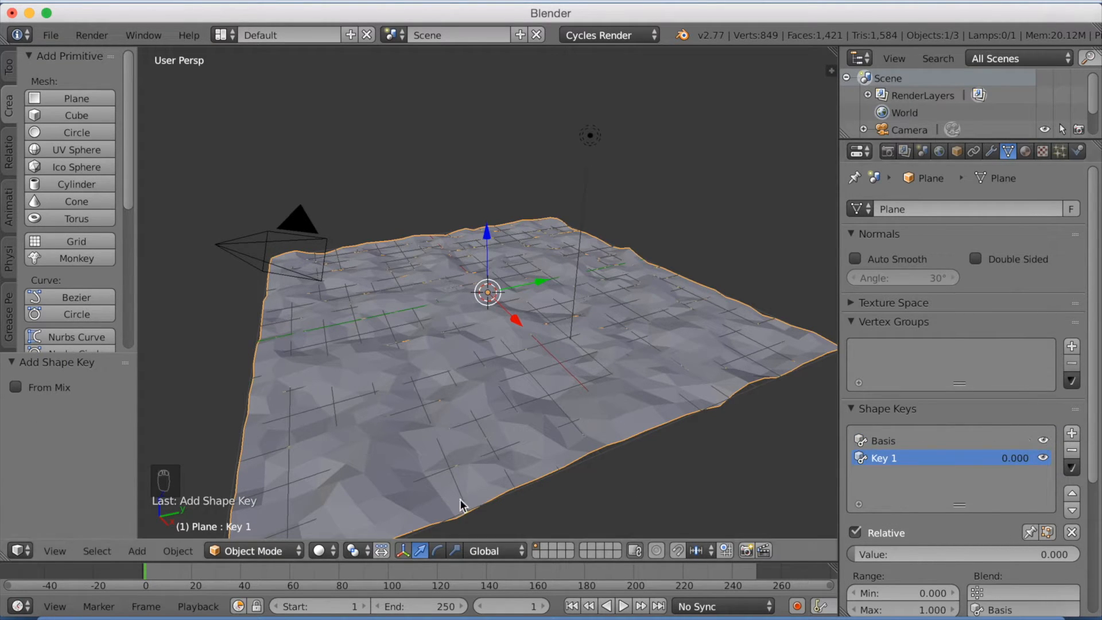
pyautogui.click(251, 550)
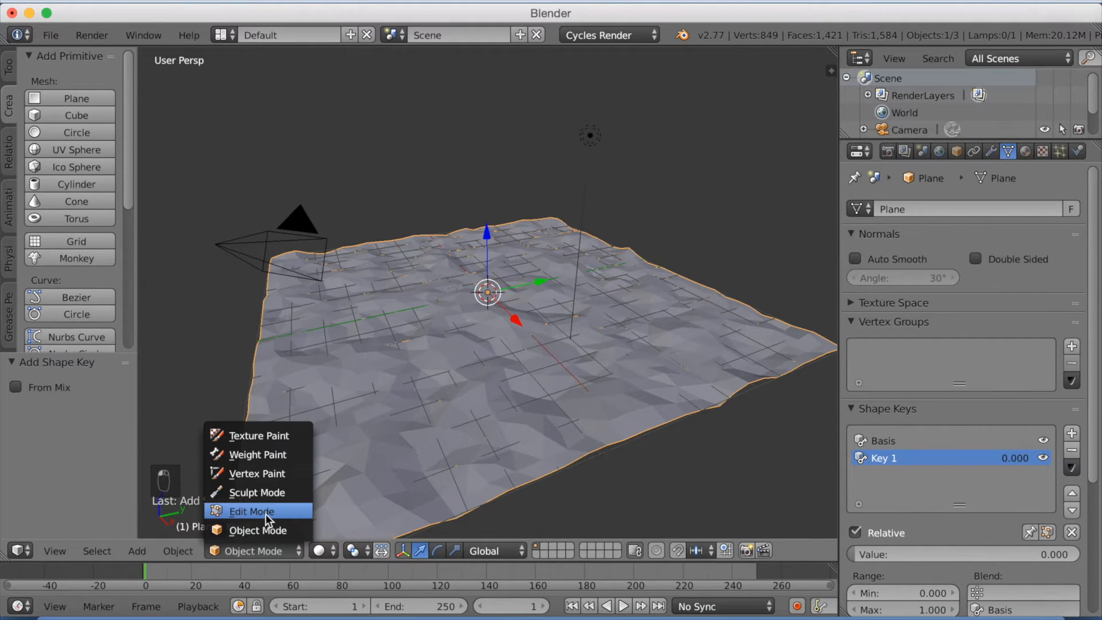
# In Edit Mode, deselect all, select random vertices, and enable proportional editing
pyautogui.click(251, 510)
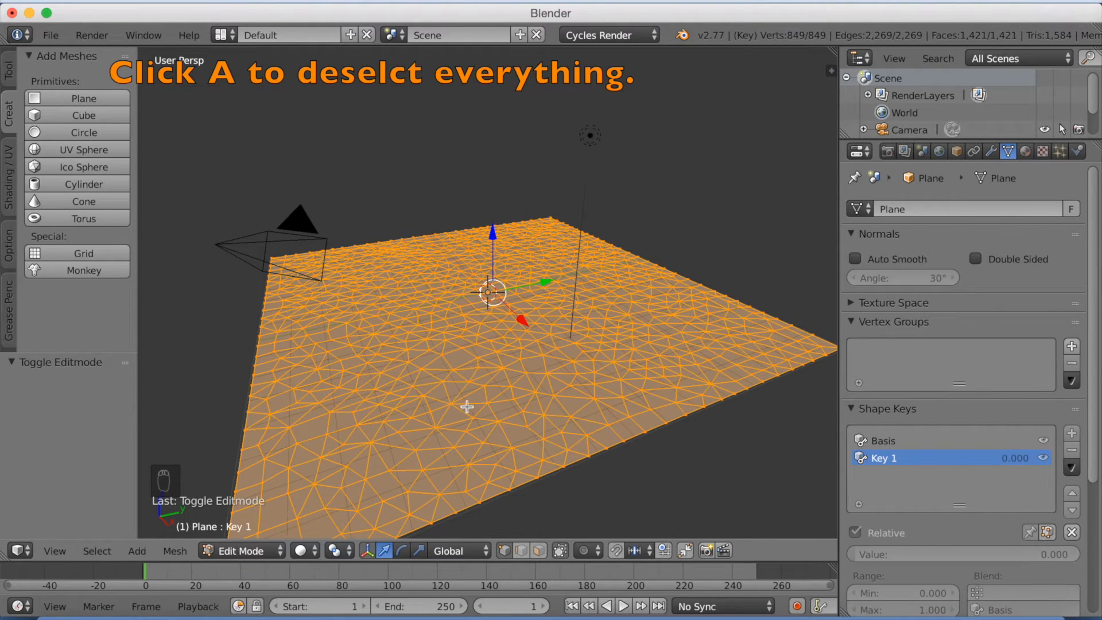
pyautogui.press('a')
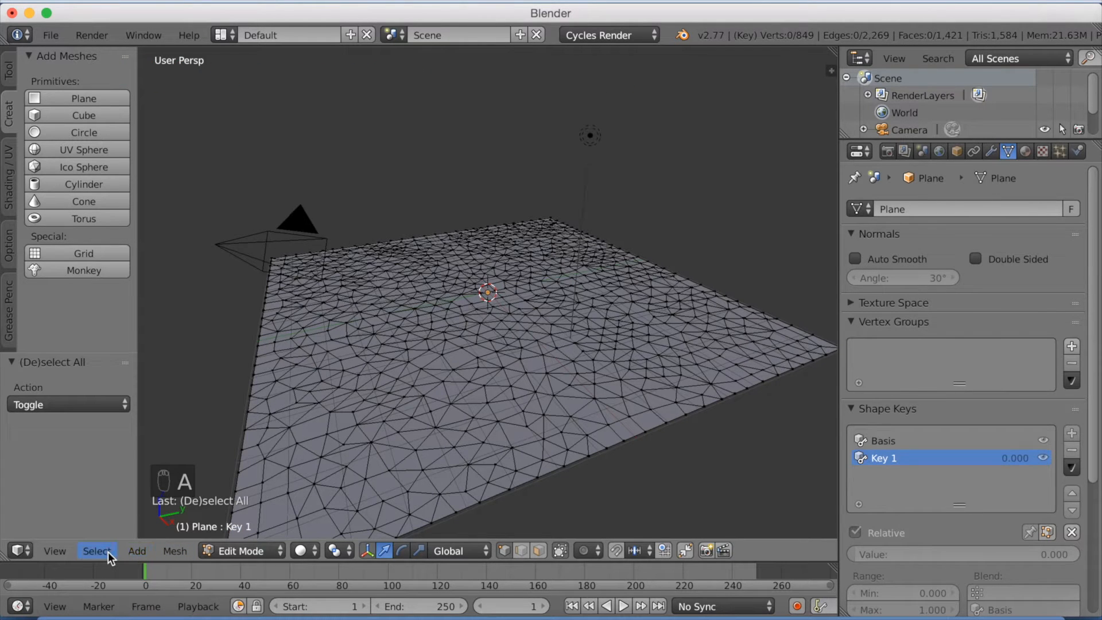
pyautogui.click(97, 550)
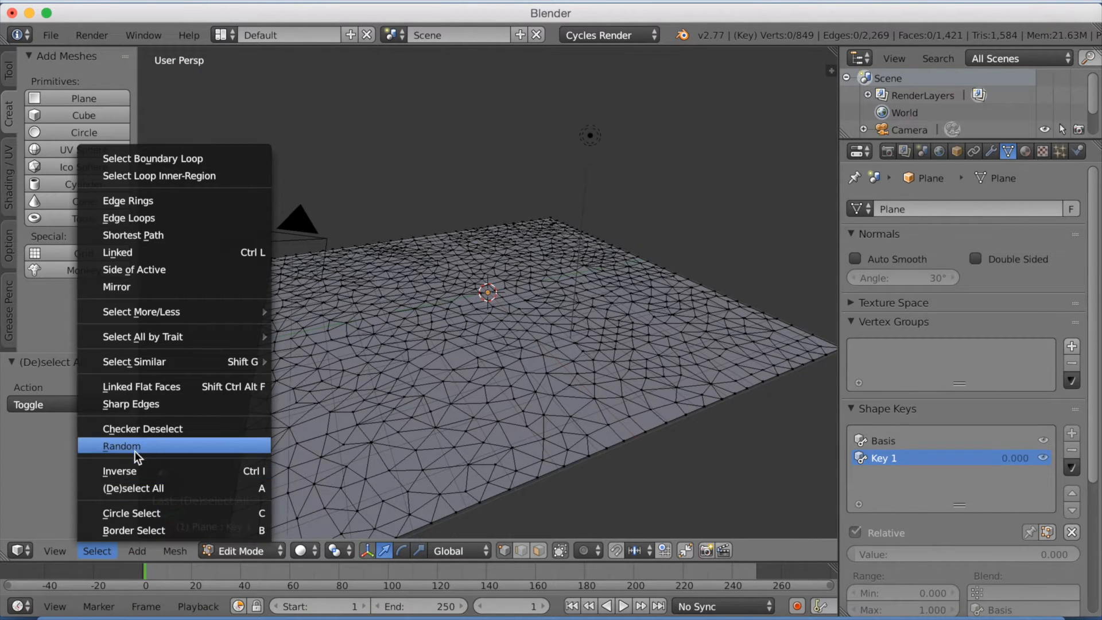
pyautogui.click(122, 445)
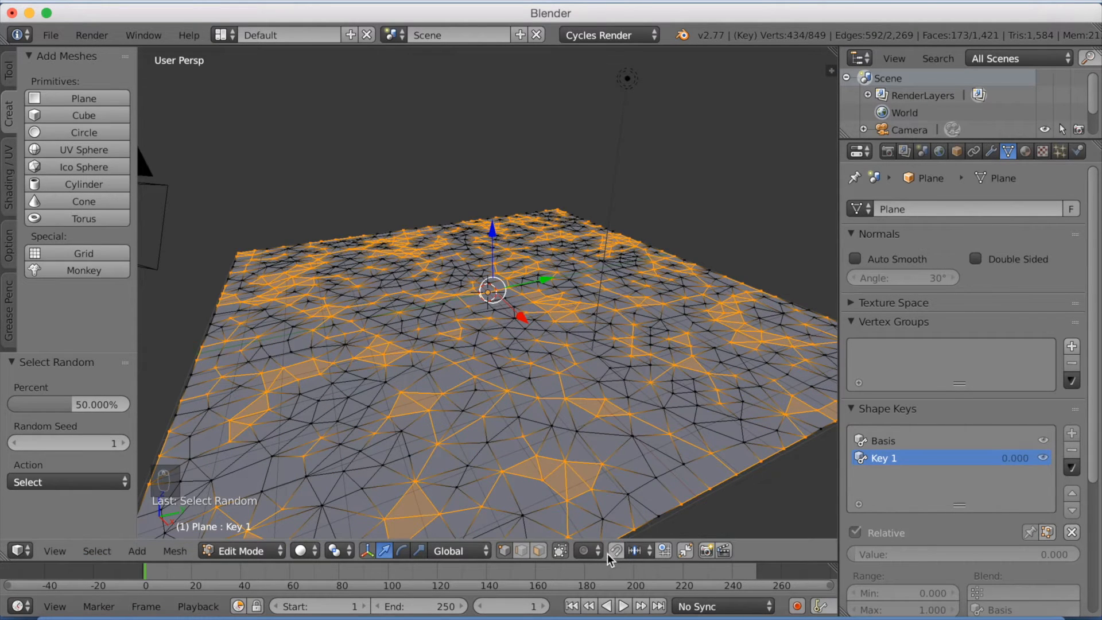
pyautogui.click(583, 550)
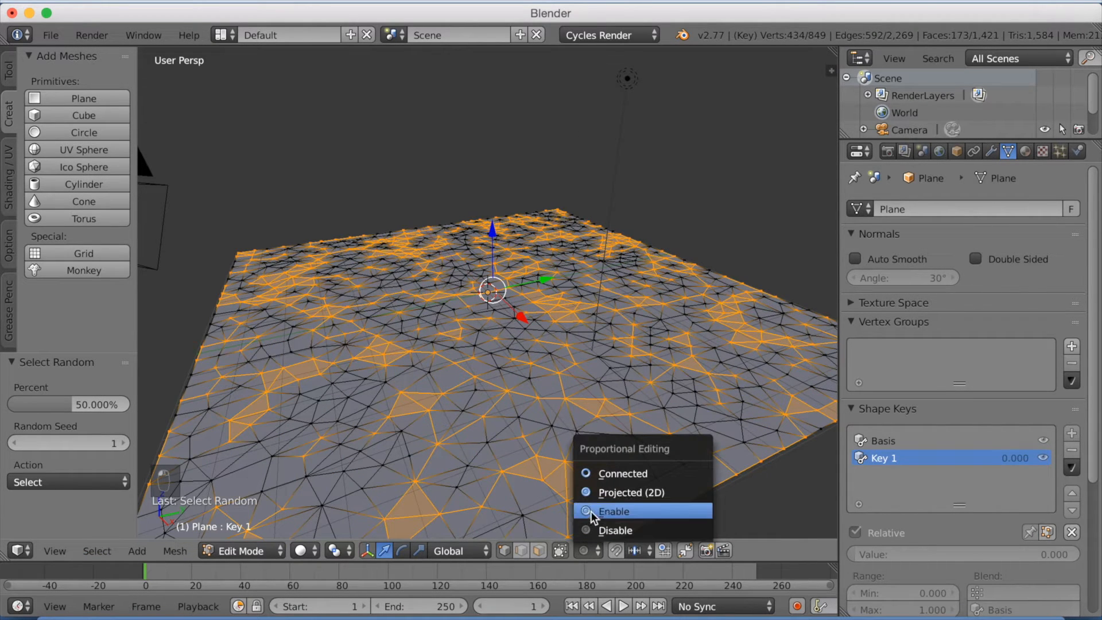
pyautogui.click(614, 511)
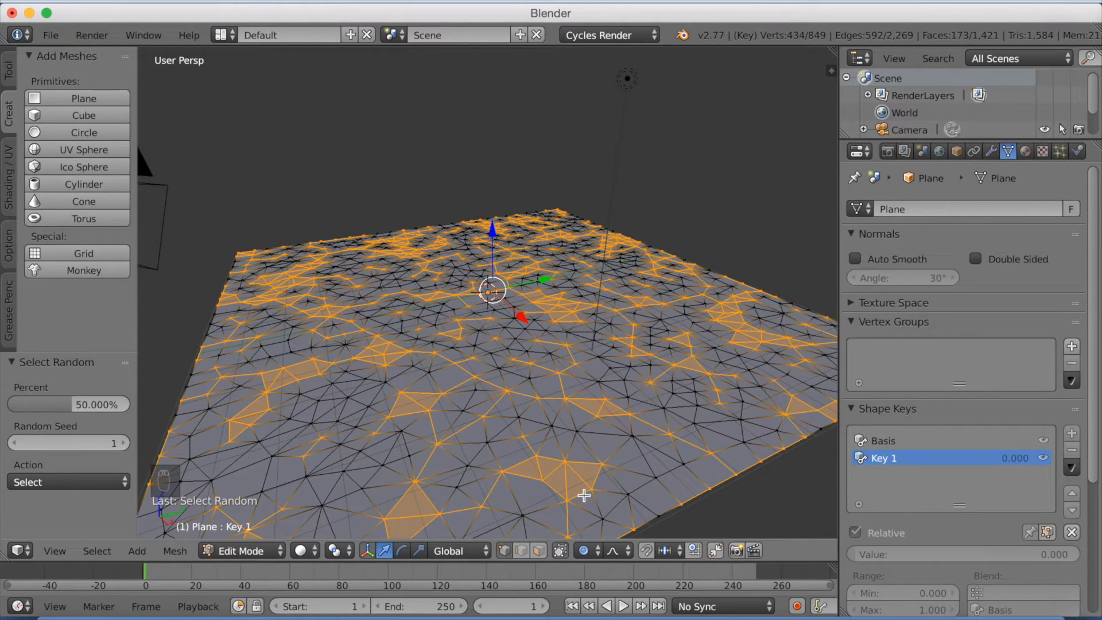
# From front view, raise the selected vertices along Z with proportional falloff, then return to Object Mode
pyautogui.press('NUMPAD_1')
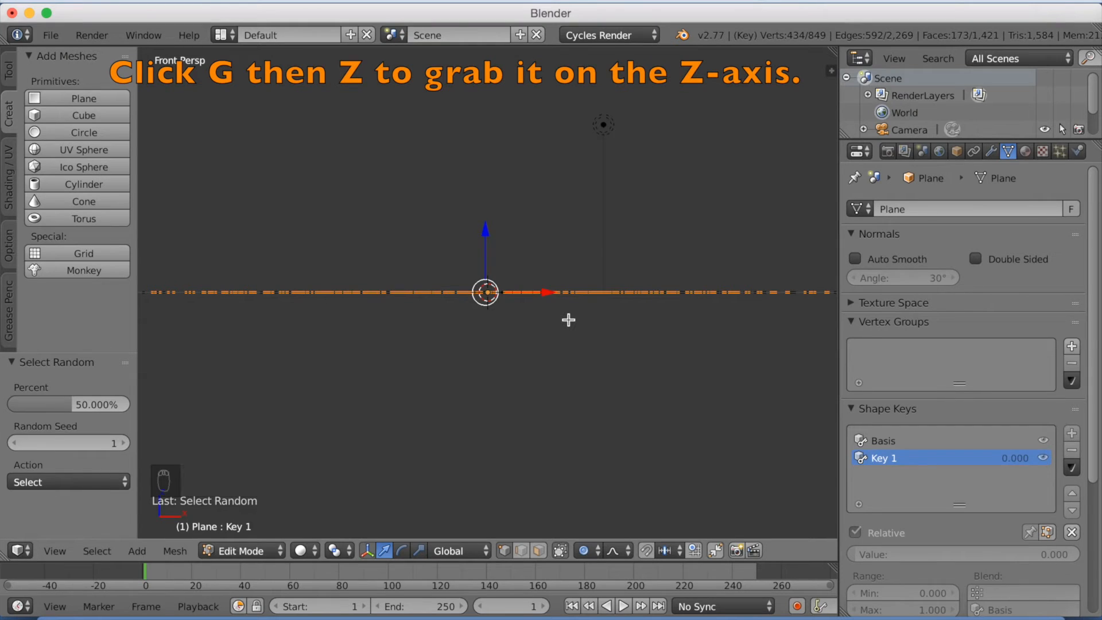
pyautogui.press('g')
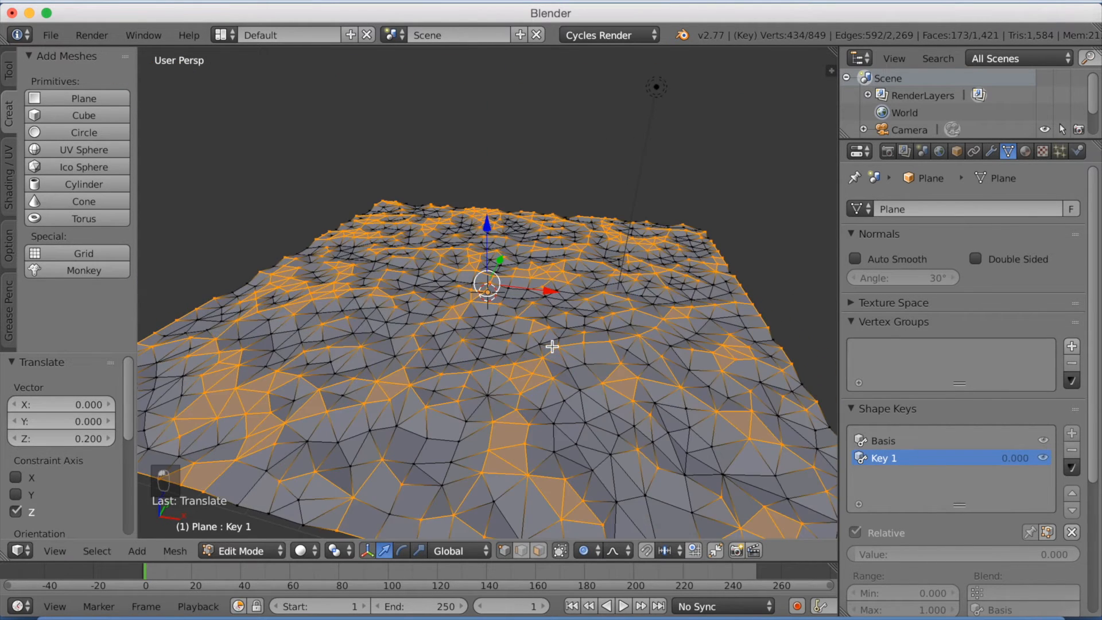
pyautogui.scroll(-3)
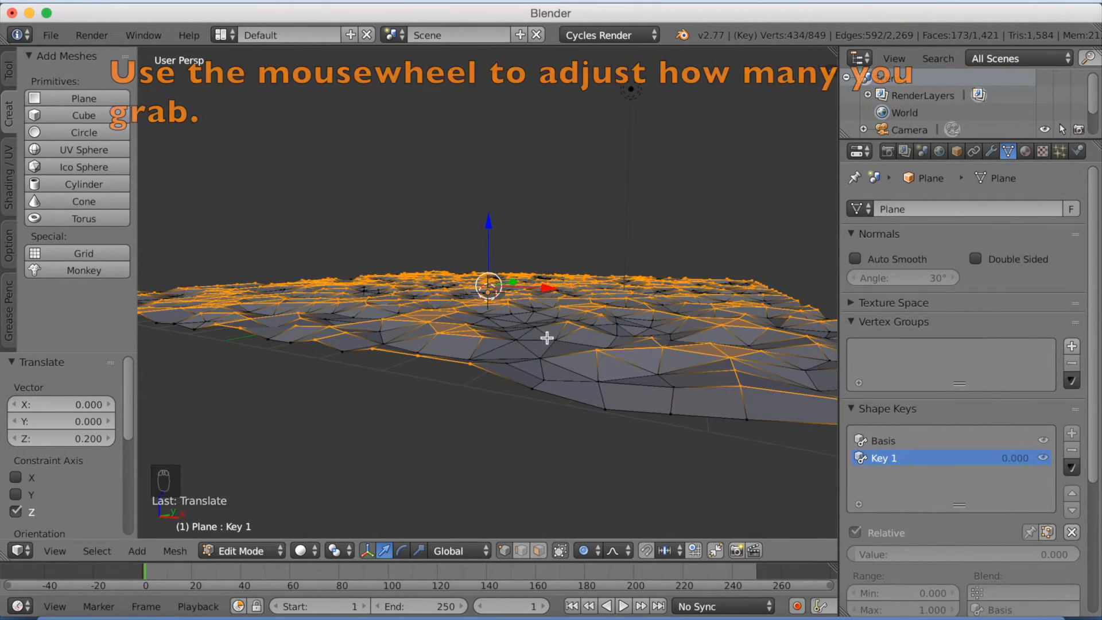
pyautogui.press('g')
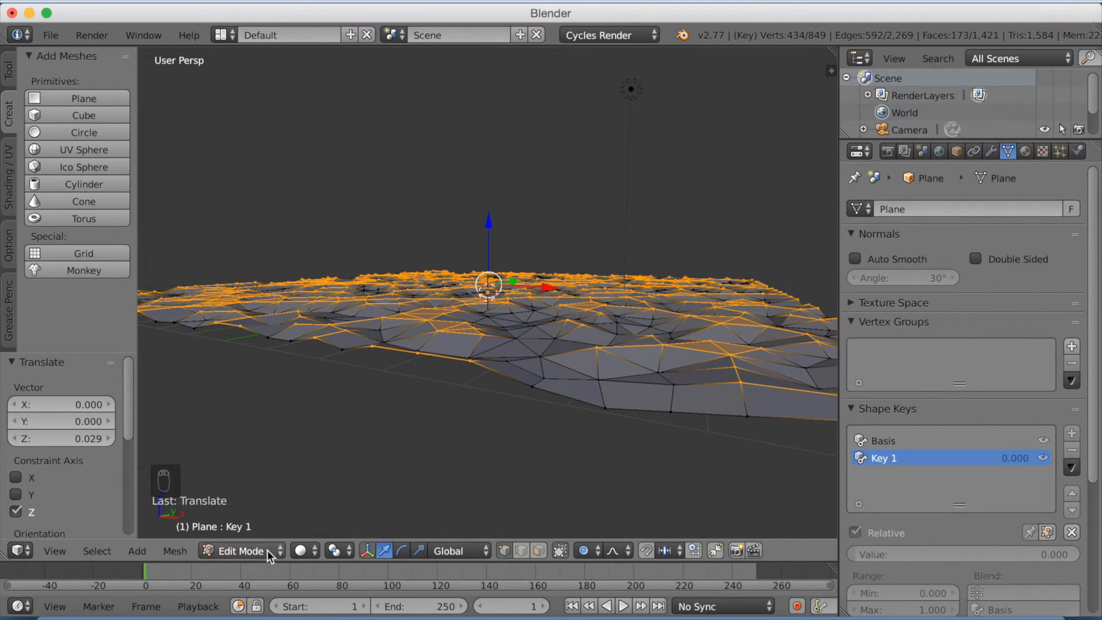
pyautogui.click(241, 550)
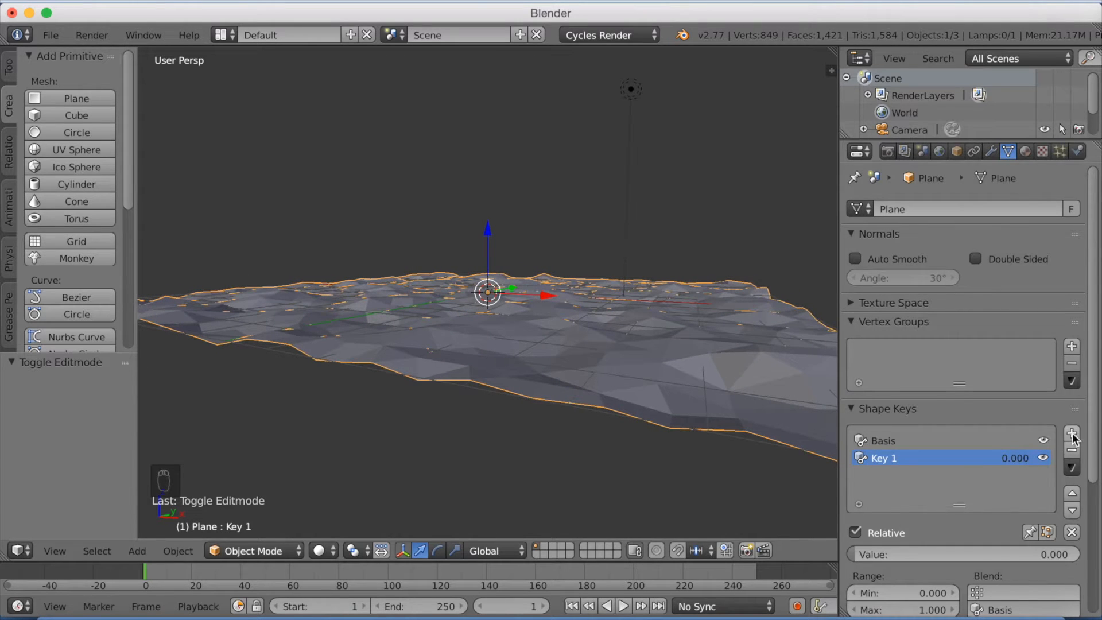
# Add shape key Key 2 and select a random half of the plane's vertices in Edit Mode
pyautogui.click(1071, 431)
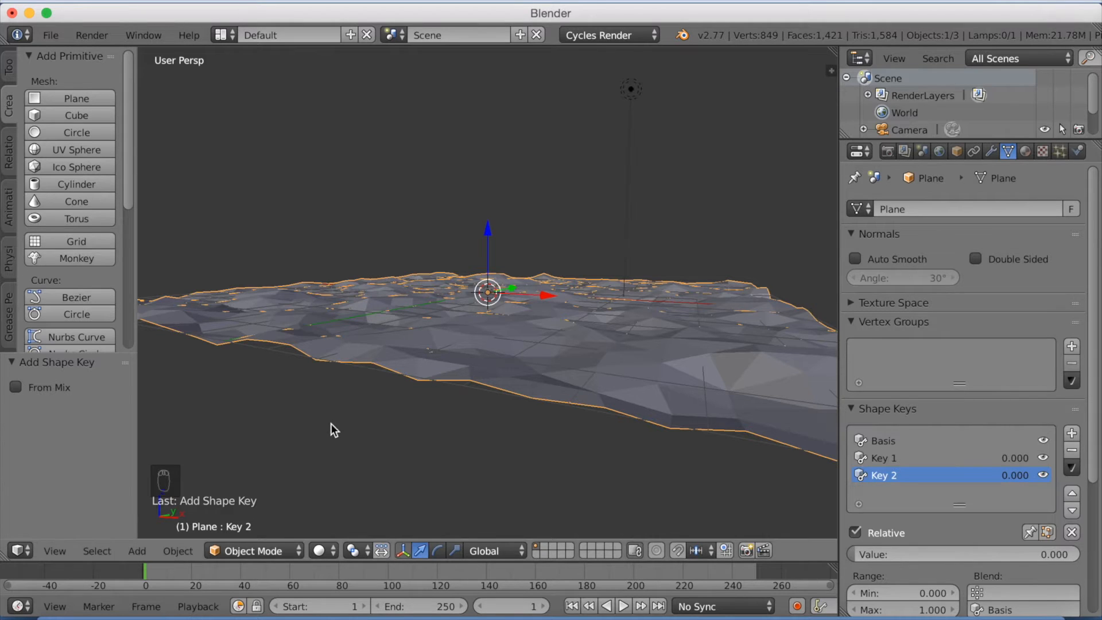
pyautogui.click(251, 551)
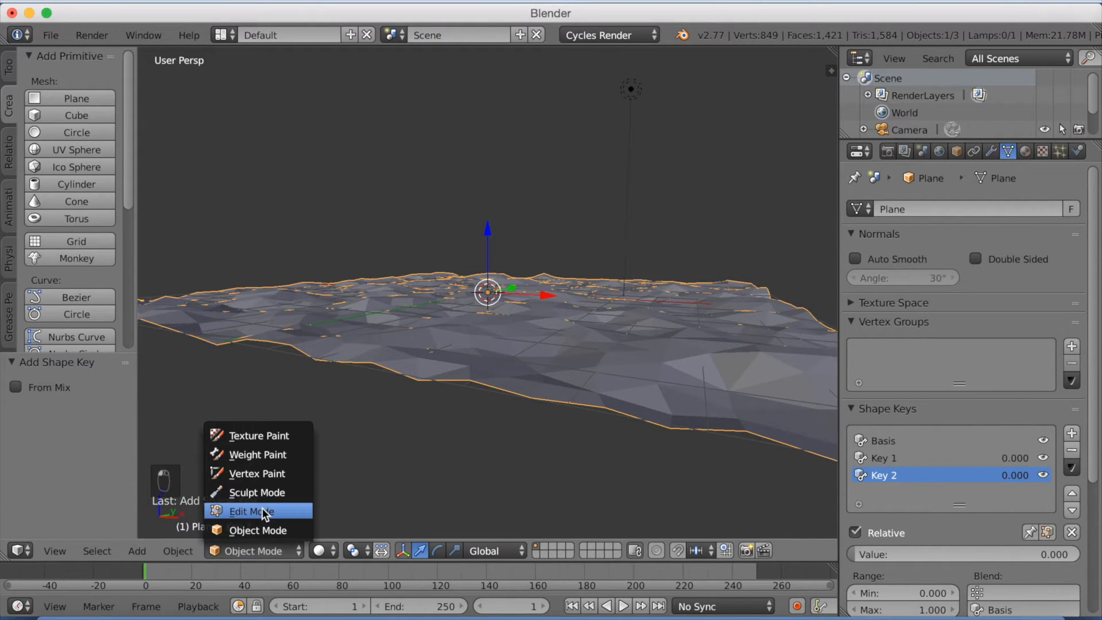
pyautogui.click(250, 511)
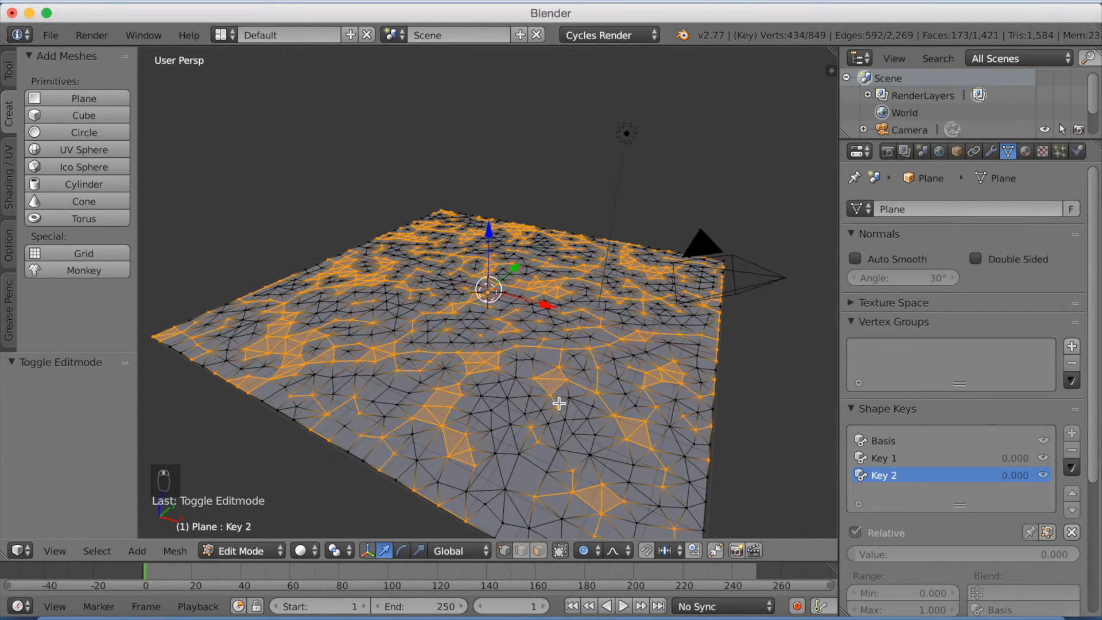
pyautogui.press('a')
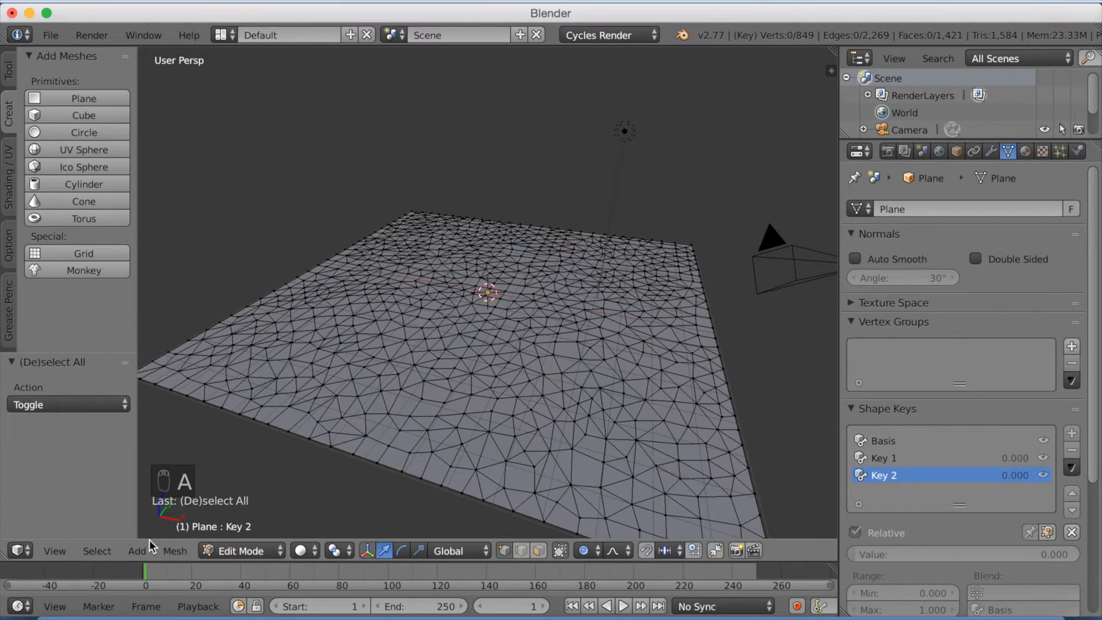
pyautogui.click(97, 550)
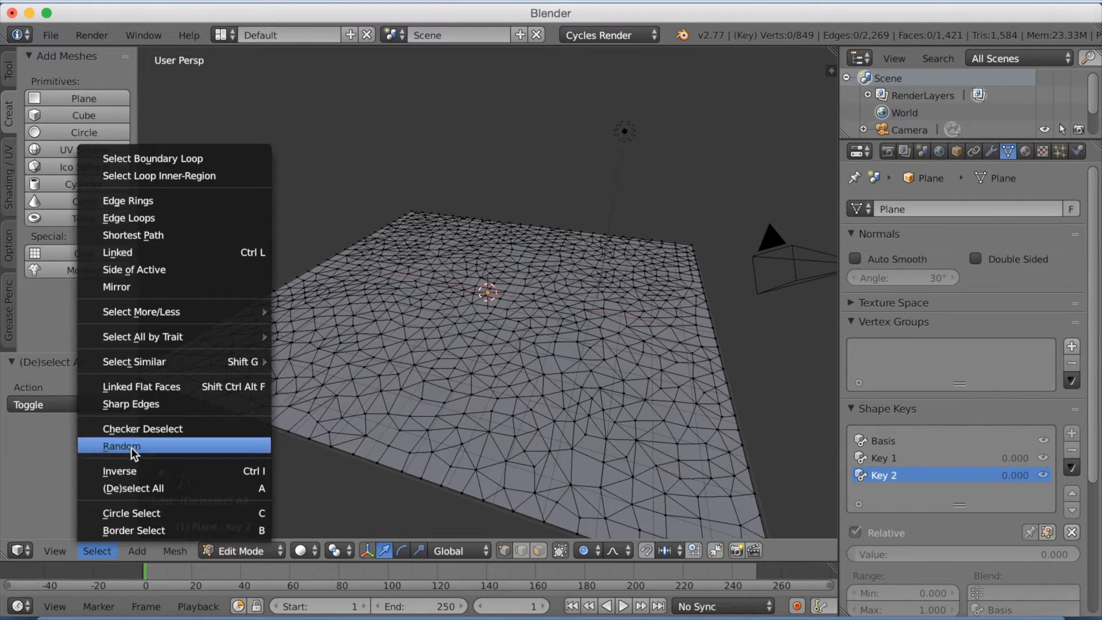
pyautogui.click(121, 446)
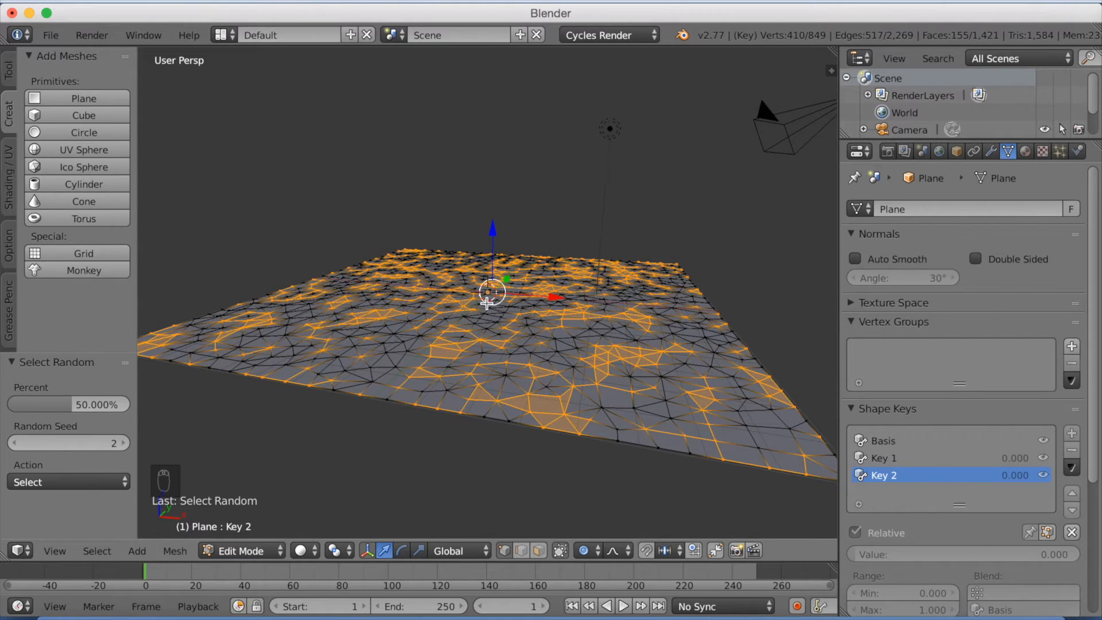
# Raise the selected vertices into waves, return to Object Mode, and preview Key 2's value
pyautogui.press('g')
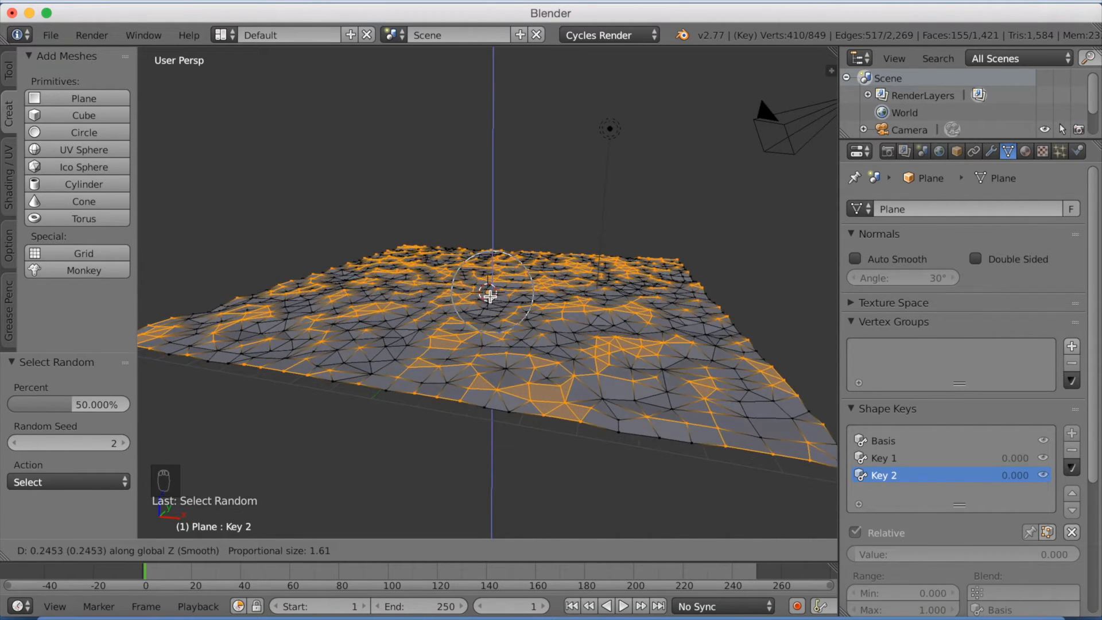
pyautogui.moveTo(489, 295); pyautogui.dragTo(492, 281)
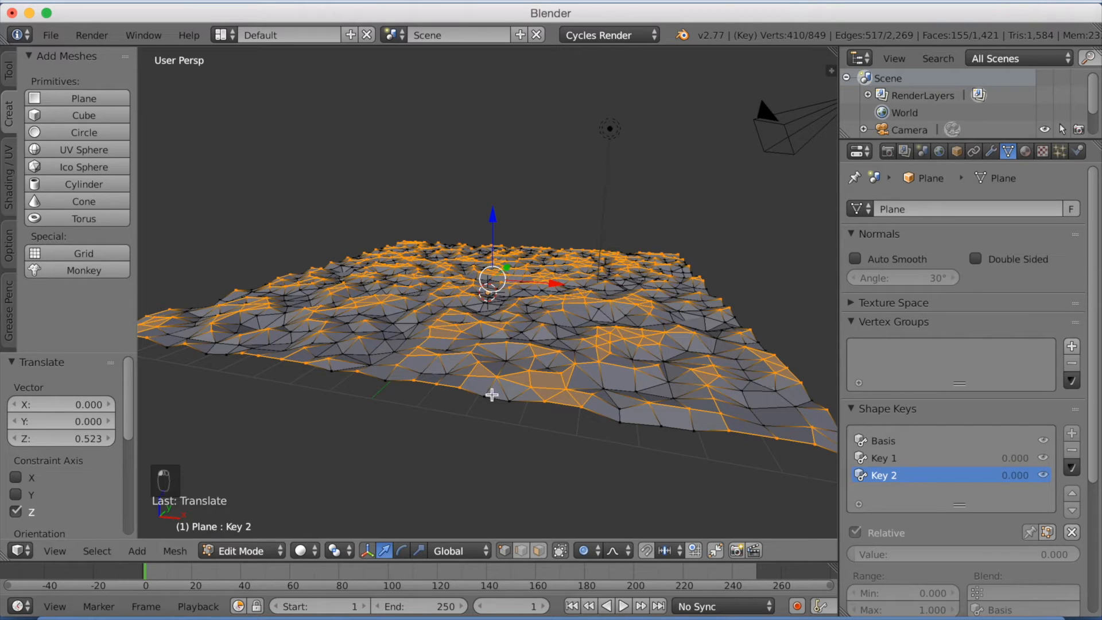
pyautogui.press('Tab')
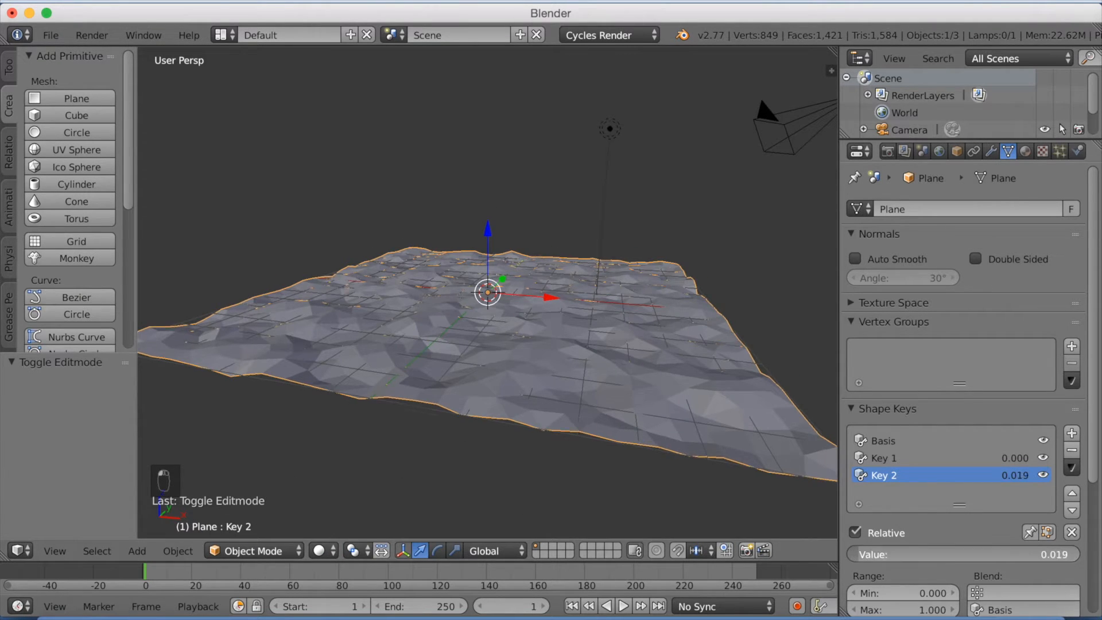
pyautogui.moveTo(949, 555); pyautogui.dragTo(1046, 554)
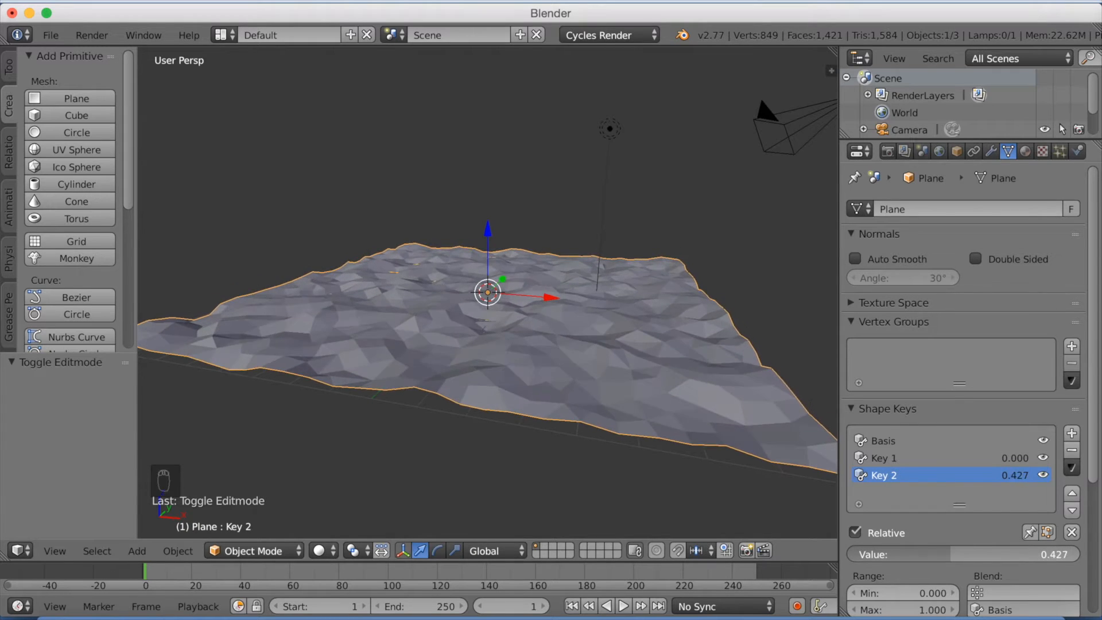
pyautogui.click(50, 35)
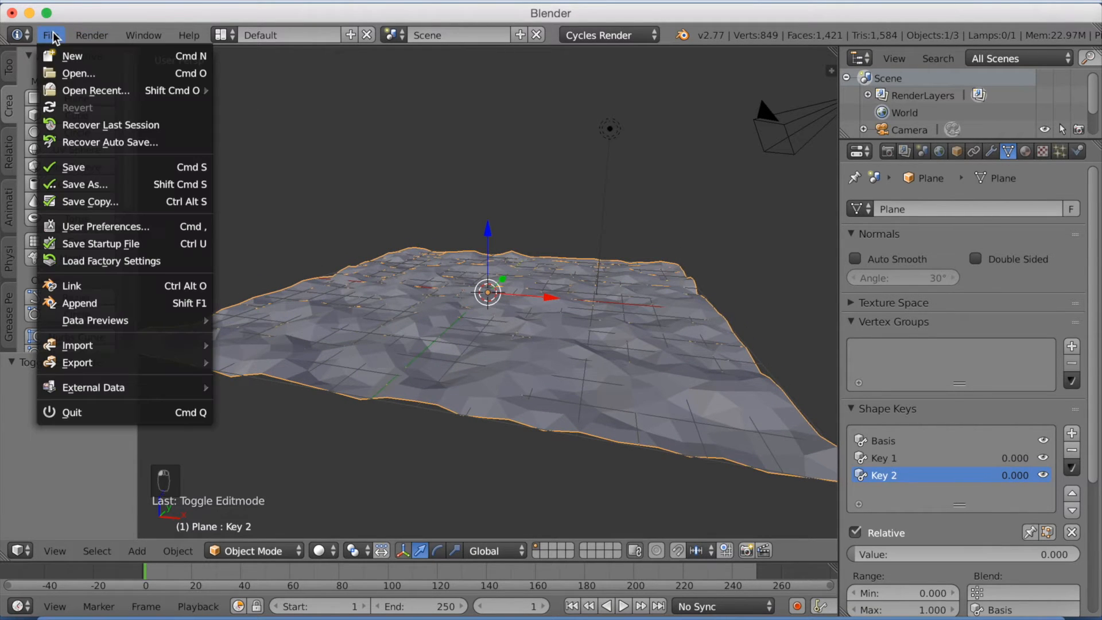
# Save the scene via Save As under the name 'water tutorial' in the water animated tutorial folder
pyautogui.click(85, 184)
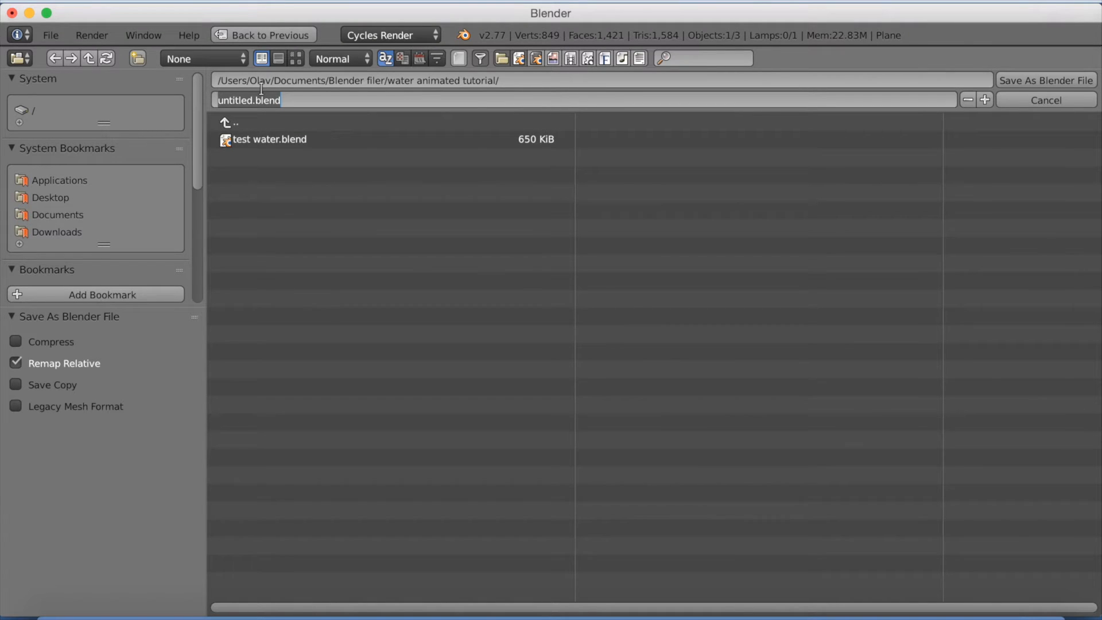
pyautogui.write('water tutoria')
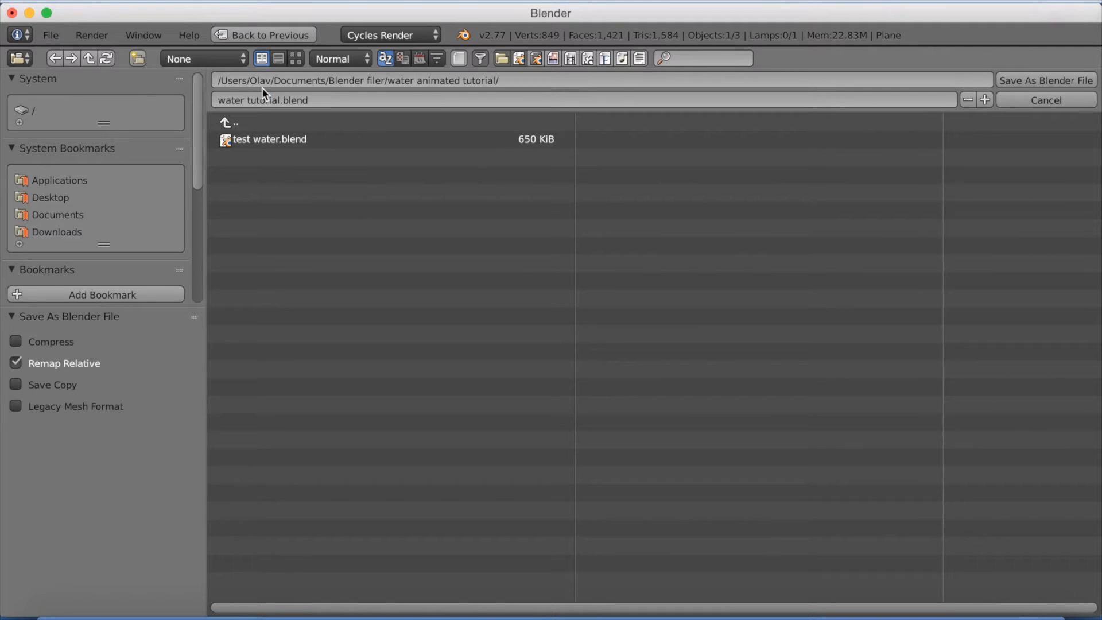
pyautogui.click(1046, 80)
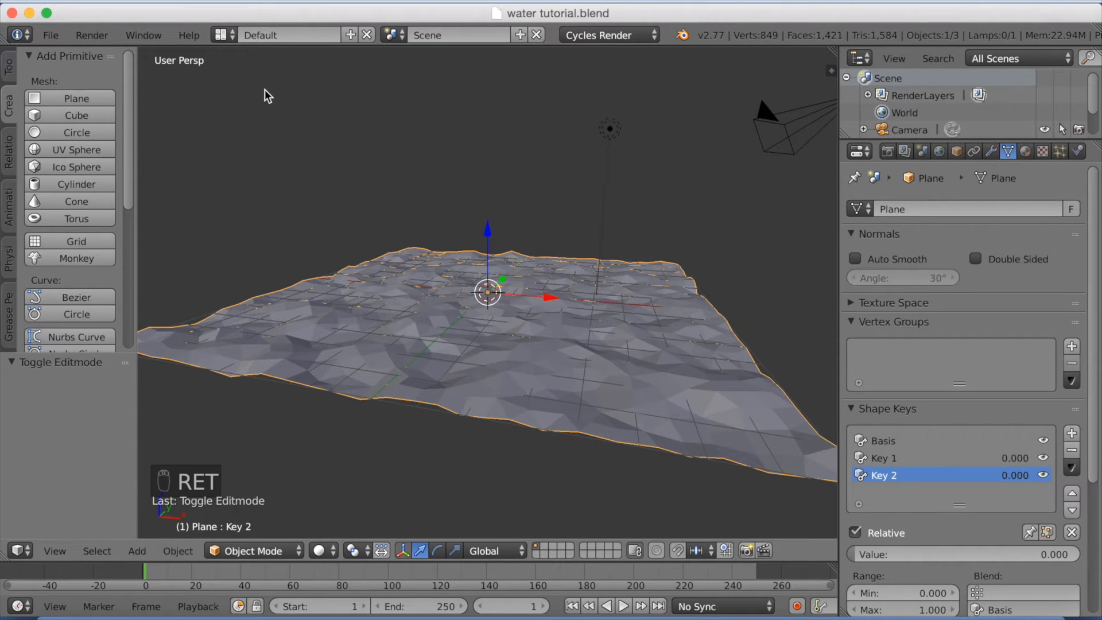
pyautogui.moveTo(507, 225)
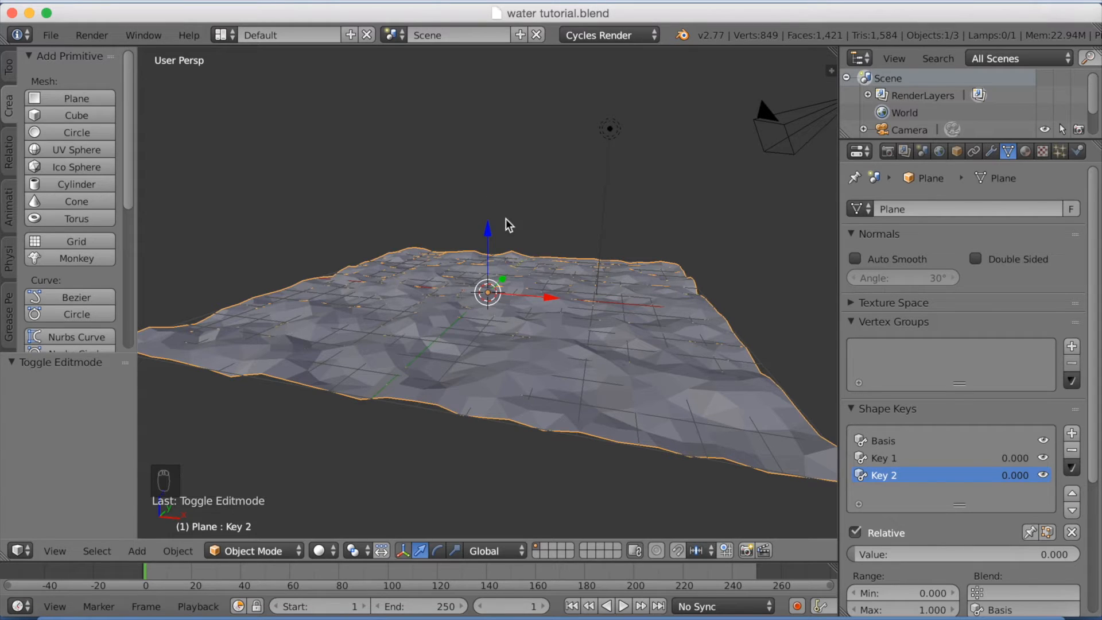
pyautogui.moveTo(606, 260)
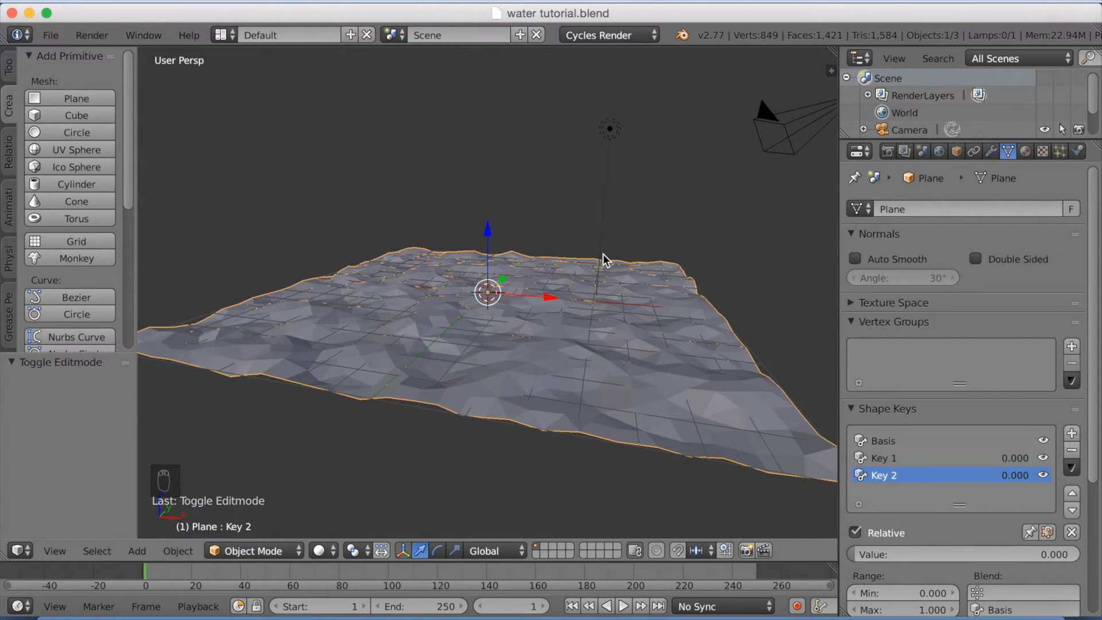
pyautogui.moveTo(598, 348)
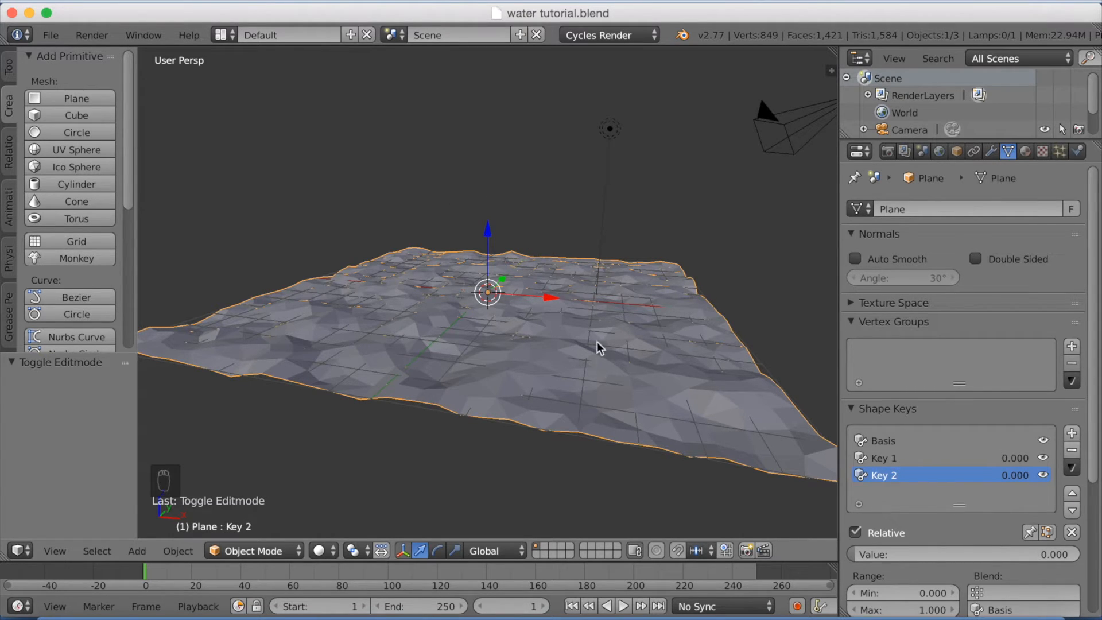
pyautogui.moveTo(911, 557)
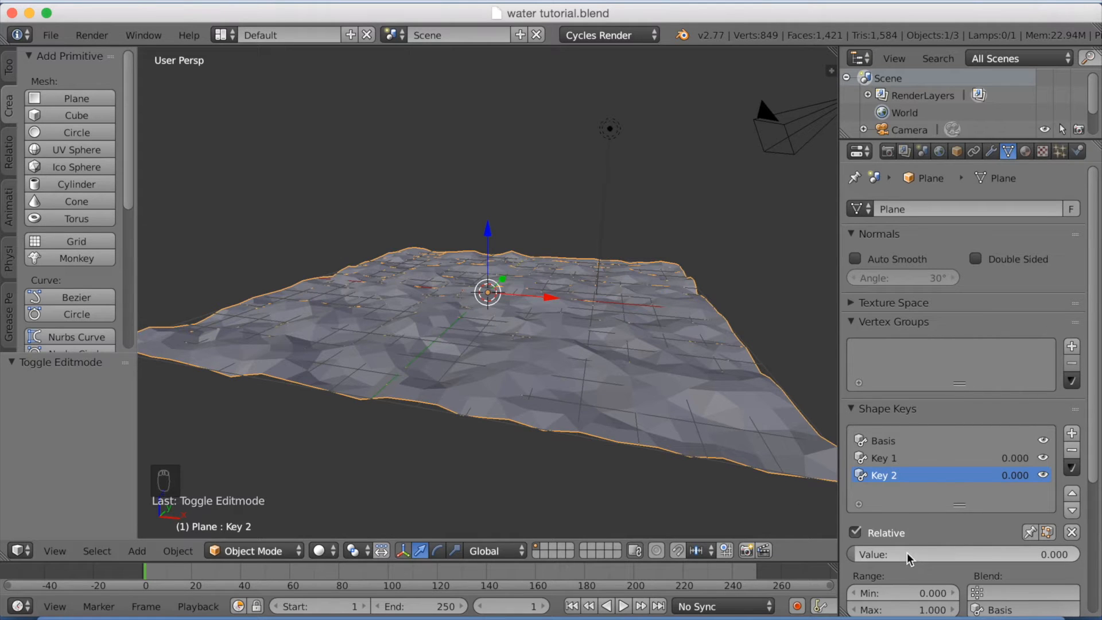
pyautogui.moveTo(910, 554)
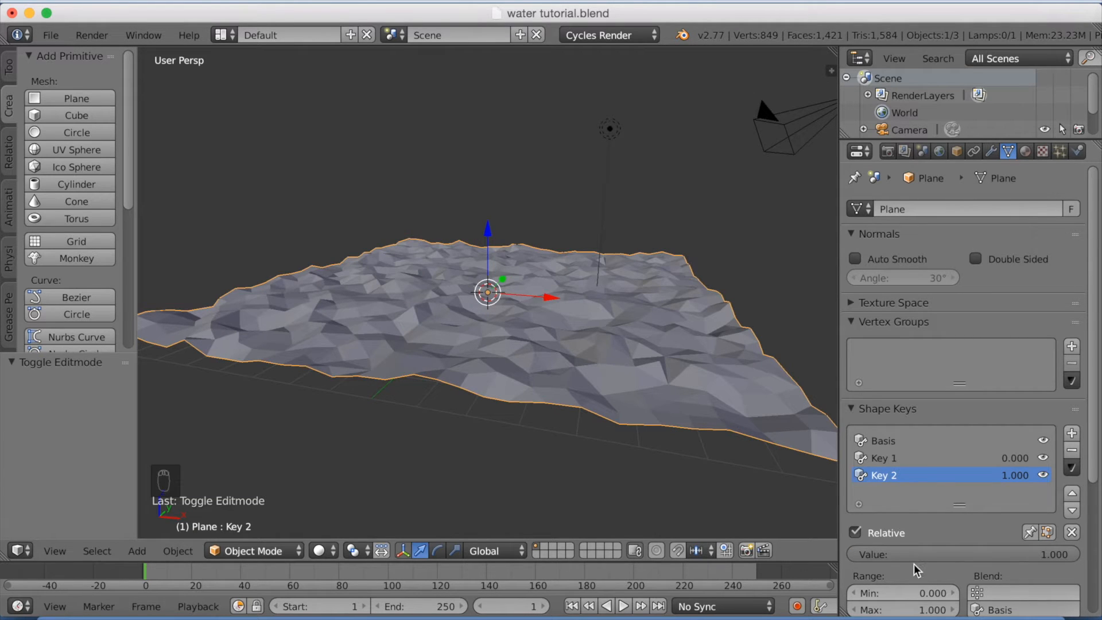
pyautogui.moveTo(917, 560)
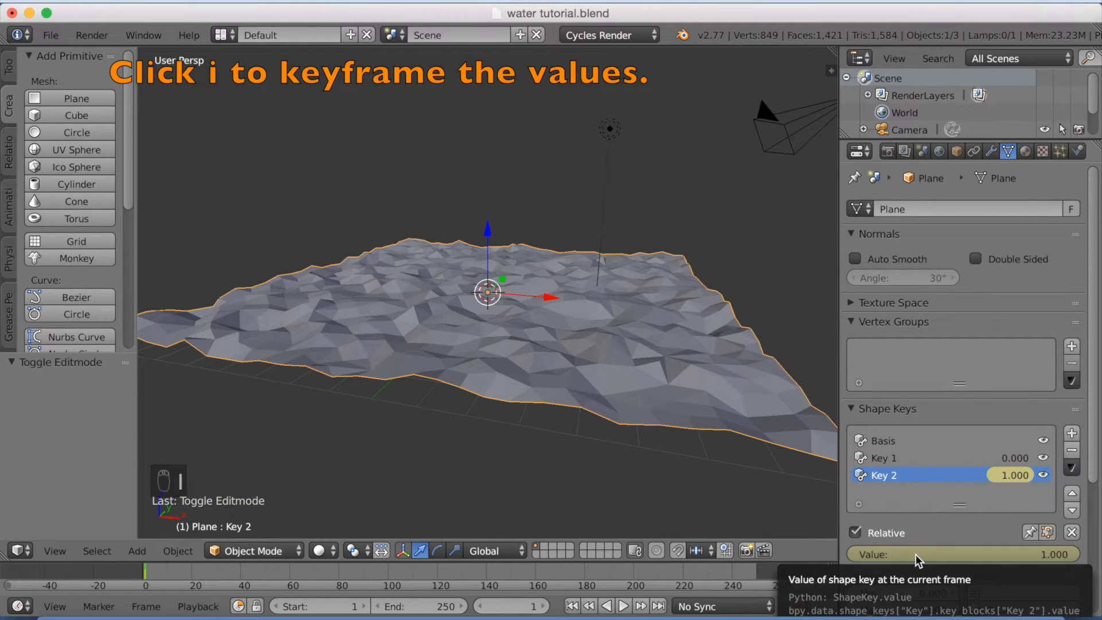
# Select Key 2 and play and scrub the timeline to preview the wave motion
pyautogui.click(907, 457)
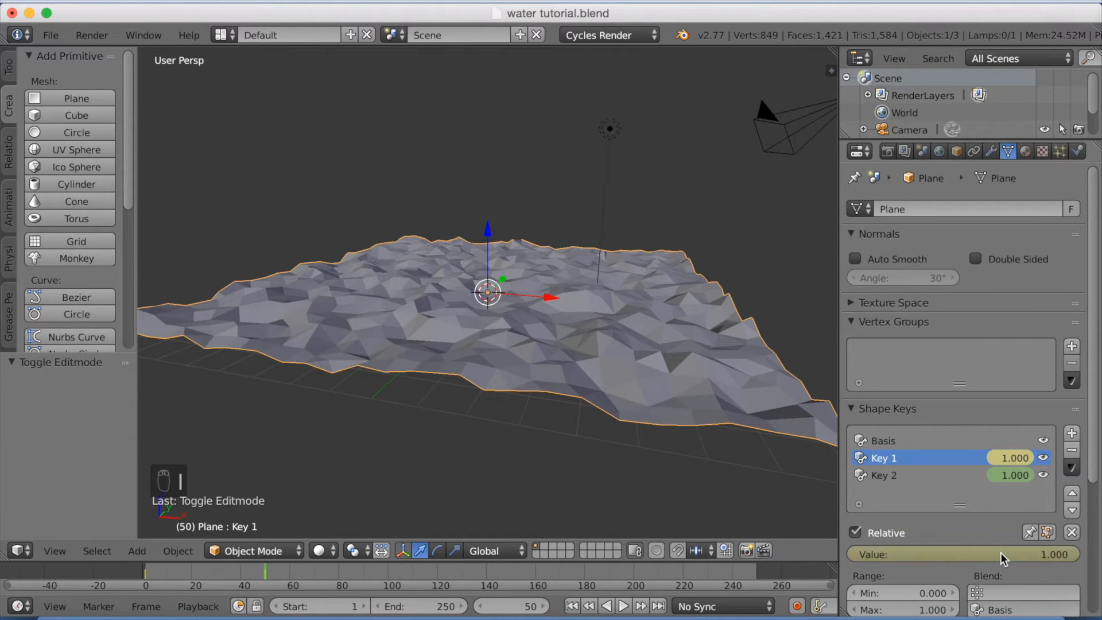
pyautogui.click(914, 475)
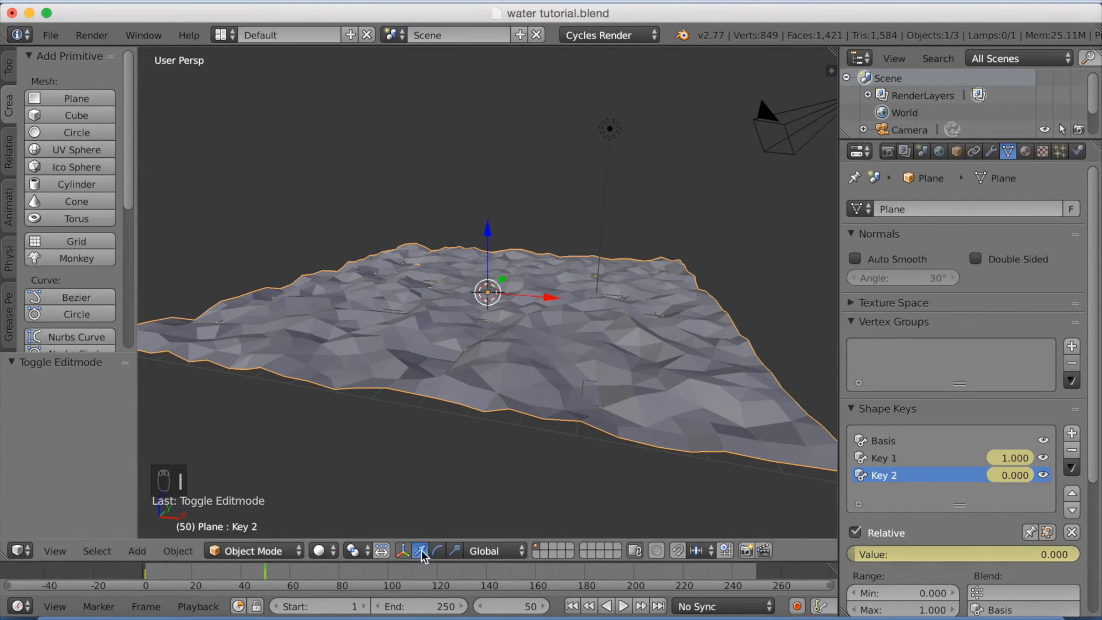
pyautogui.click(621, 605)
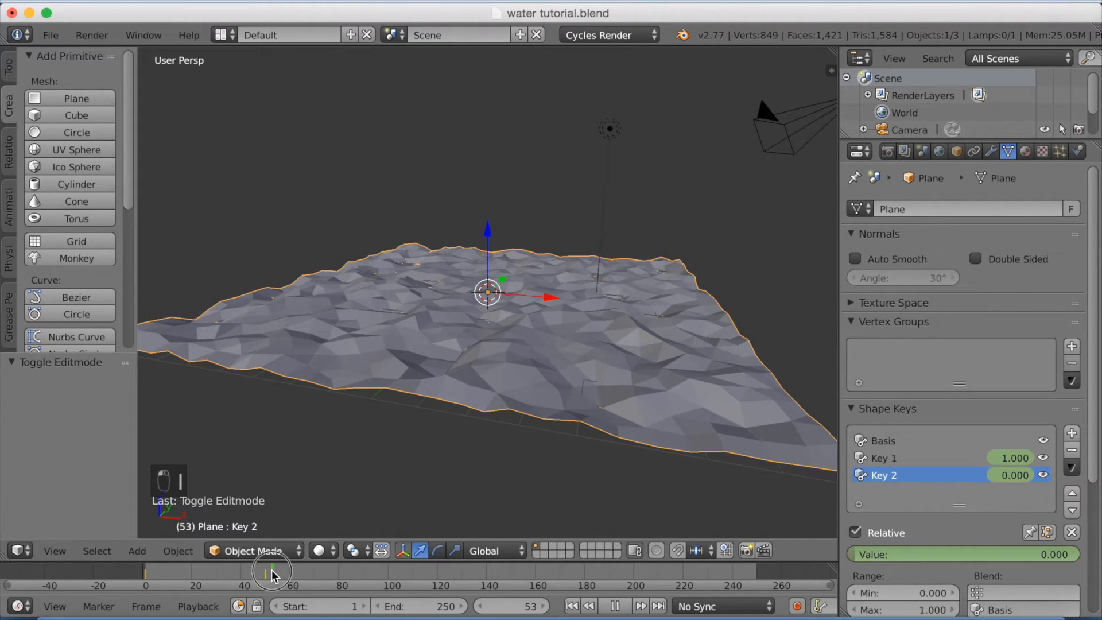
pyautogui.moveTo(270, 569); pyautogui.dragTo(385, 573)
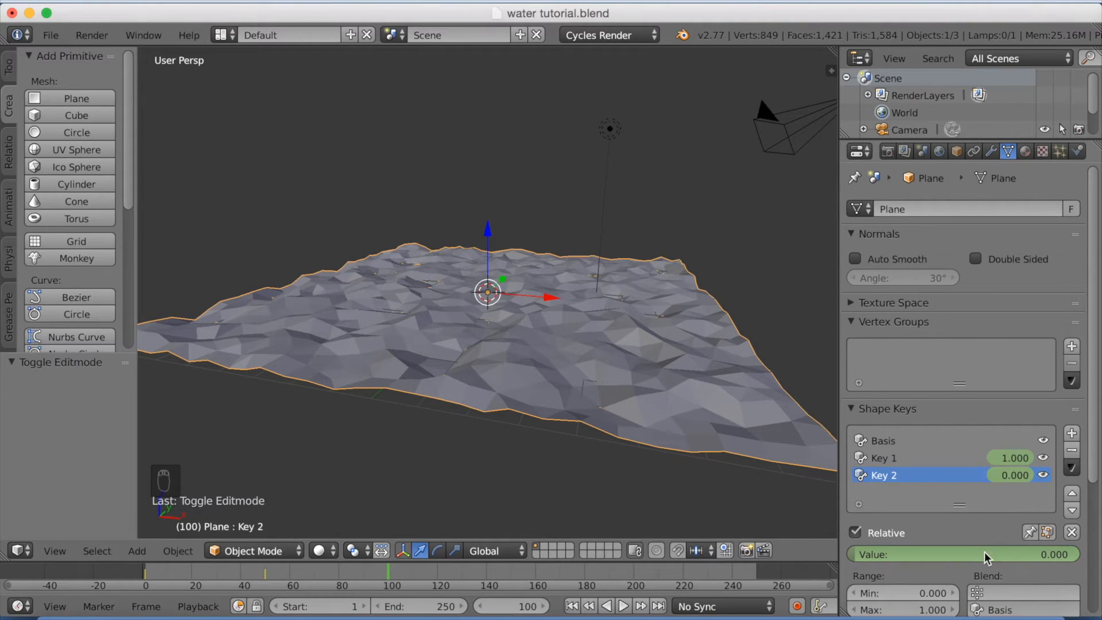
# Keyframe the shape key values at frame 100, then set Key 1 to 1.000 at frame 150
pyautogui.click(963, 555)
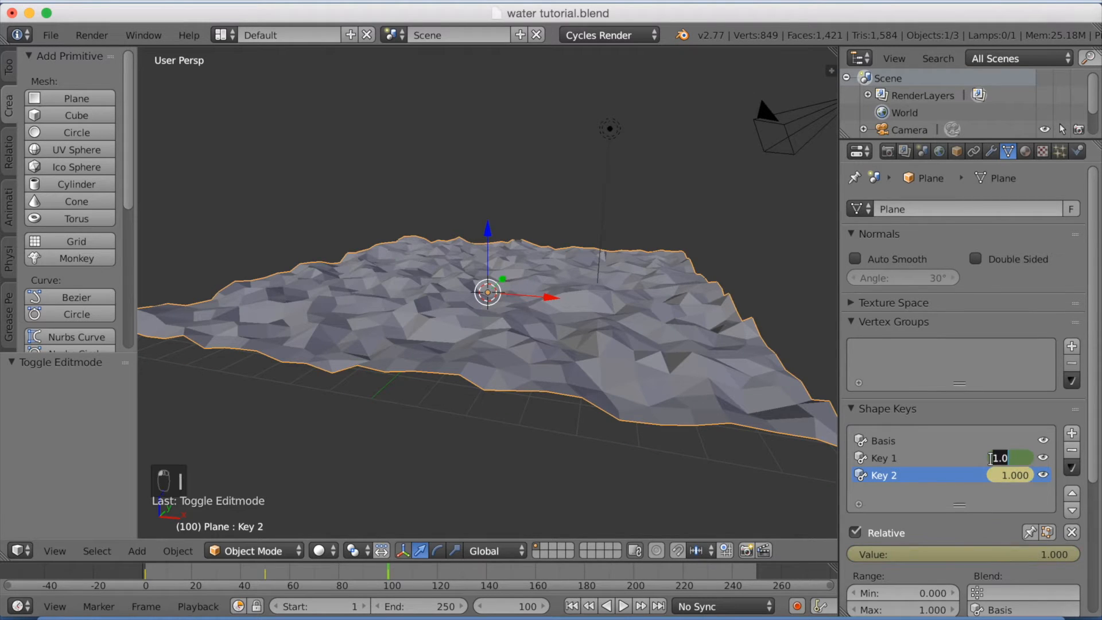
pyautogui.write('0')
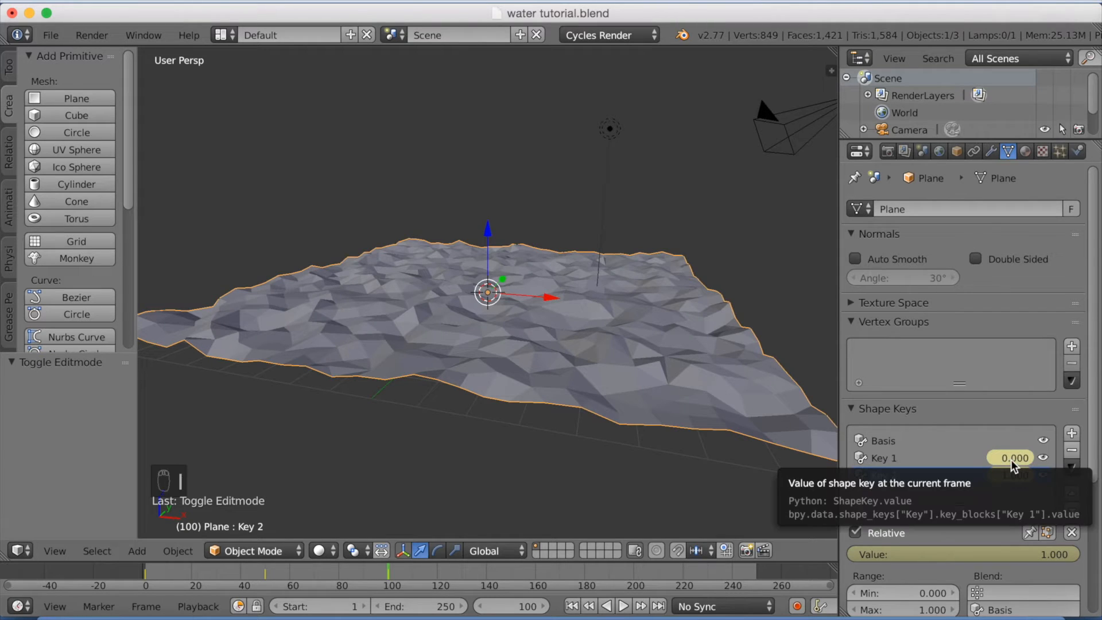
pyautogui.click(1071, 433)
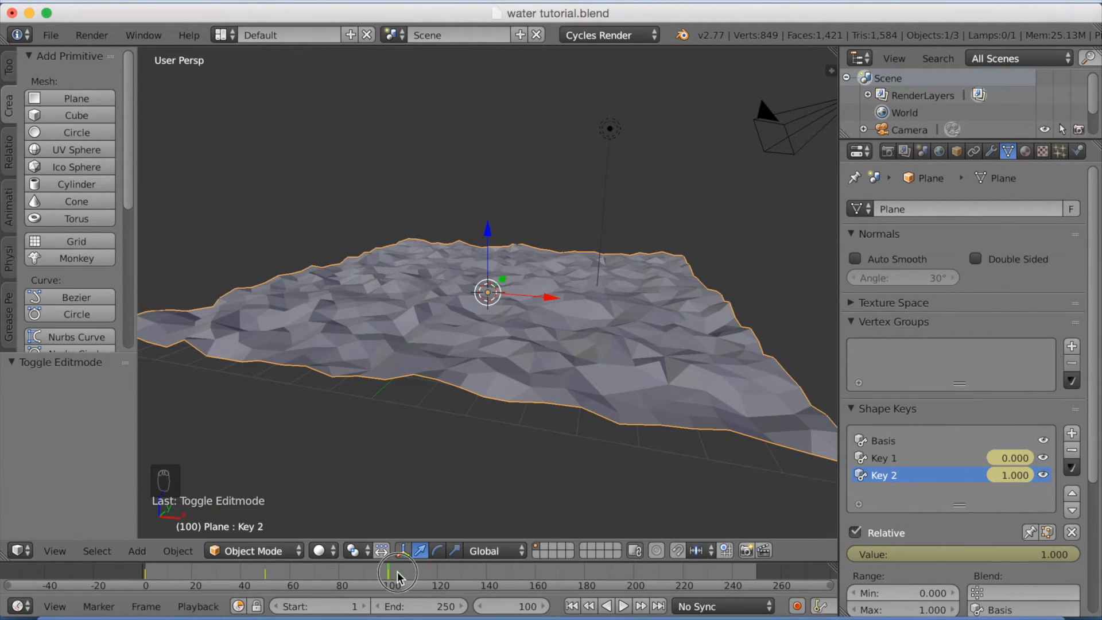
pyautogui.click(621, 606)
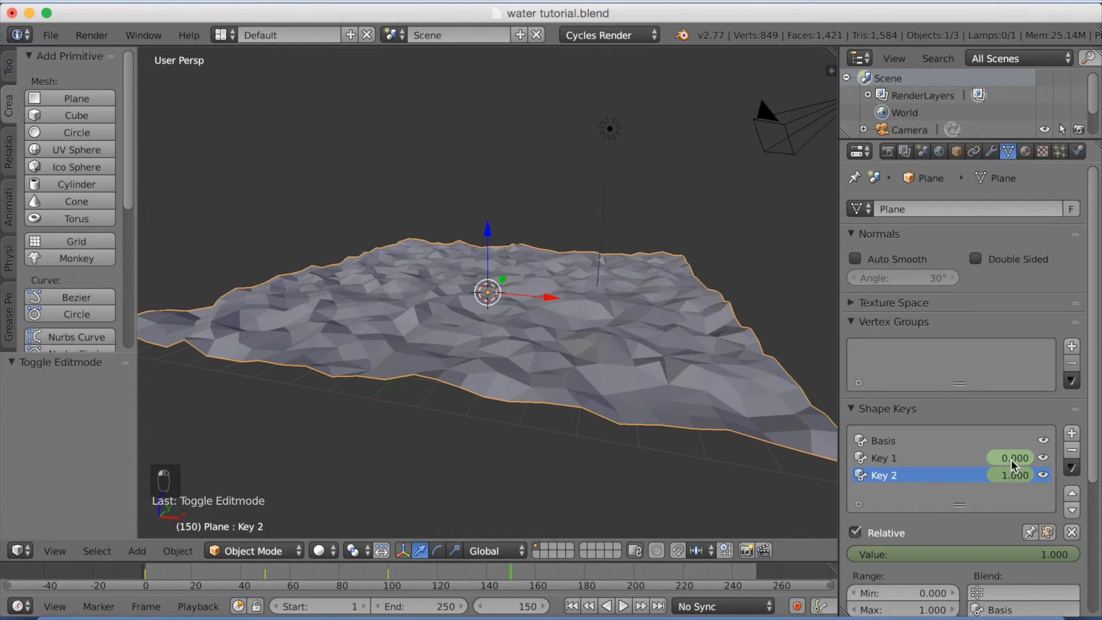
pyautogui.doubleClick(1012, 458)
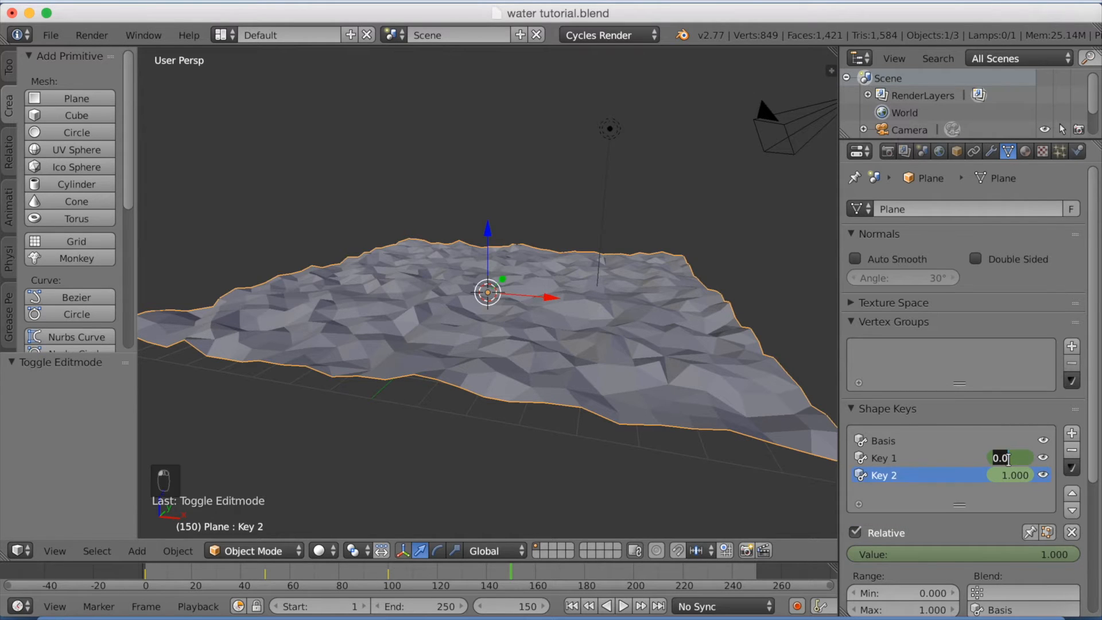
pyautogui.write('1.000')
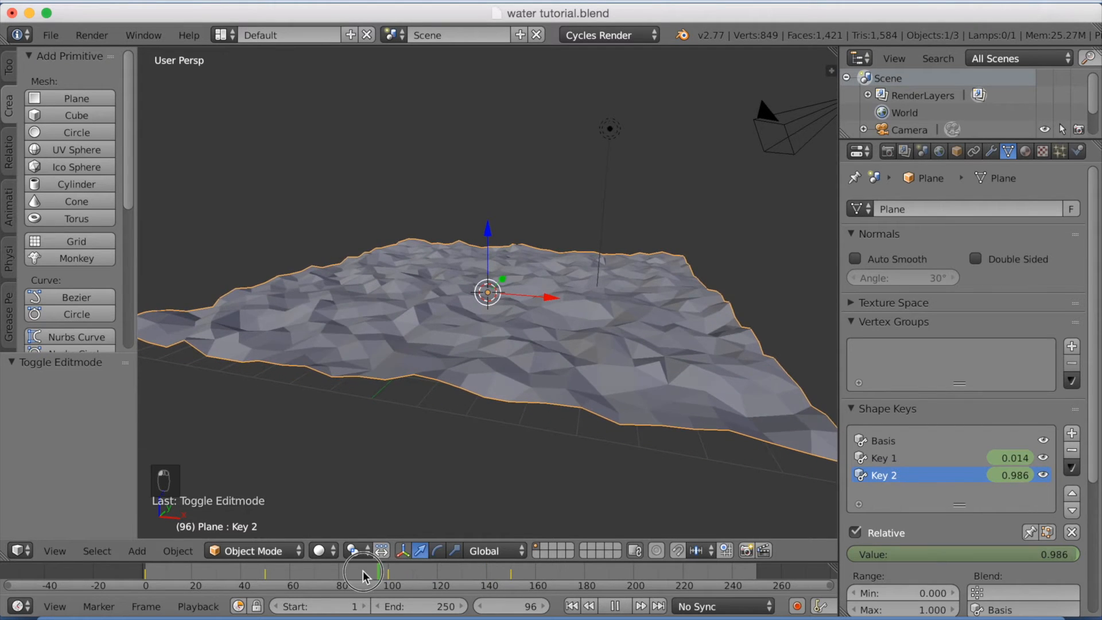
# Rewind the timeline to the start and play the wave morph animation
pyautogui.moveTo(362, 569); pyautogui.dragTo(195, 569)
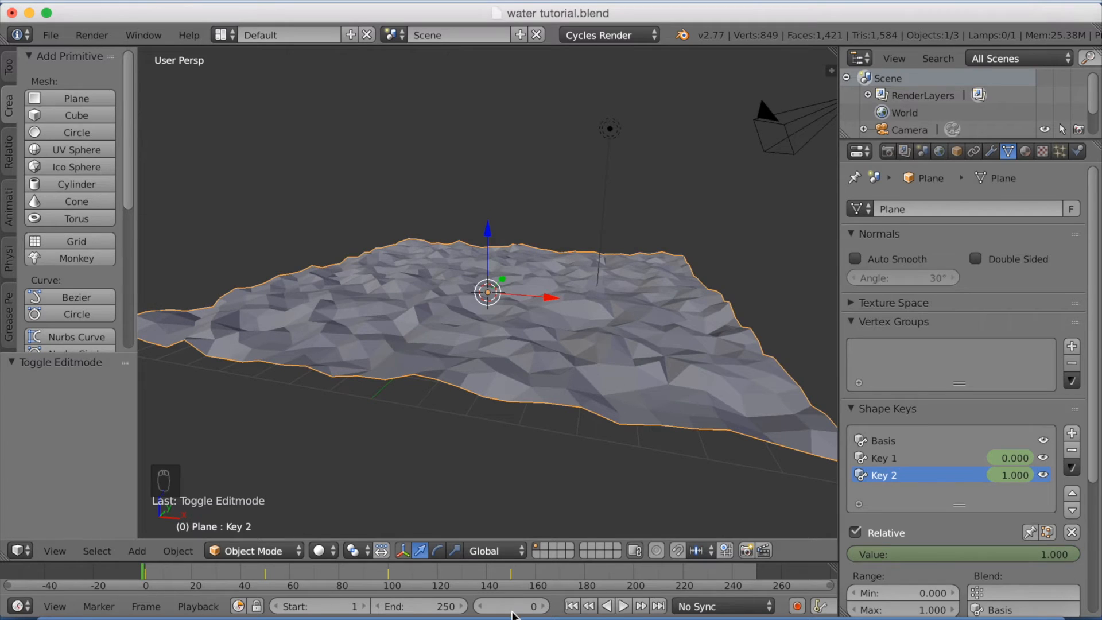
pyautogui.click(621, 606)
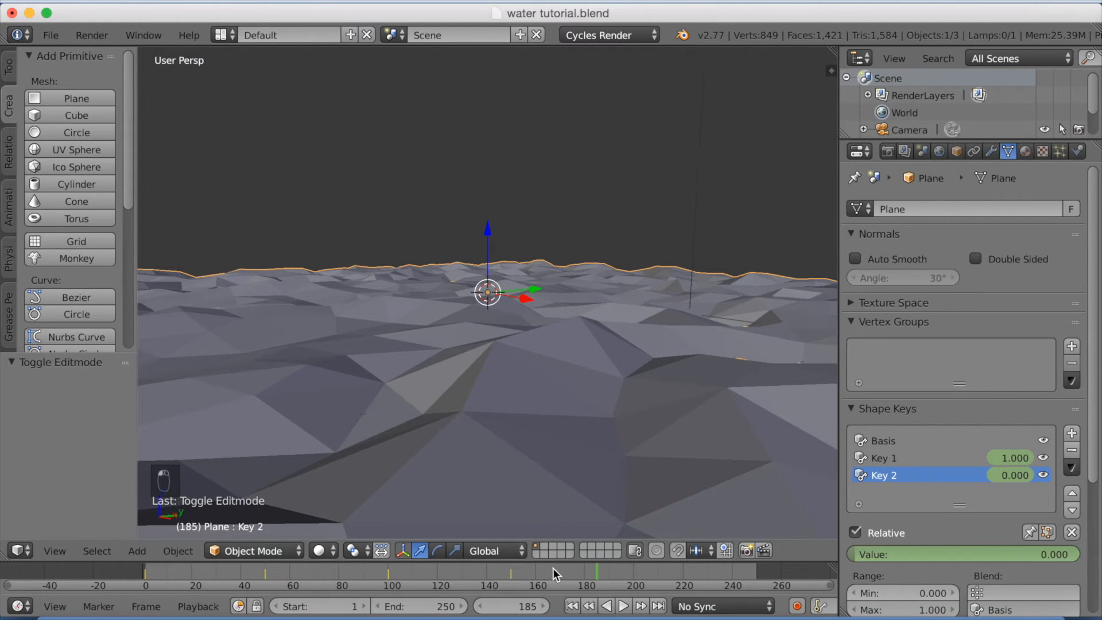
pyautogui.click(621, 606)
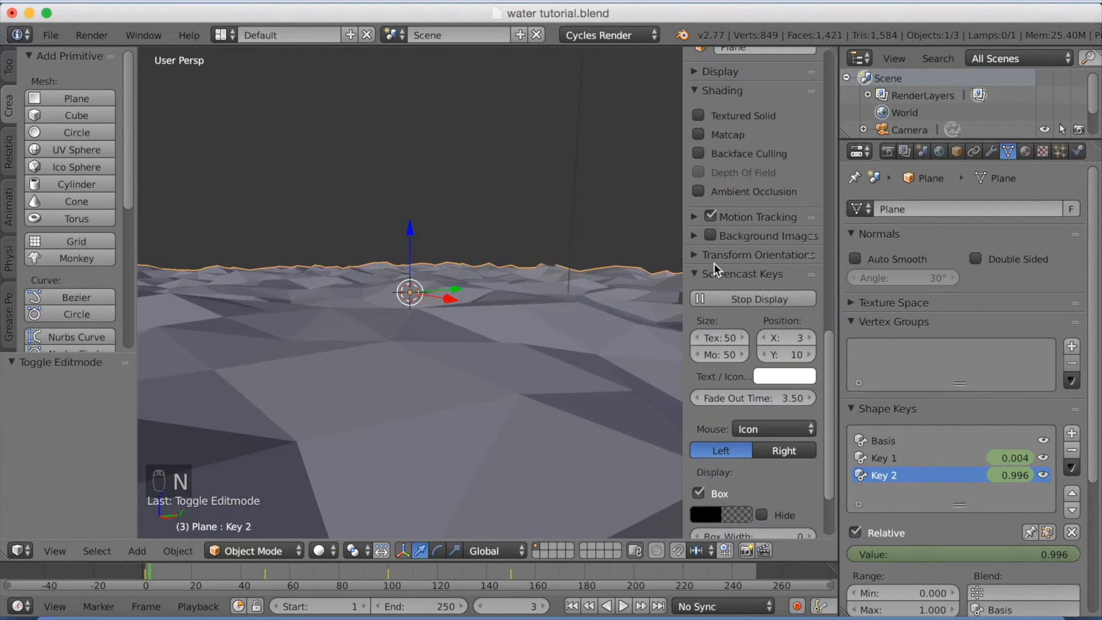
# Enable Lock Camera to View, enter camera view with Numpad 0, and play the waves
pyautogui.scroll(-3)
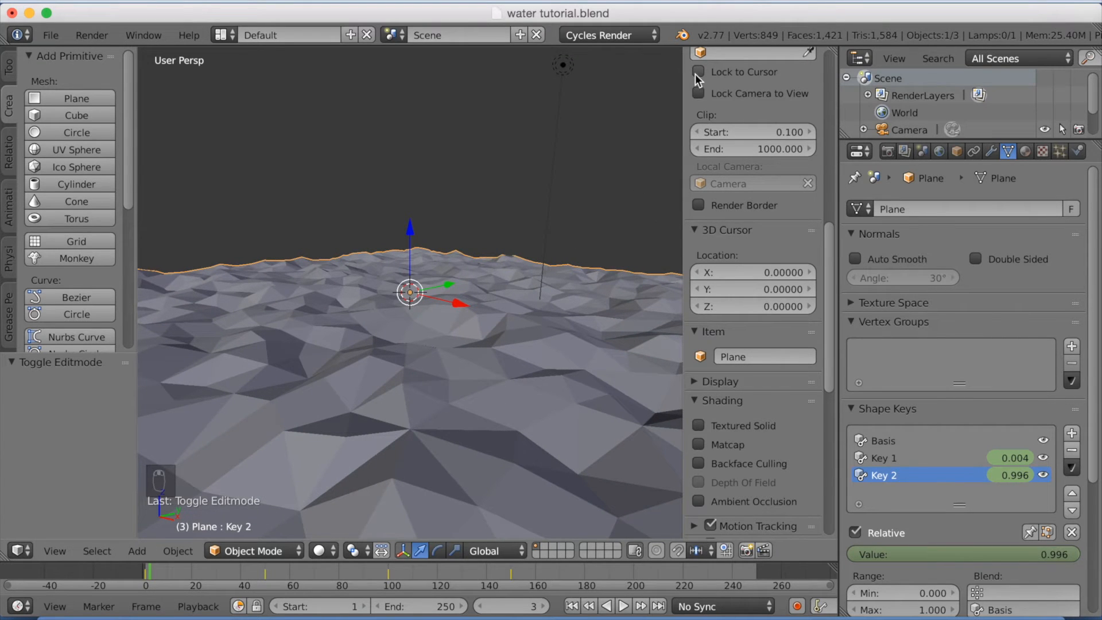
pyautogui.click(698, 93)
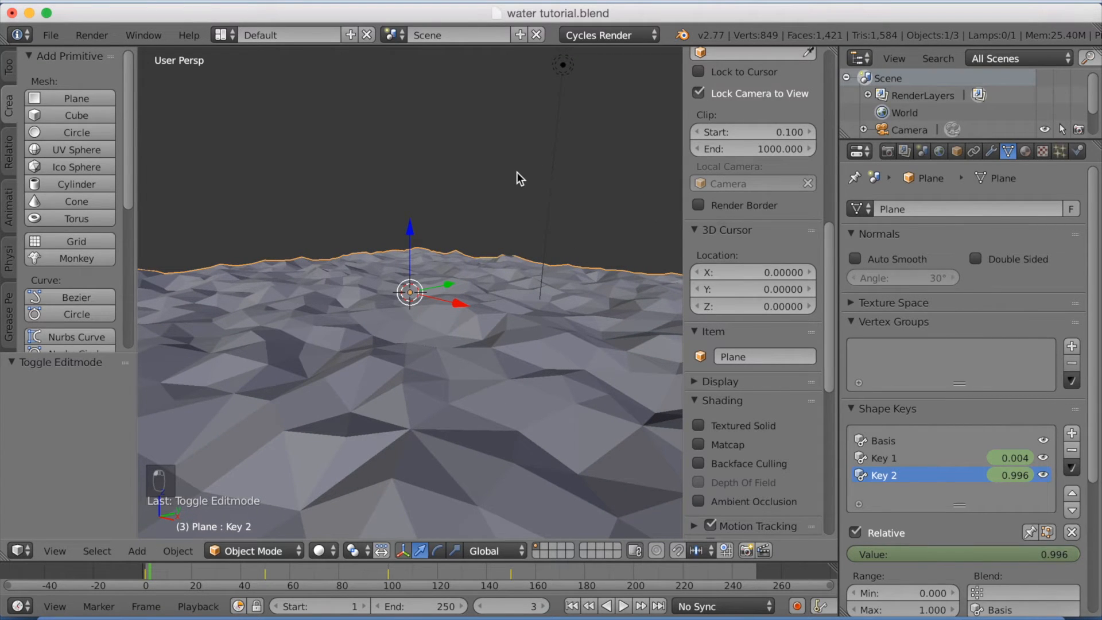
pyautogui.press('KP_0')
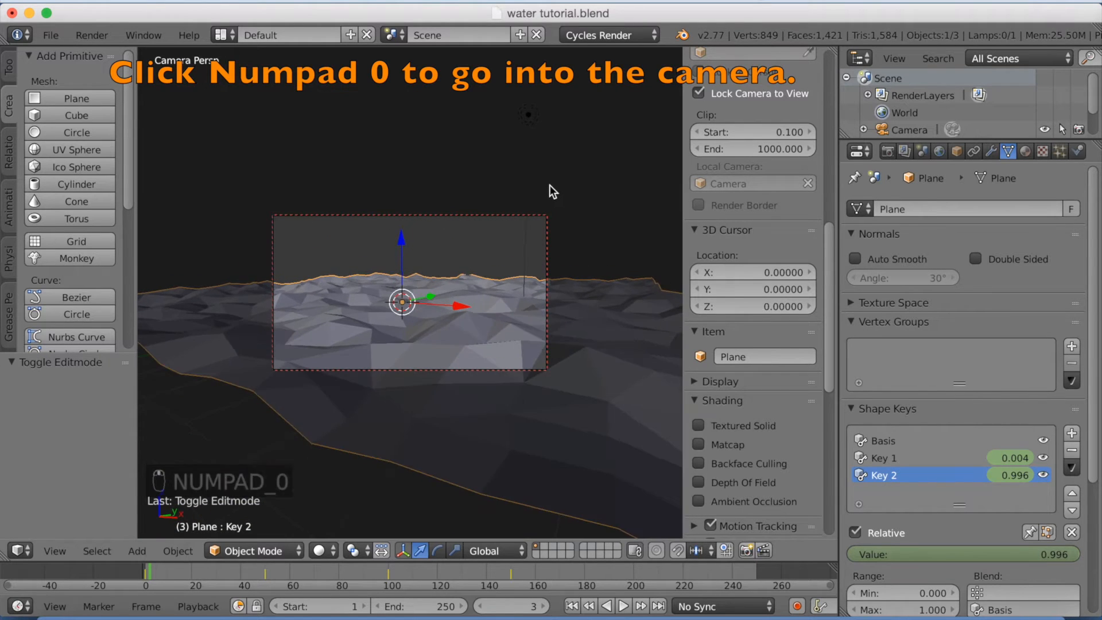
pyautogui.press('numpad_0')
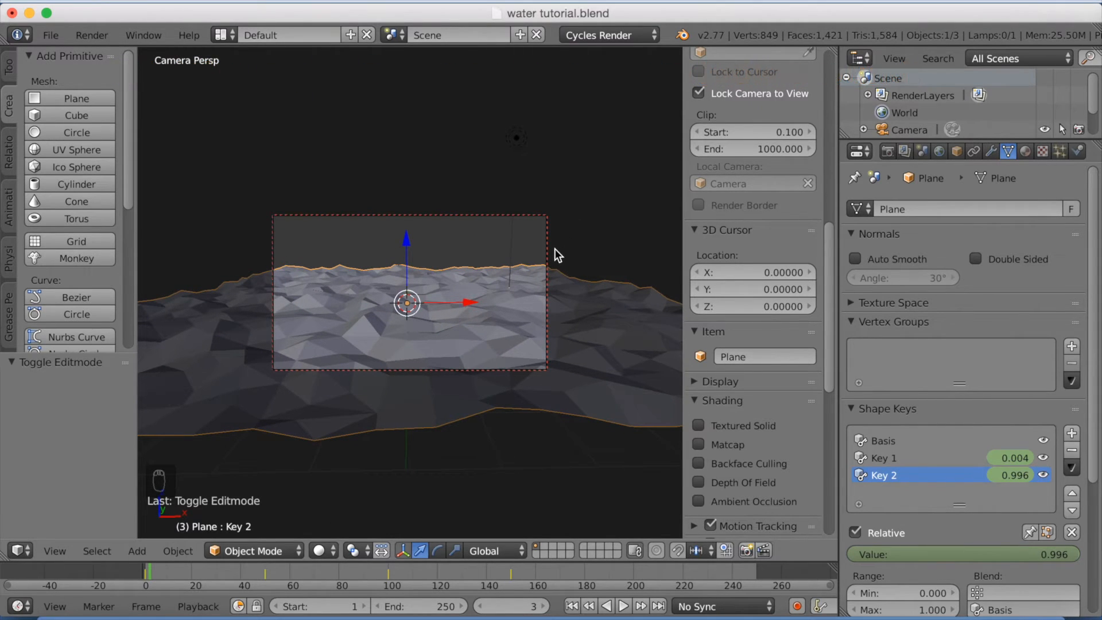
pyautogui.moveTo(594, 292)
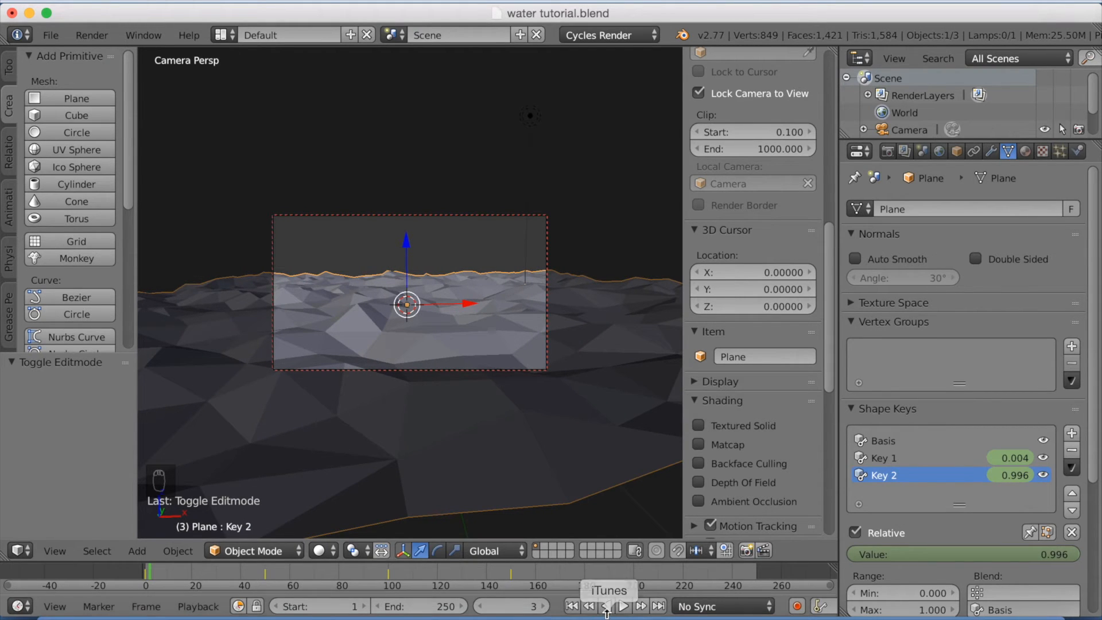
pyautogui.click(623, 607)
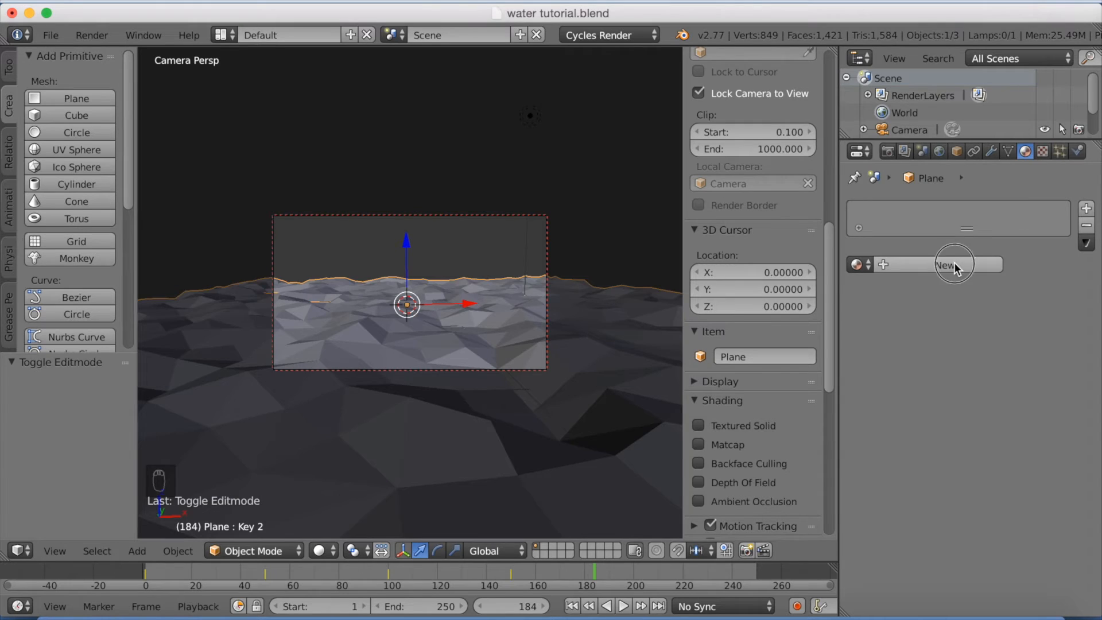
# Add a new Glass BSDF material to the sea with roughness 1.0 and adjust its colour
pyautogui.click(956, 265)
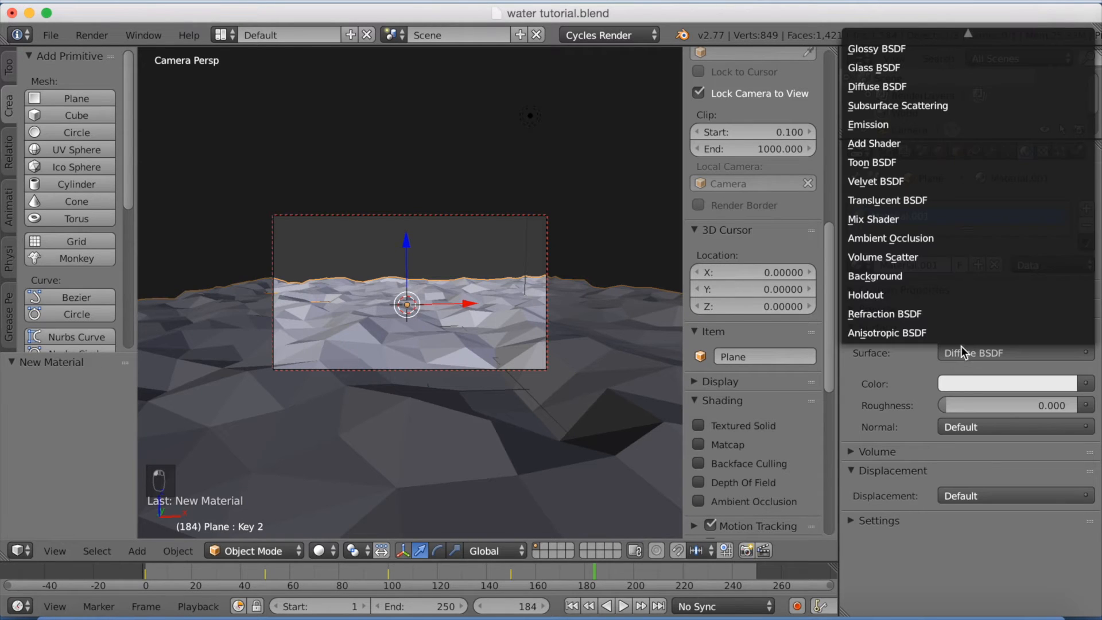
pyautogui.click(874, 68)
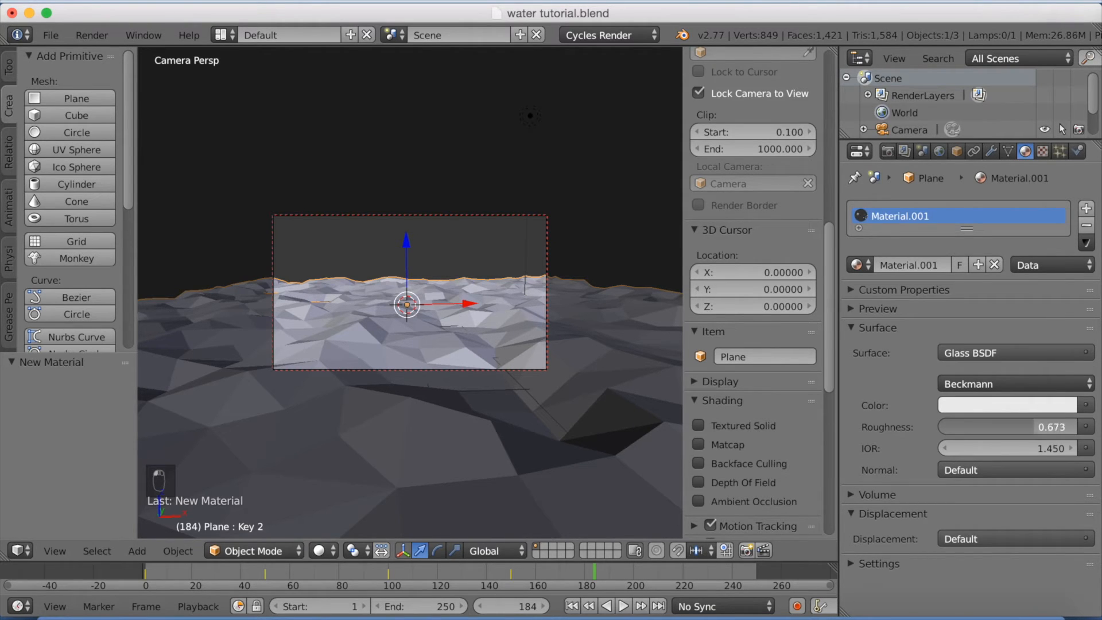
pyautogui.moveTo(984, 426); pyautogui.dragTo(1083, 427)
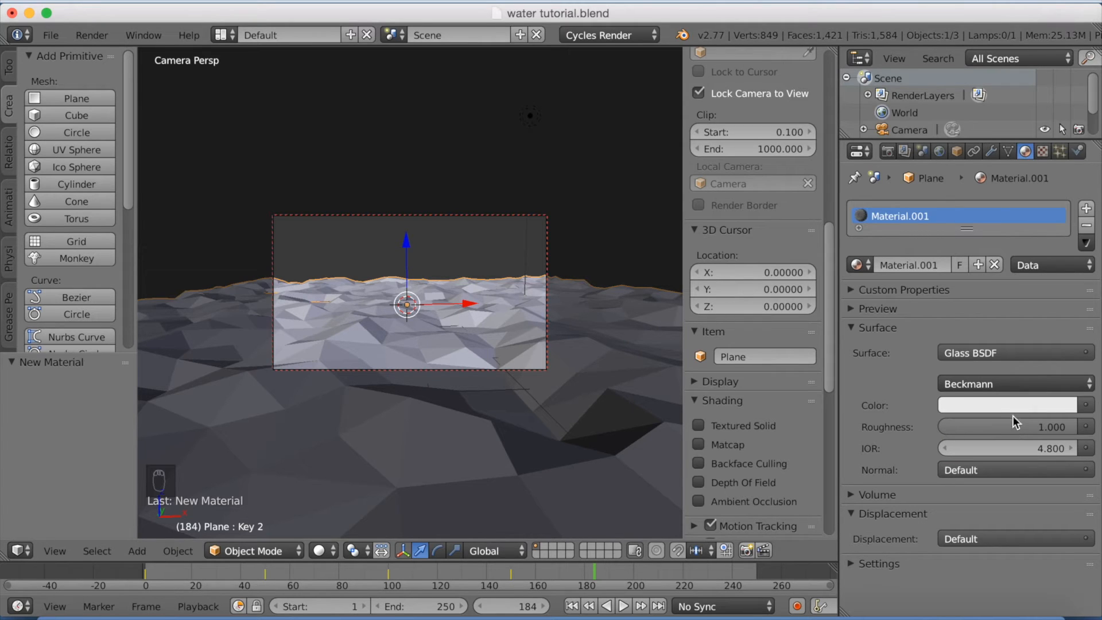
pyautogui.click(1008, 405)
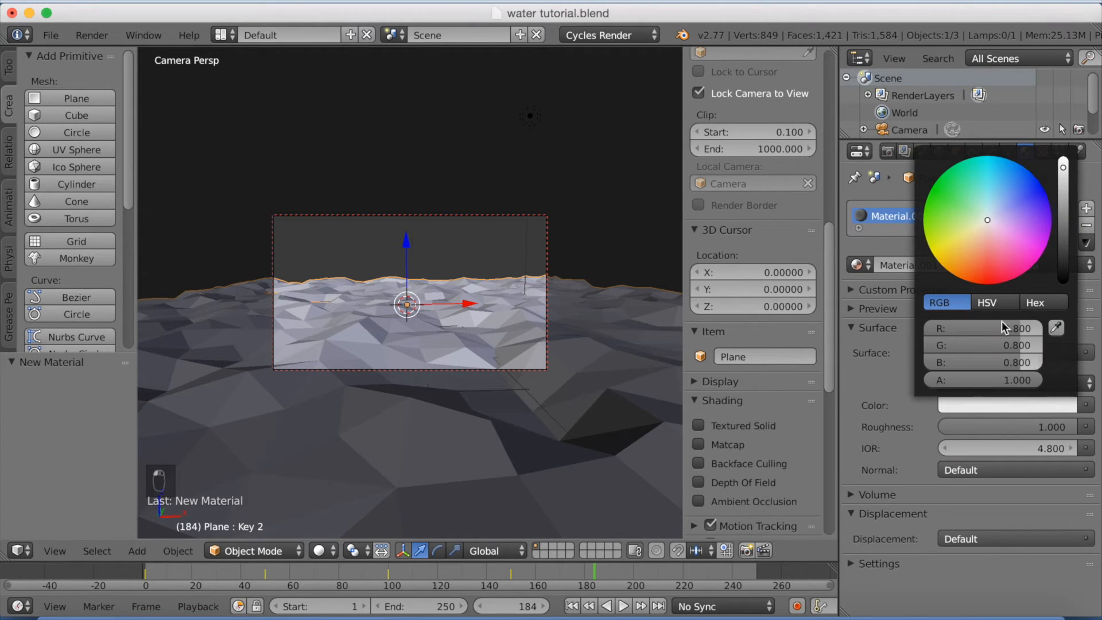
pyautogui.click(1018, 188)
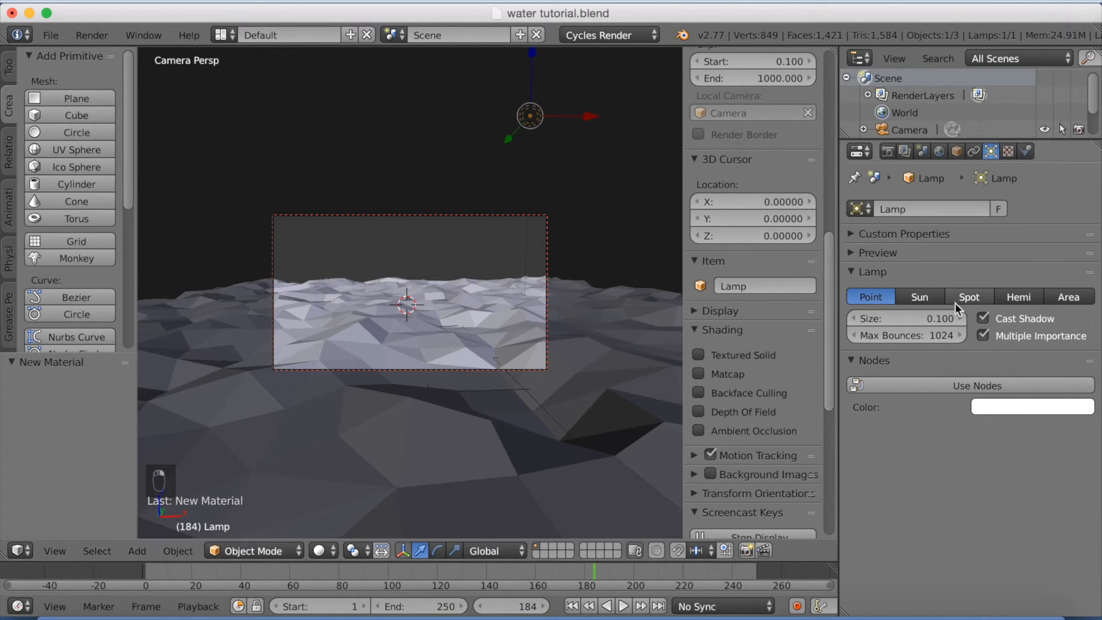
# Switch the lamp to a Sun, set its size to 1.0, and enable Use Nodes
pyautogui.click(920, 296)
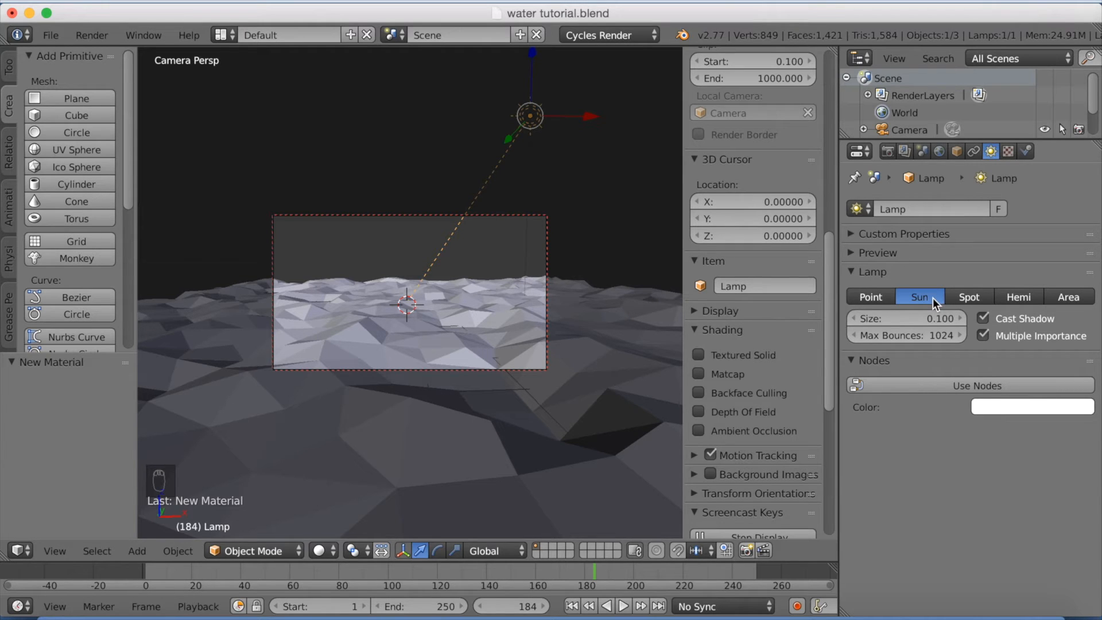
pyautogui.moveTo(903, 317)
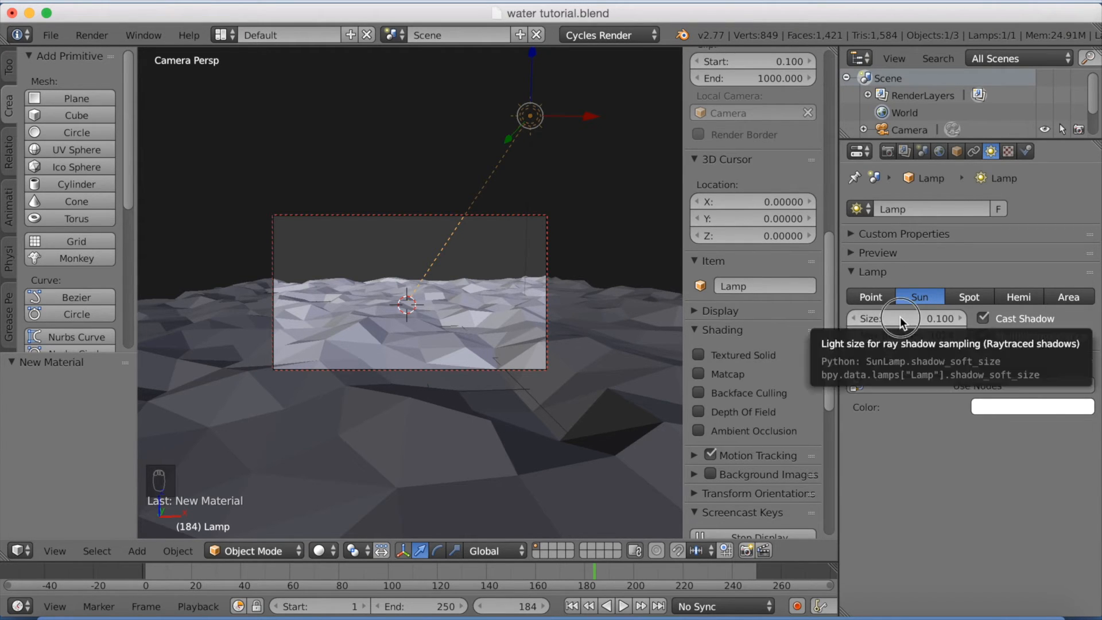
pyautogui.click(907, 317)
pyautogui.write('1.000')
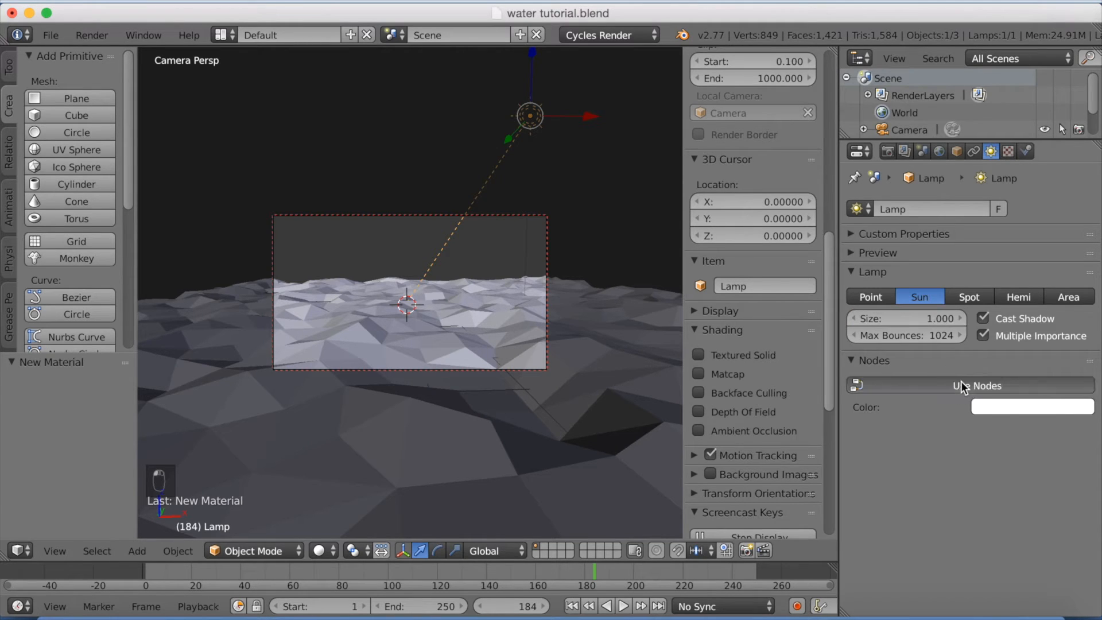
pyautogui.click(972, 386)
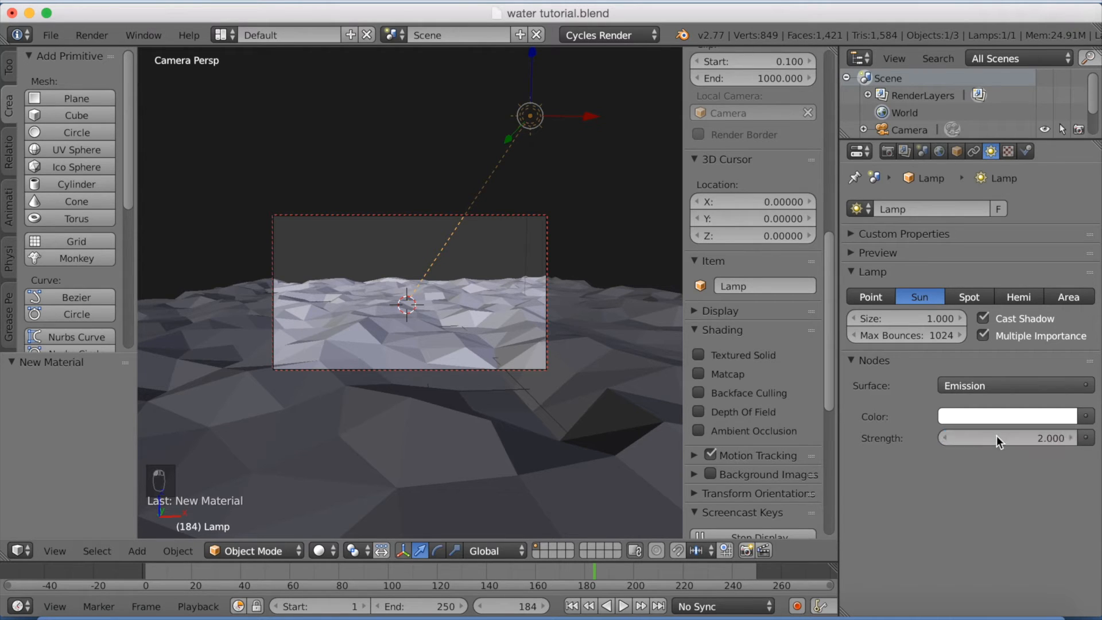
pyautogui.moveTo(661, 314)
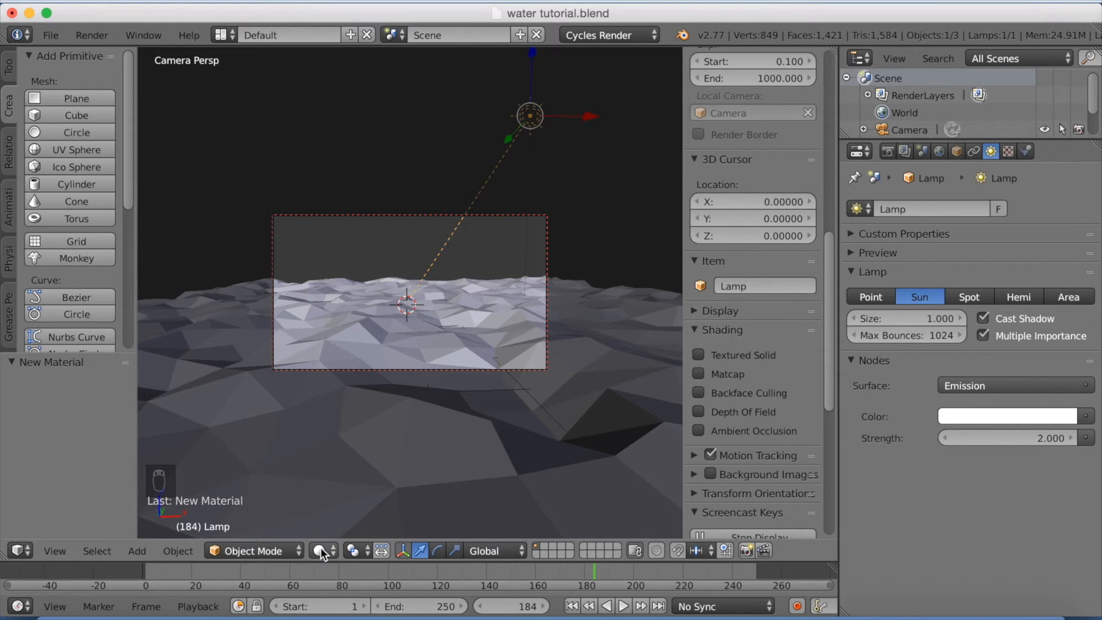
# Switch to Rendered shading and set the World background to a light sky blue
pyautogui.click(318, 550)
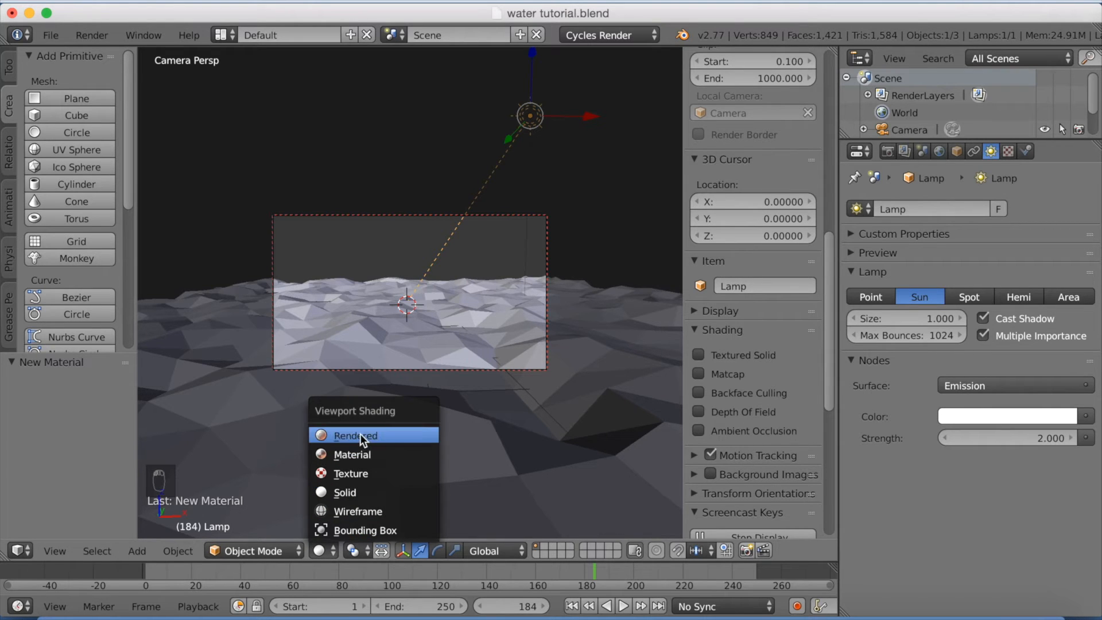
pyautogui.click(353, 435)
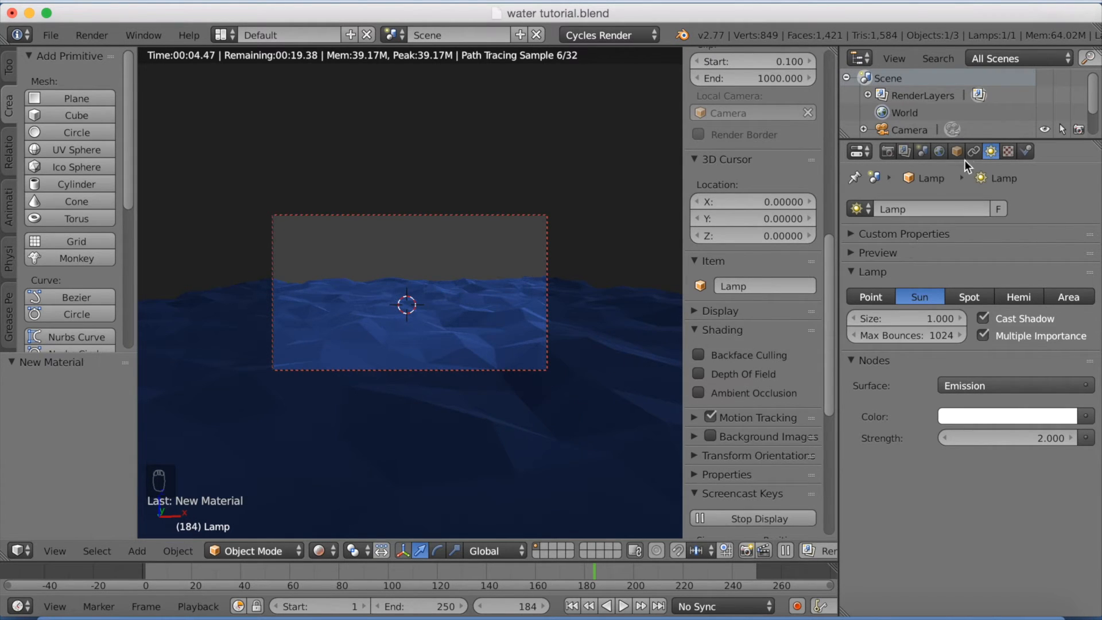
pyautogui.click(938, 151)
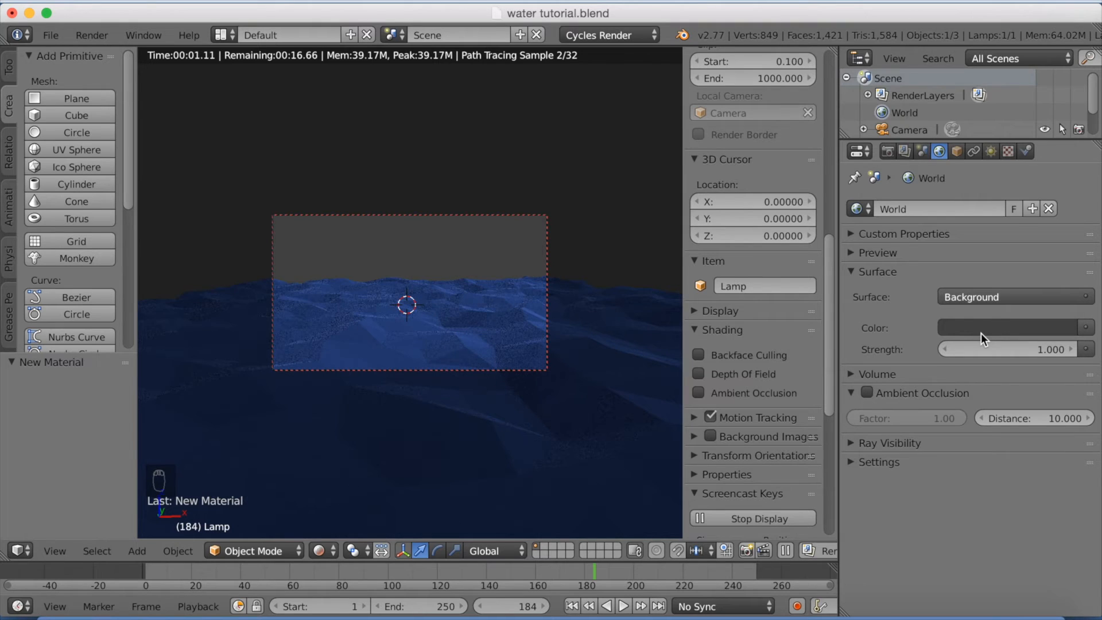
pyautogui.click(1012, 328)
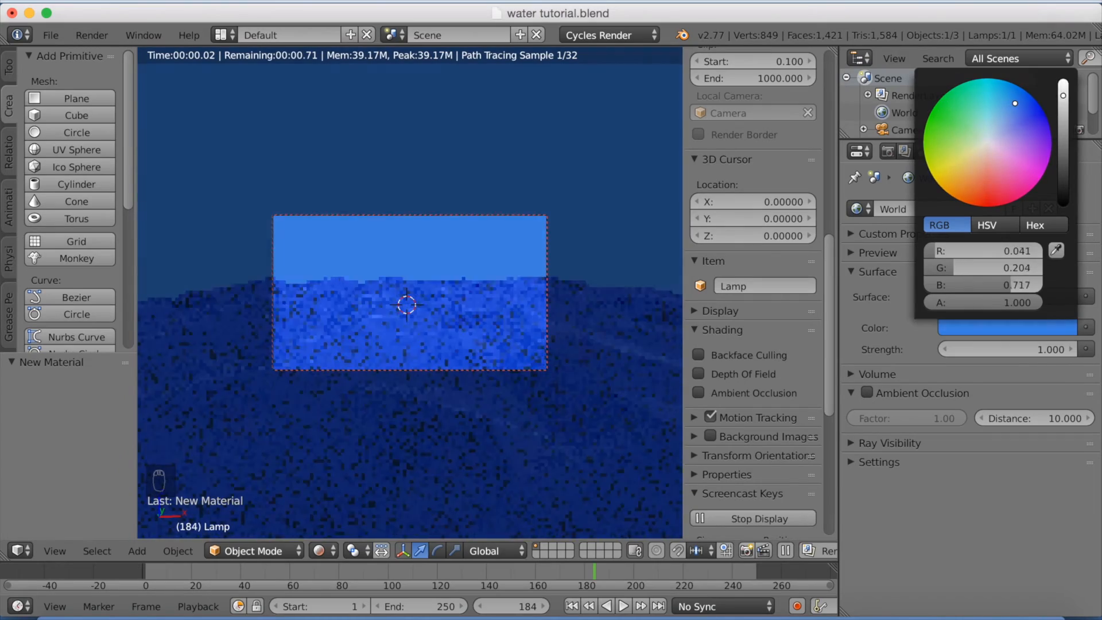
pyautogui.click(1011, 116)
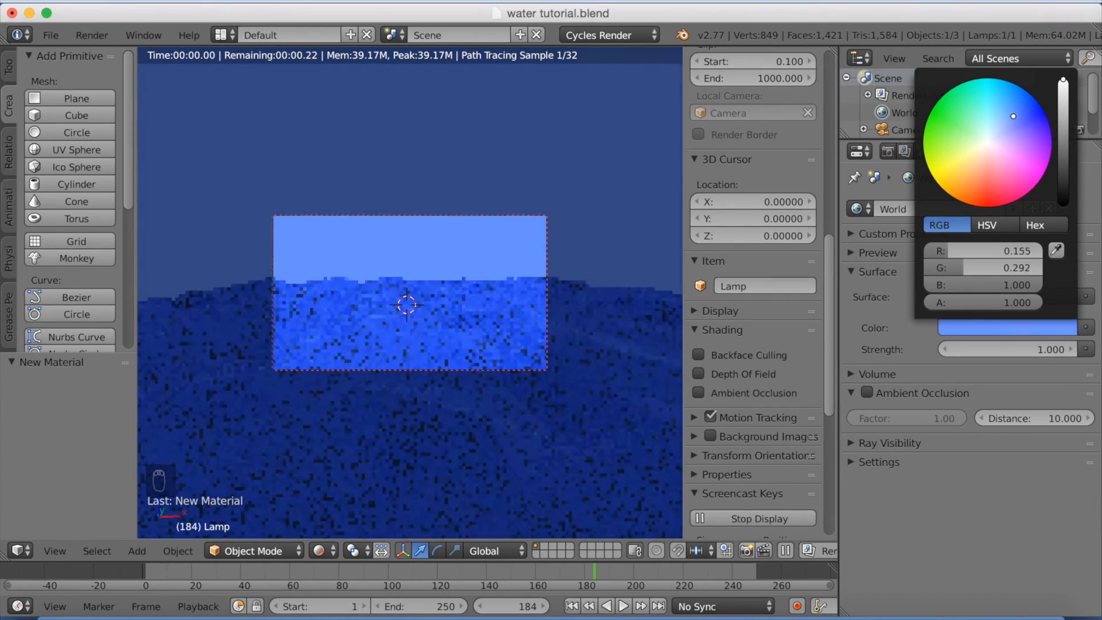
pyautogui.click(1001, 116)
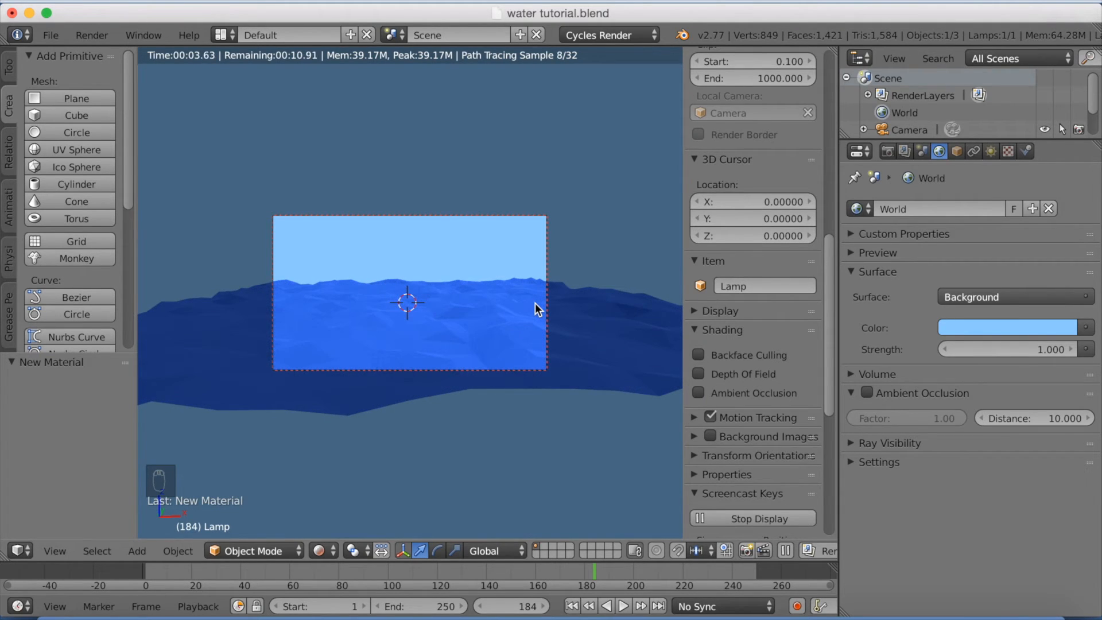
pyautogui.moveTo(571, 284)
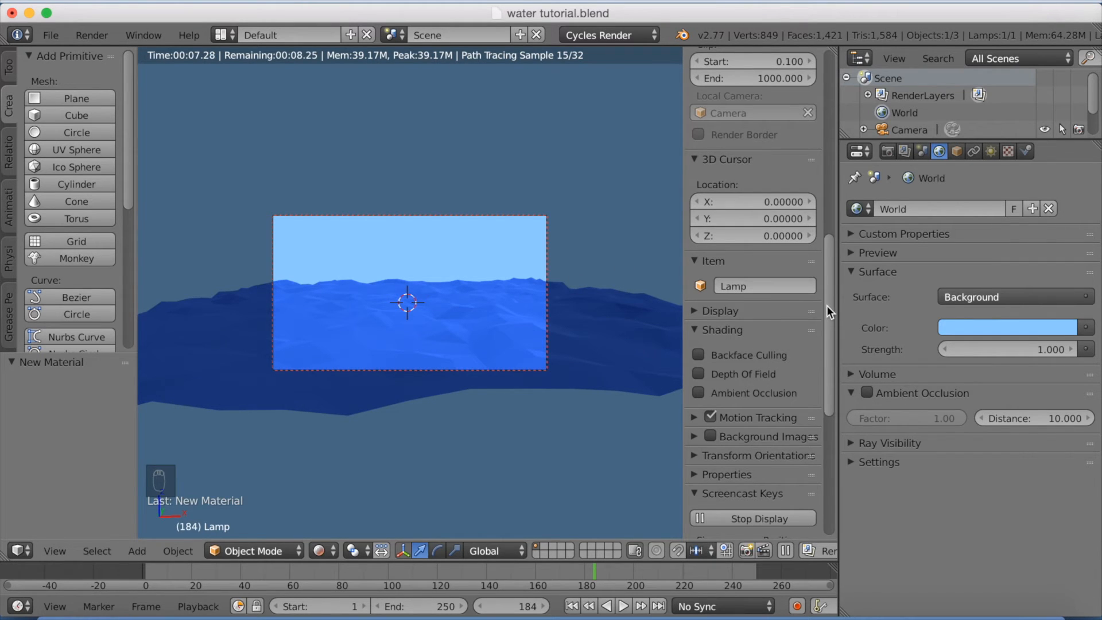
# Lock the camera to the view, fly it with Shift+F, and show the plane's modifiers
pyautogui.click(699, 272)
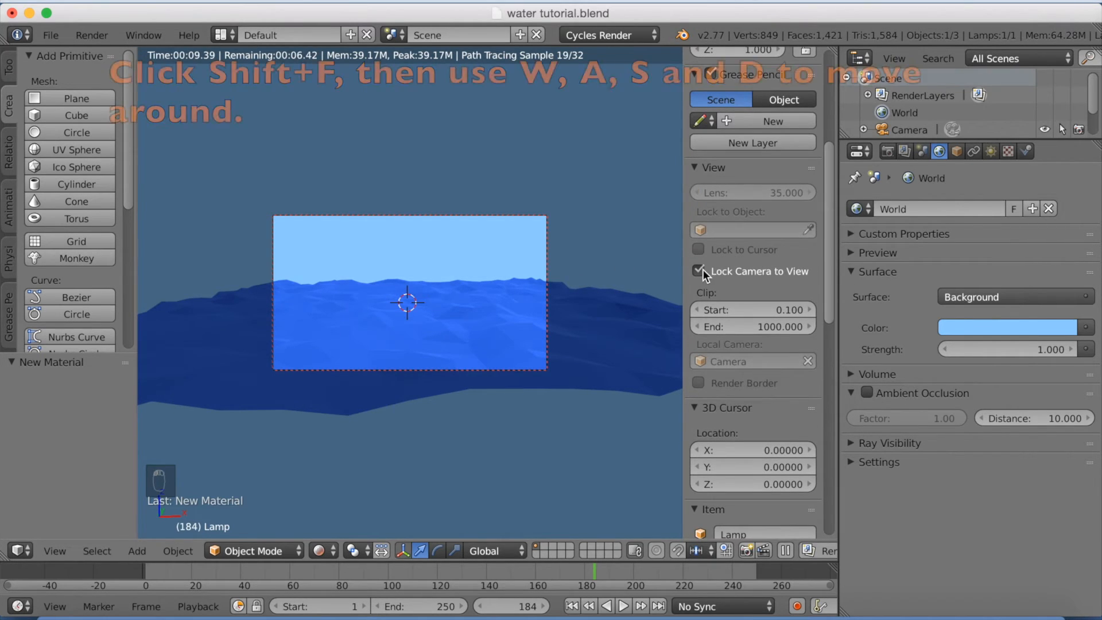
pyautogui.press('shift+f')
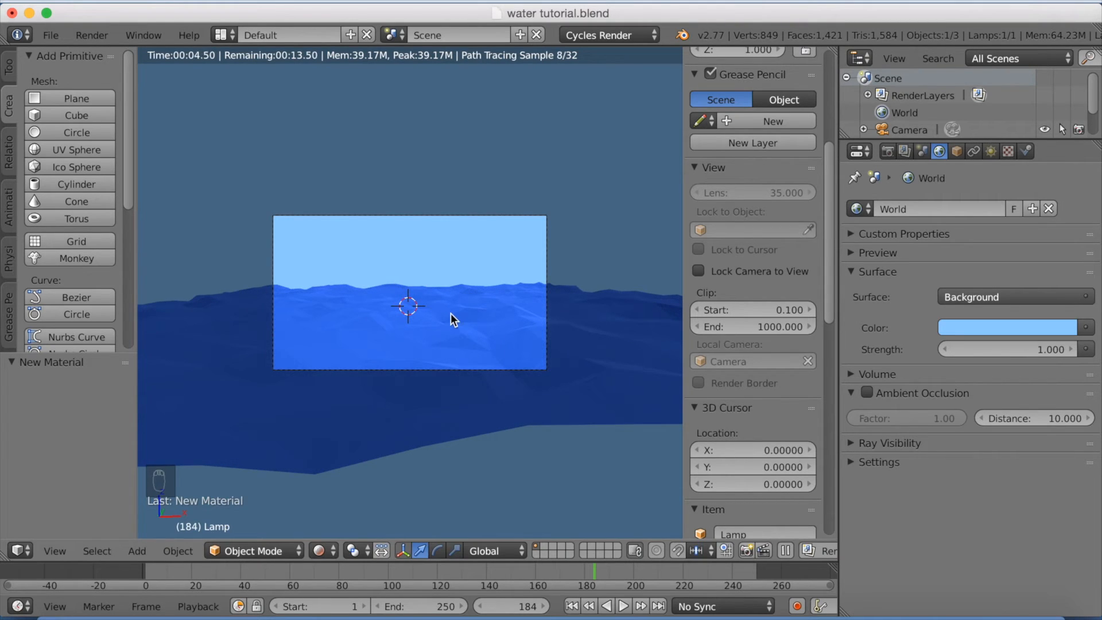
pyautogui.moveTo(453, 322)
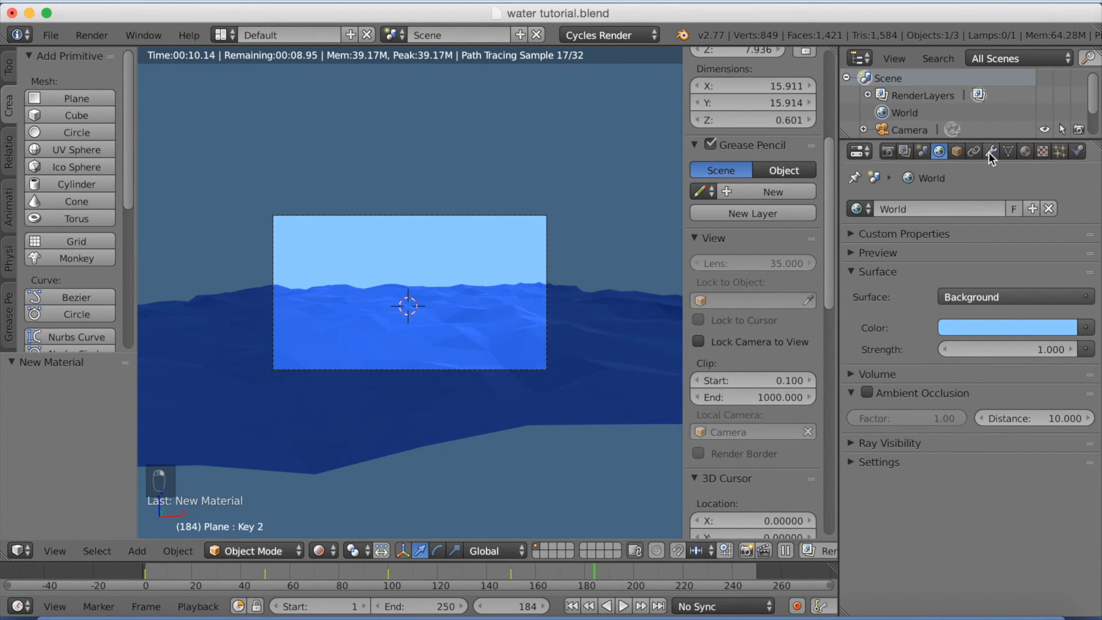
pyautogui.click(991, 151)
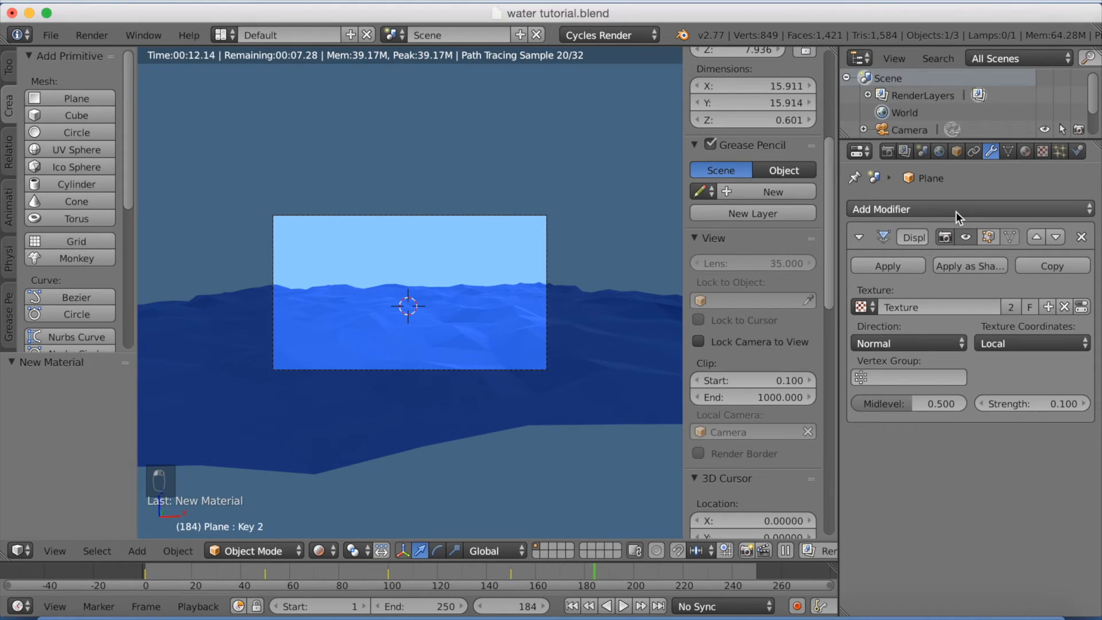
pyautogui.moveTo(956, 216)
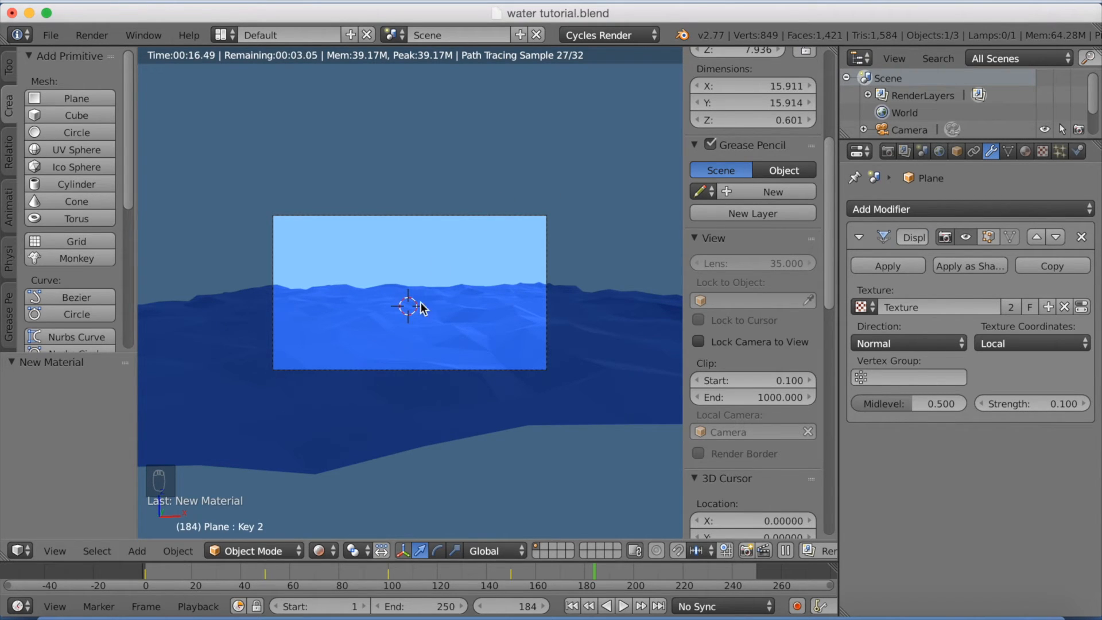
pyautogui.moveTo(338, 391)
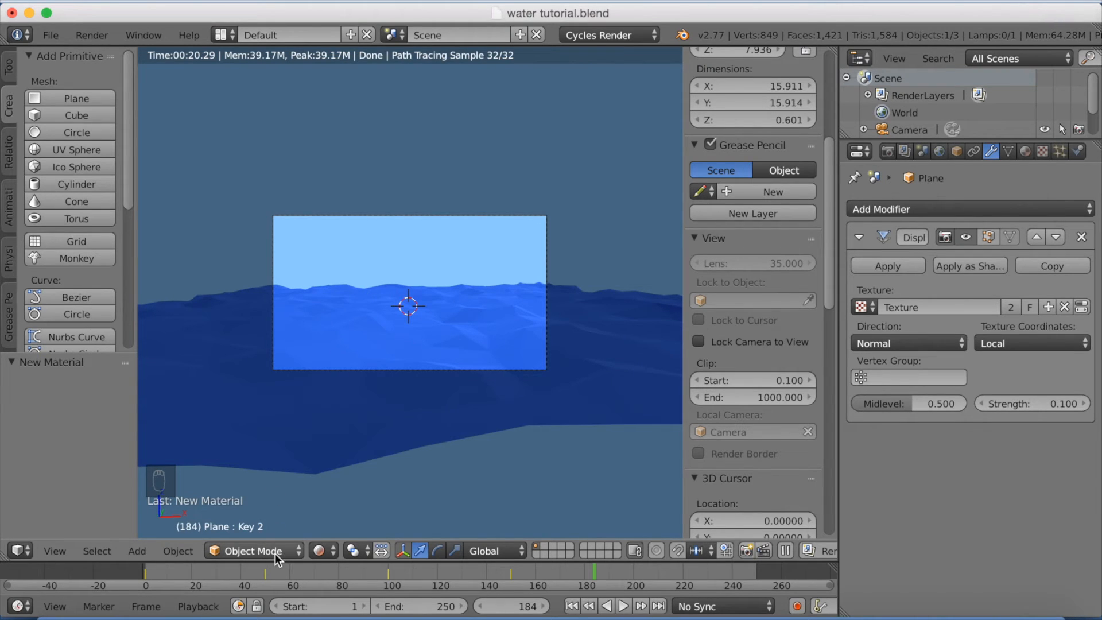
pyautogui.click(320, 550)
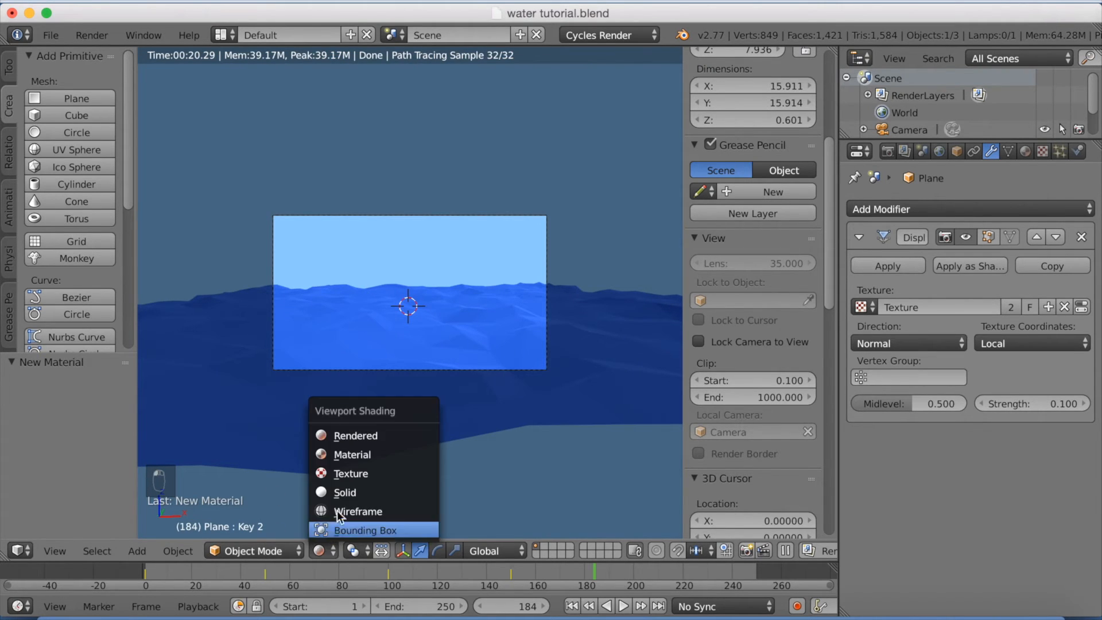
# Place a UV sphere in the sky, stretch it along X, shrink it, and decimate it
pyautogui.click(345, 492)
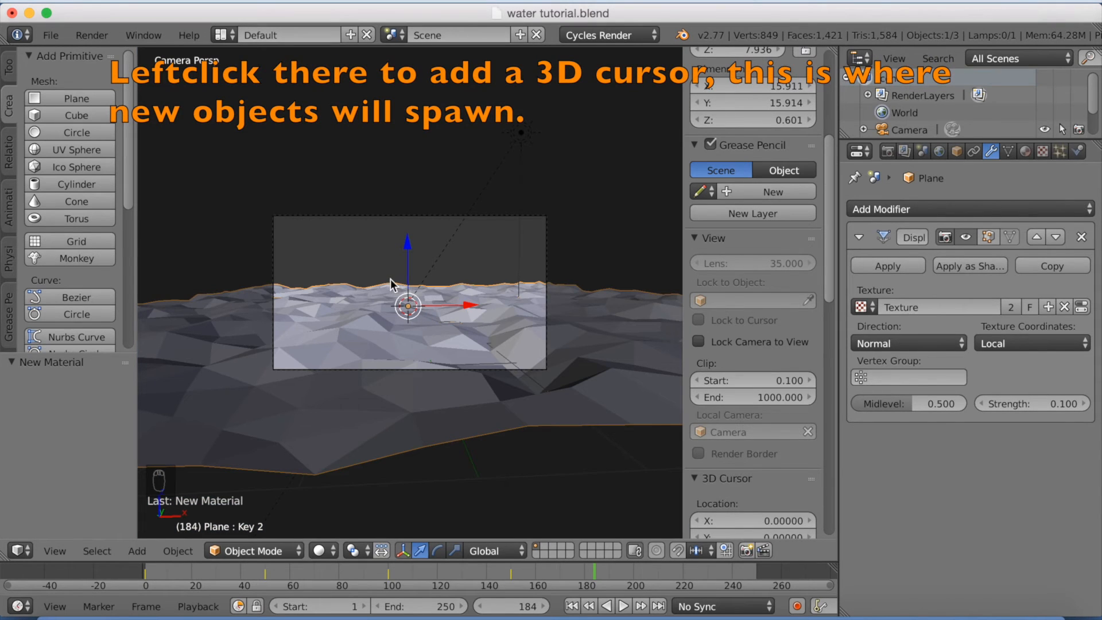
pyautogui.click(401, 236)
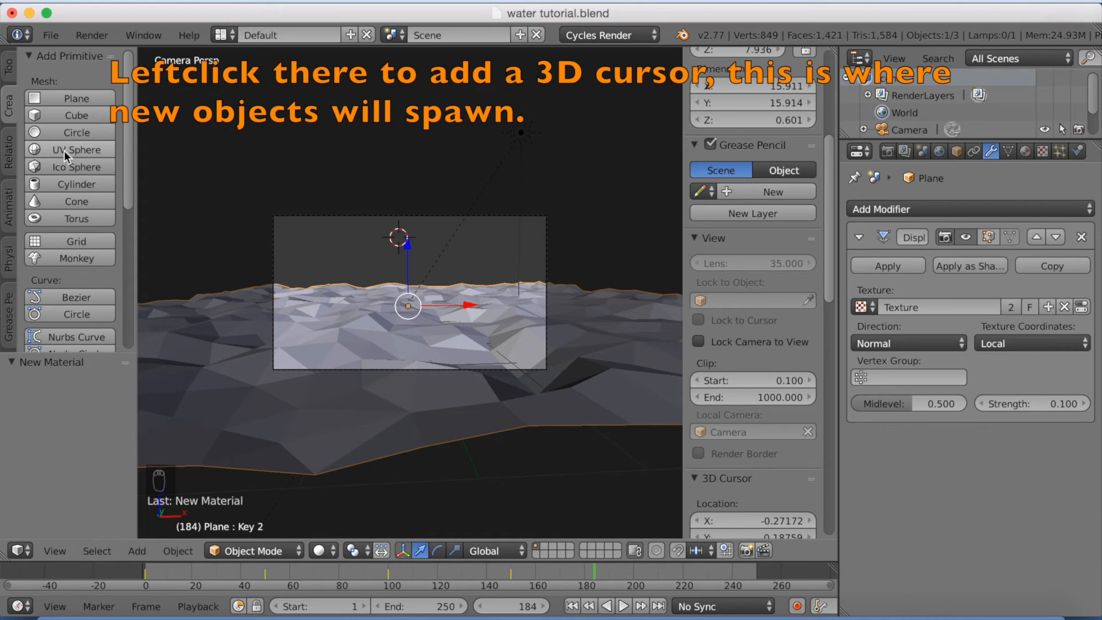
pyautogui.click(76, 149)
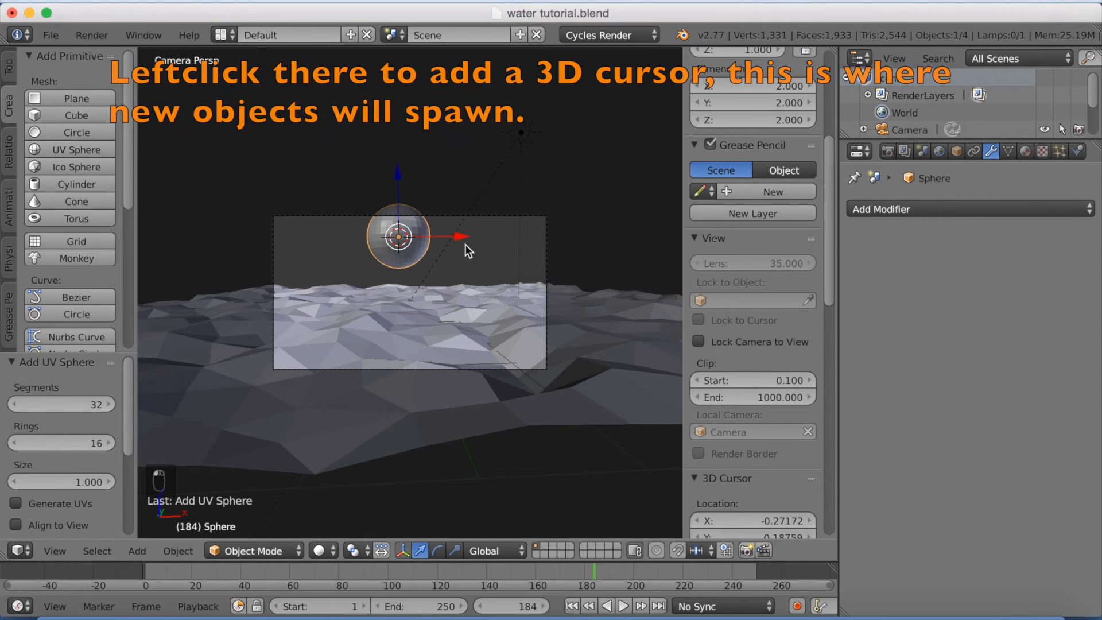
pyautogui.press('s')
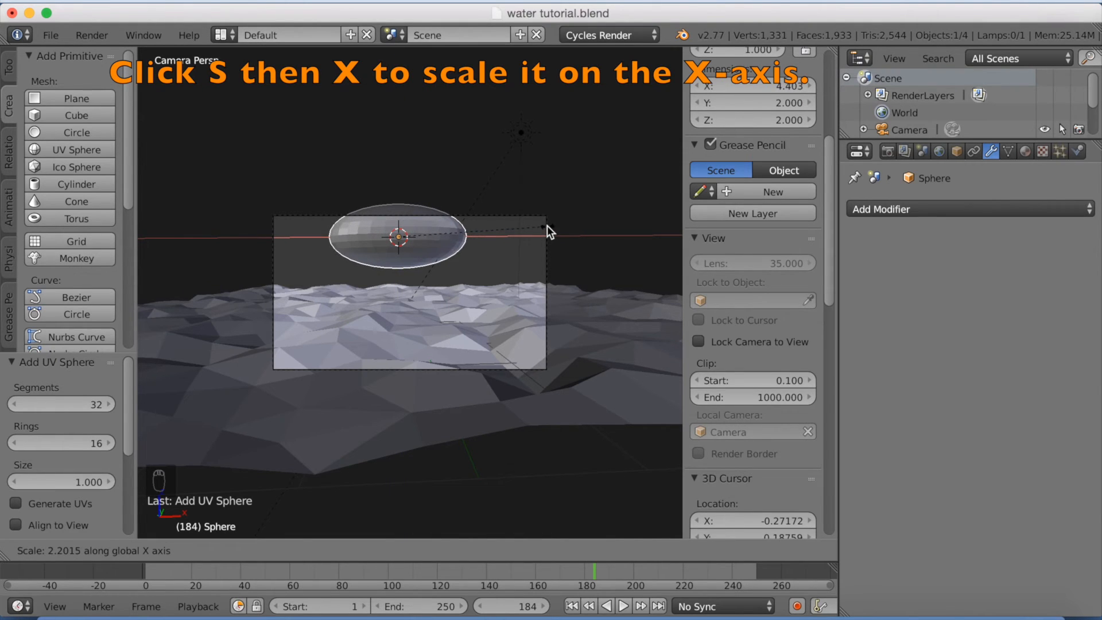
pyautogui.press('x')
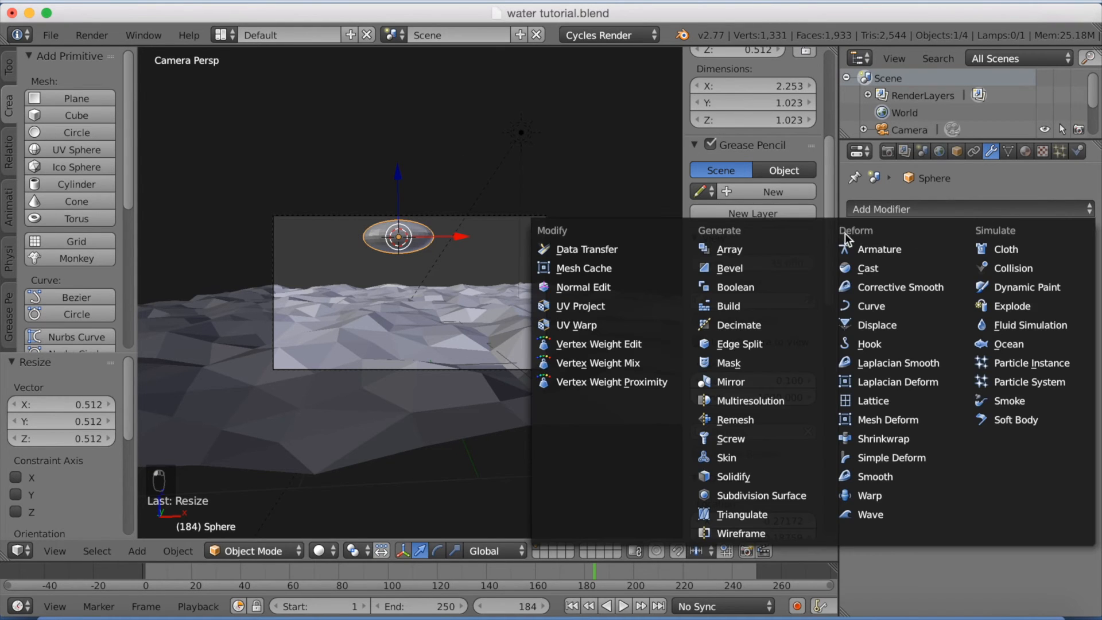
pyautogui.click(741, 324)
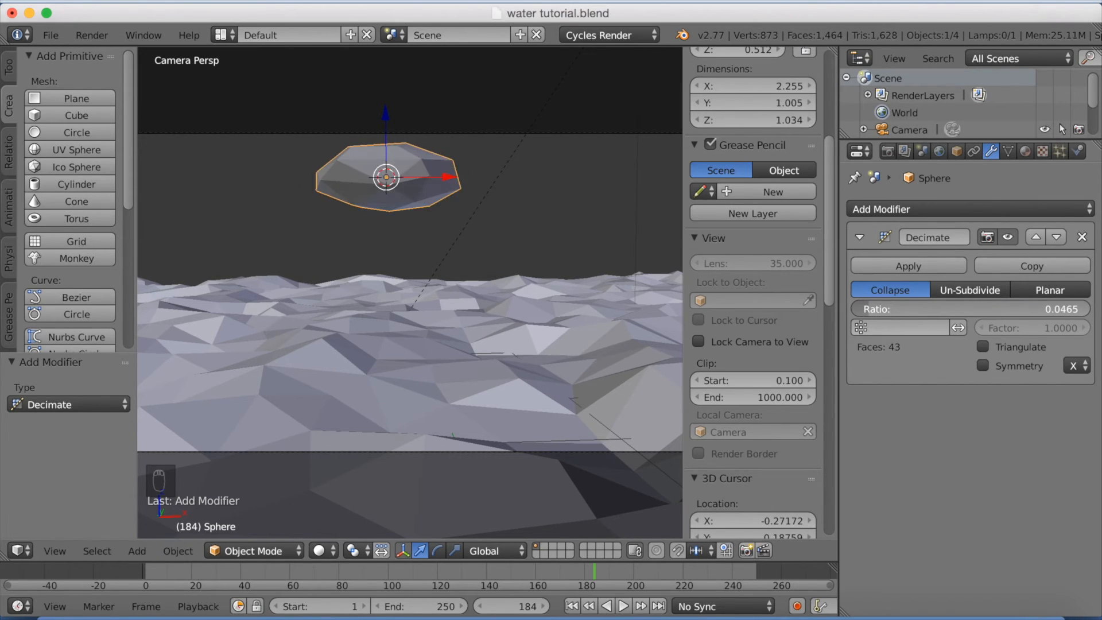
pyautogui.moveTo(913, 309); pyautogui.dragTo(969, 309)
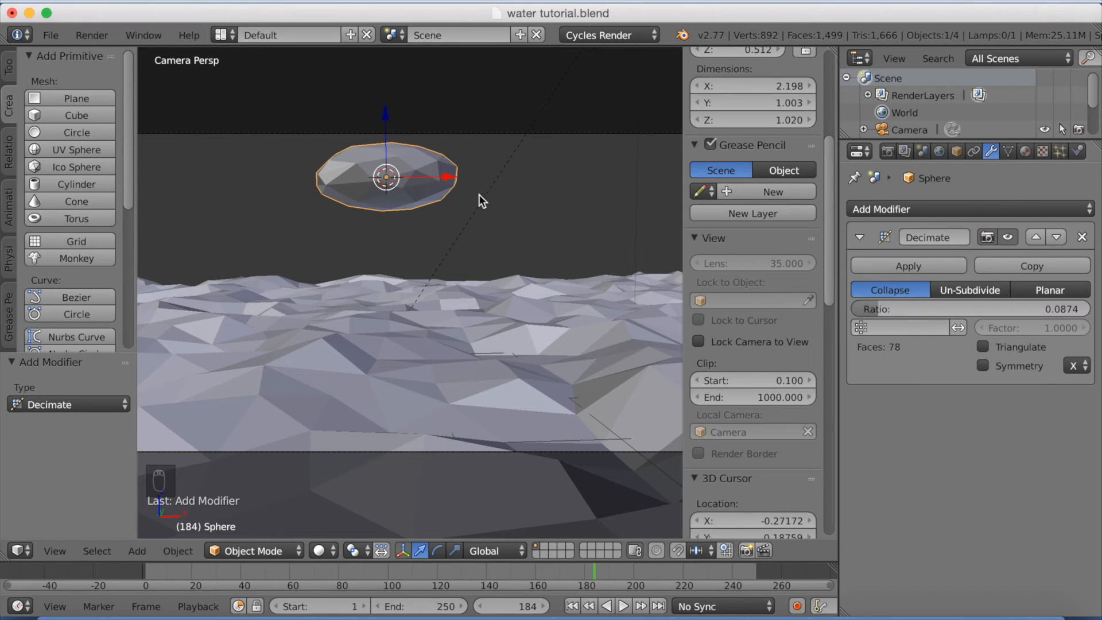
pyautogui.moveTo(470, 186)
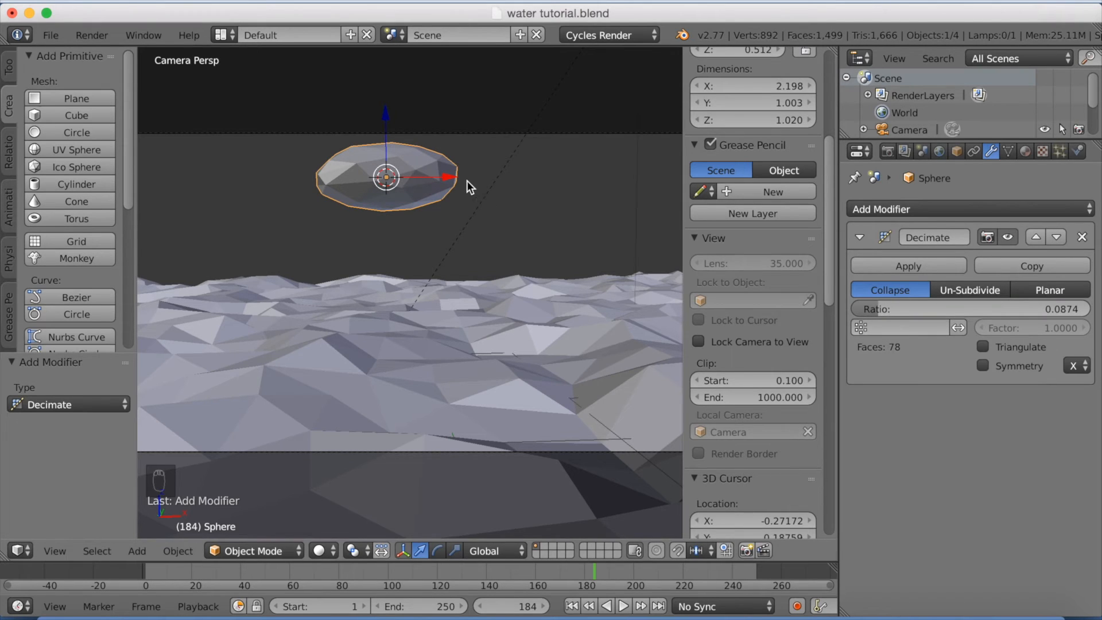
pyautogui.moveTo(396, 356)
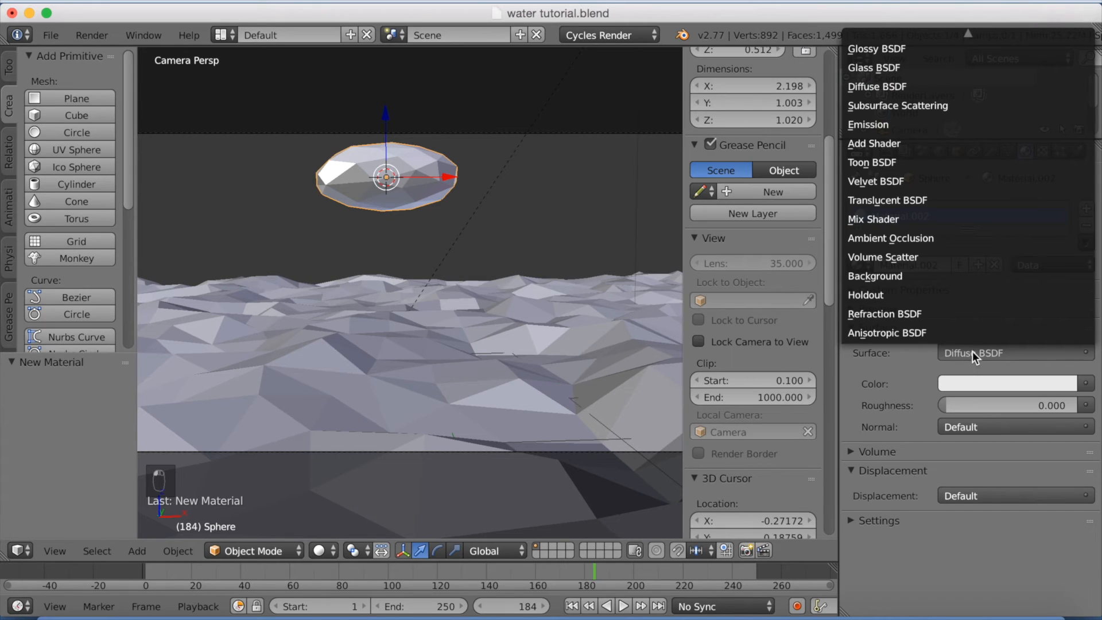
pyautogui.moveTo(883, 223)
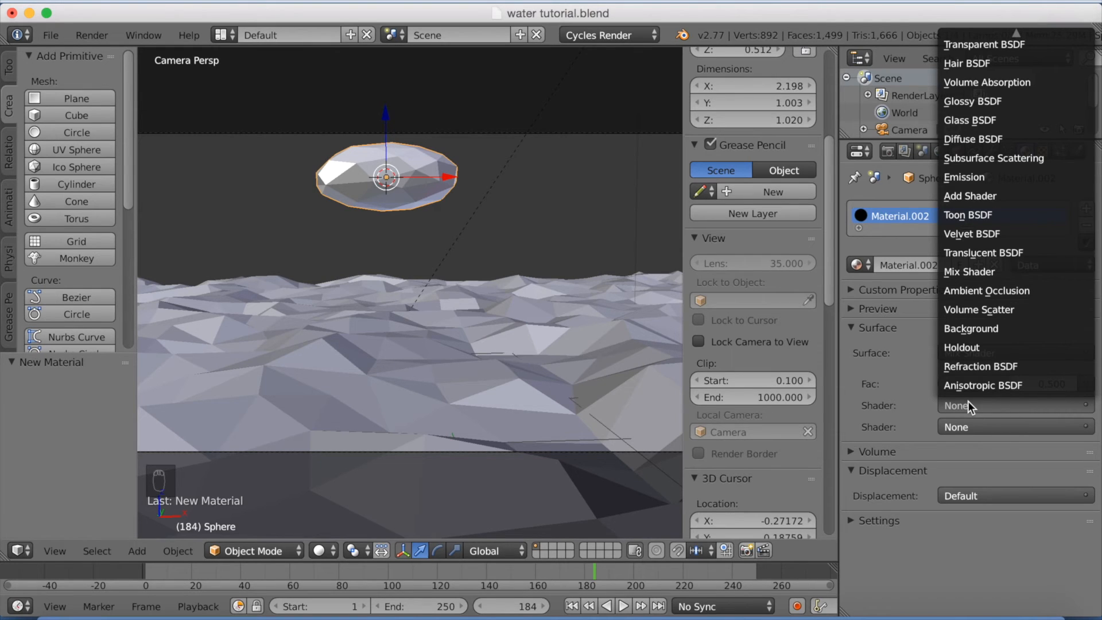
pyautogui.moveTo(982, 176)
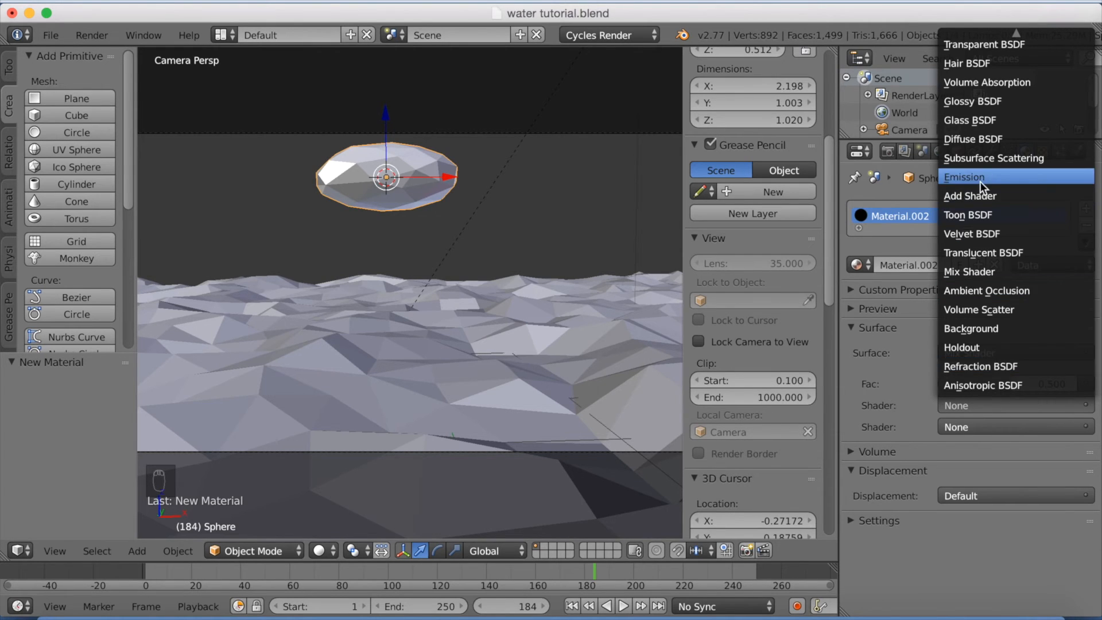
# Set the cloud's Mix Shader inputs to Emission and Diffuse BSDF, and preview it rendered
pyautogui.click(964, 176)
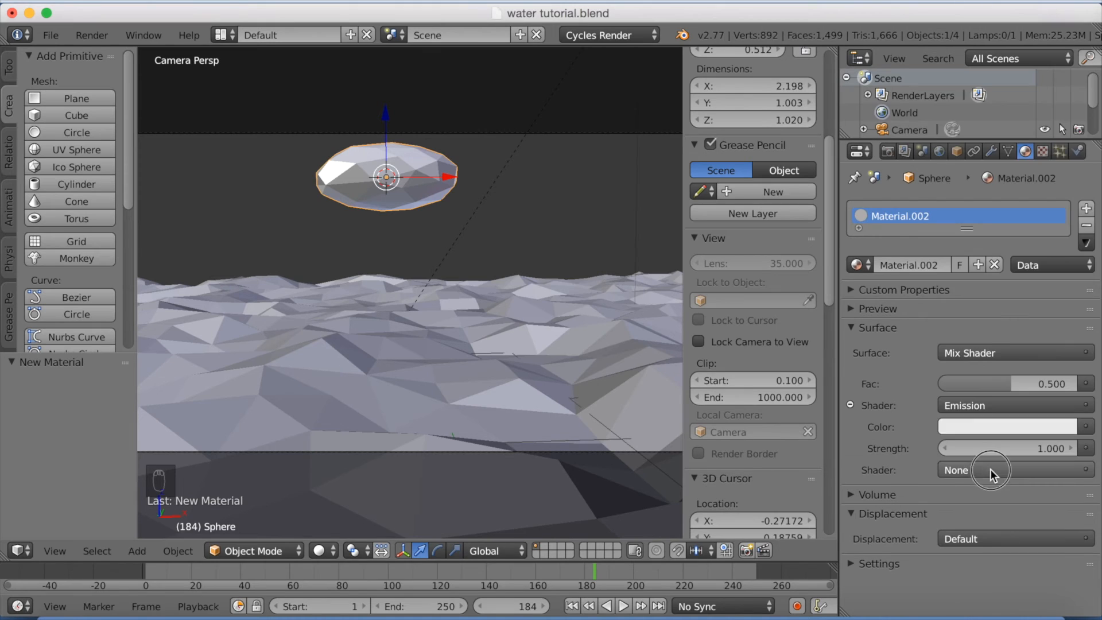
pyautogui.click(1012, 469)
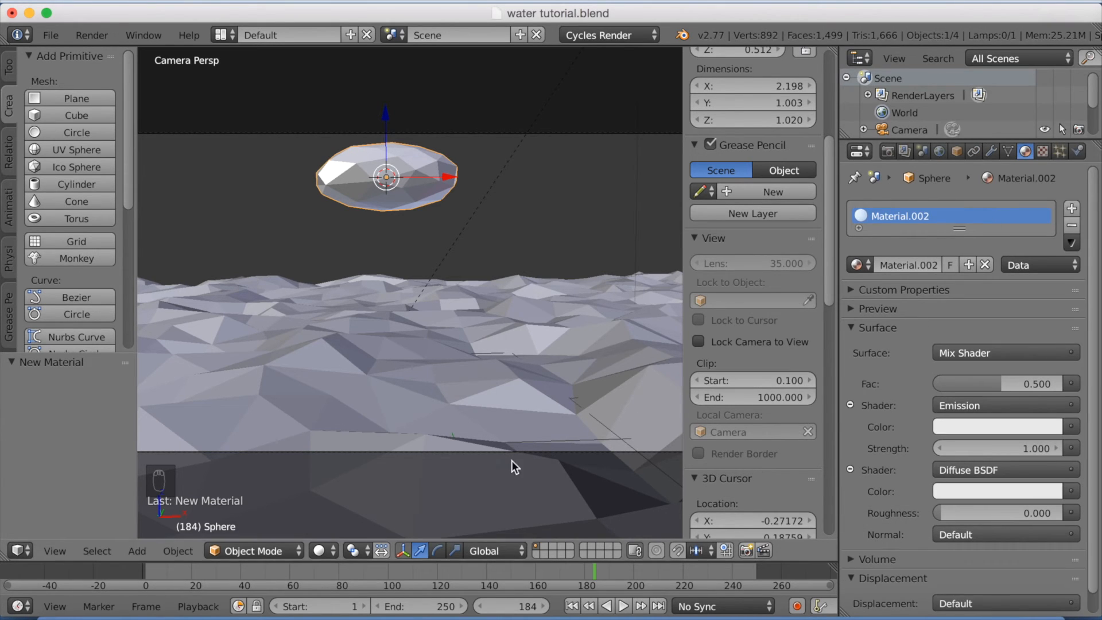
pyautogui.click(320, 551)
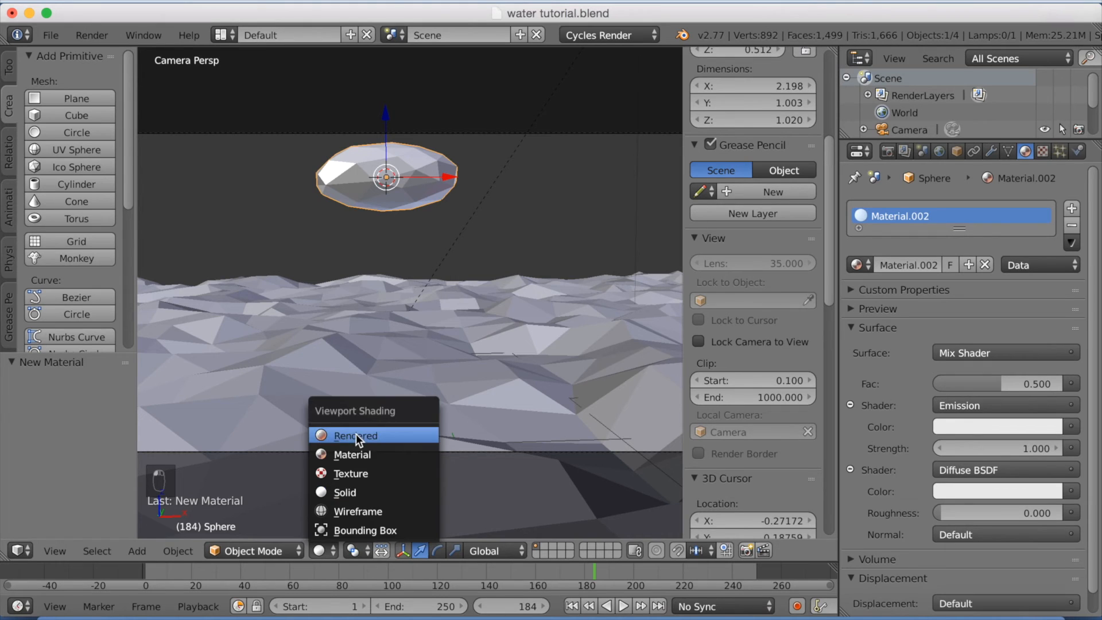
pyautogui.click(354, 435)
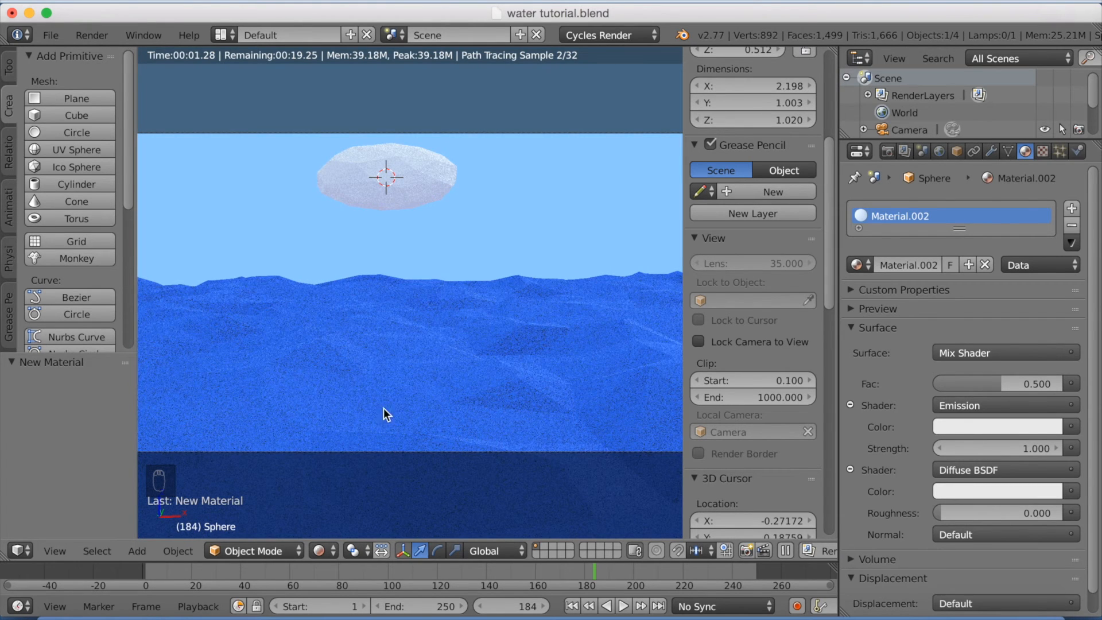
pyautogui.moveTo(429, 195)
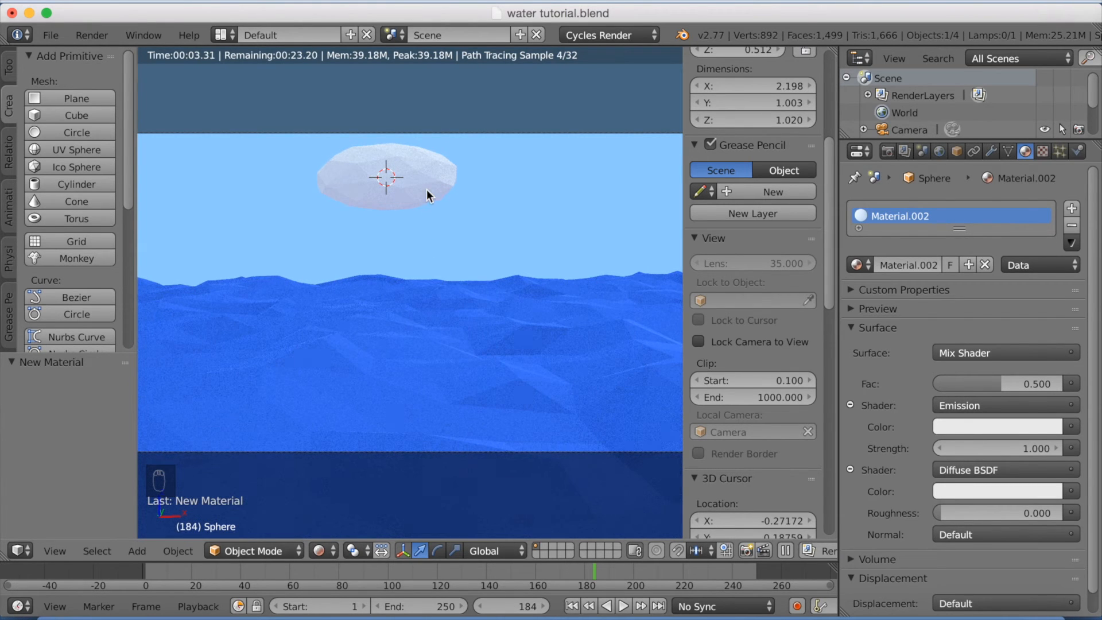
pyautogui.moveTo(316, 503)
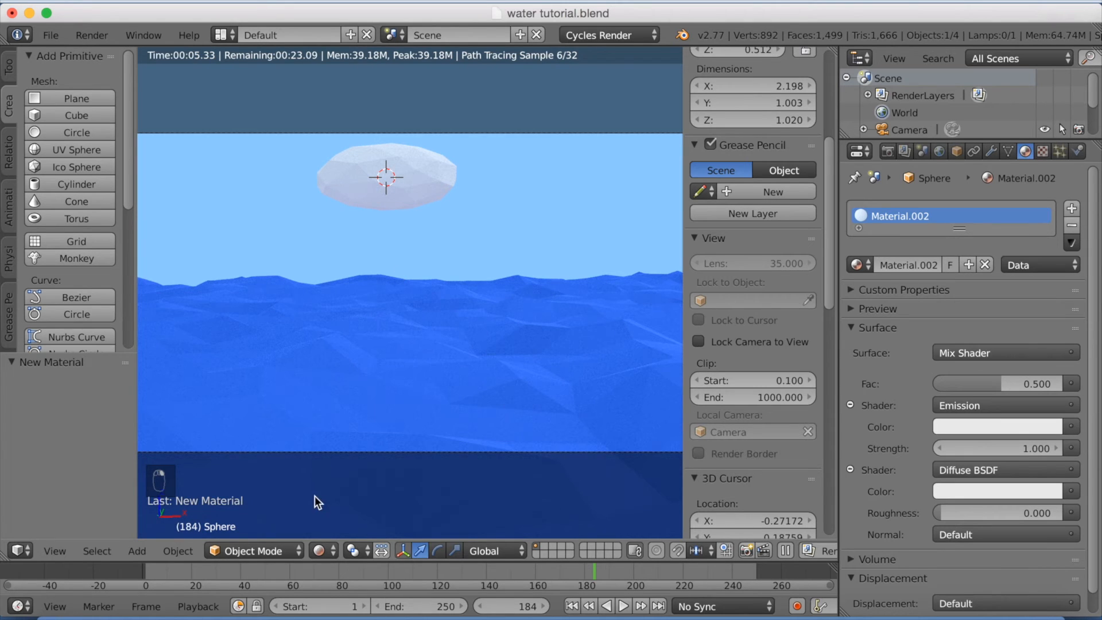
pyautogui.click(319, 551)
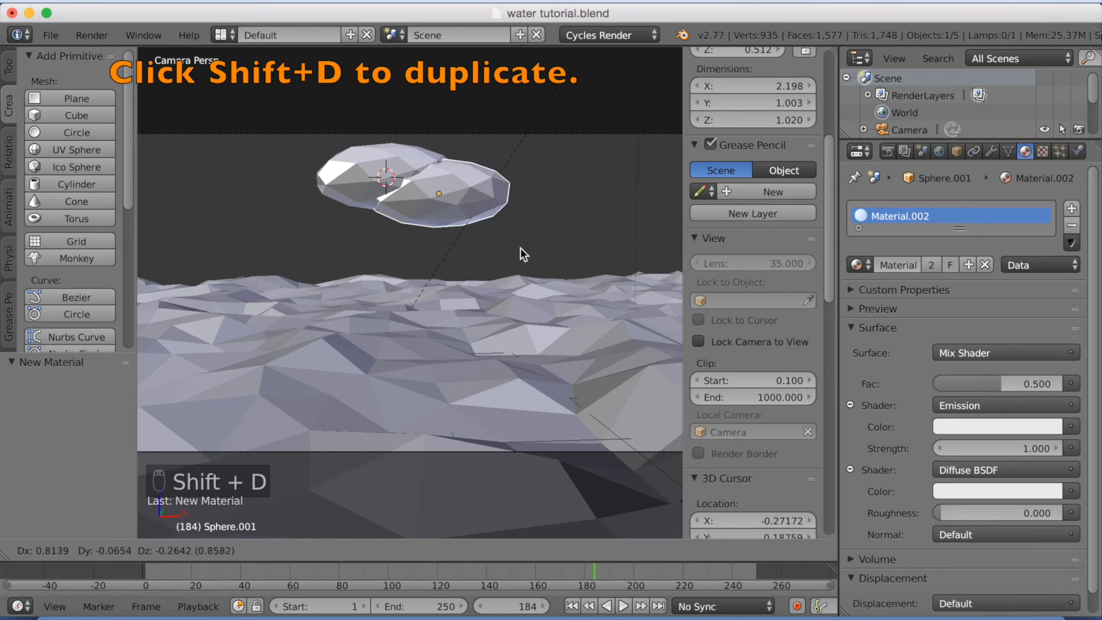
# Duplicate the cloud, shift the copy along Y, scale it to about 0.81, and rotate it -28° on Z
pyautogui.press('shift+d')
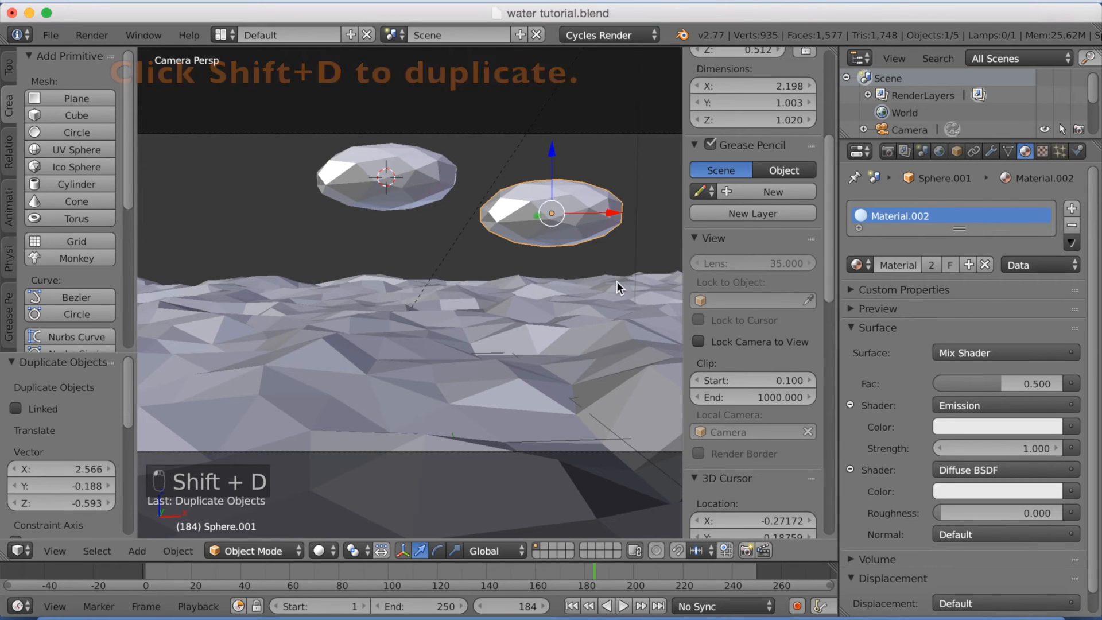
pyautogui.press('g')
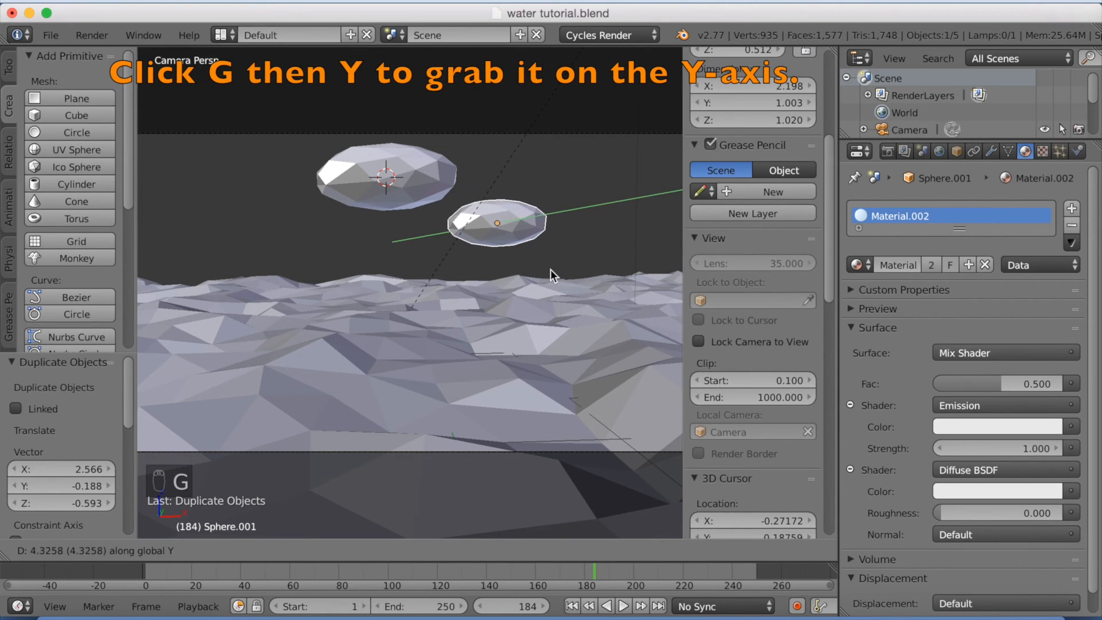
pyautogui.press('g')
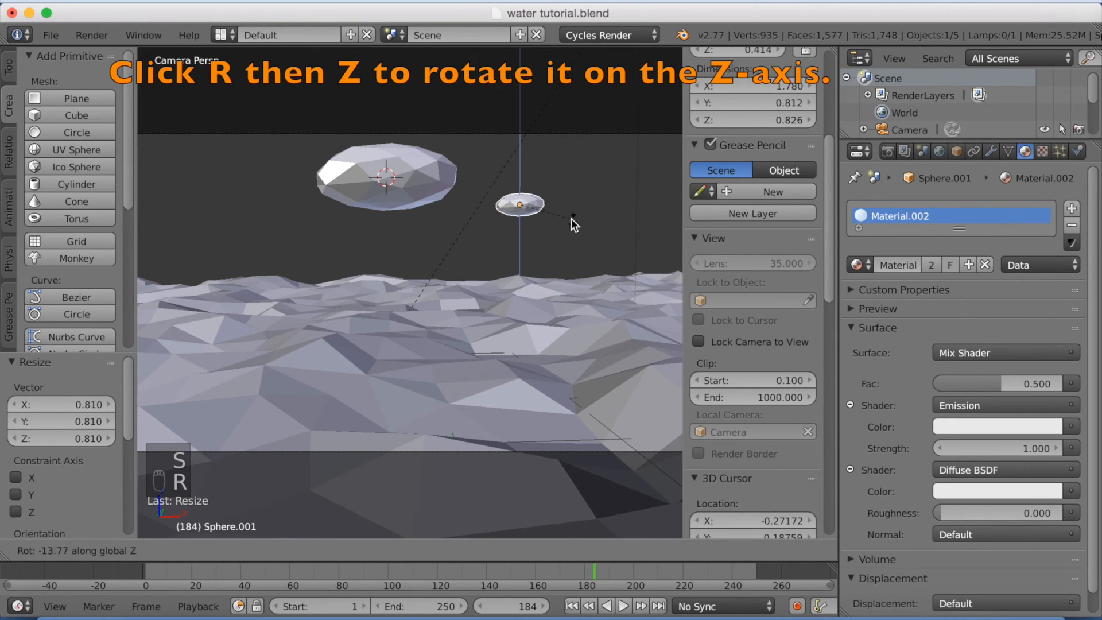
pyautogui.moveTo(557, 232)
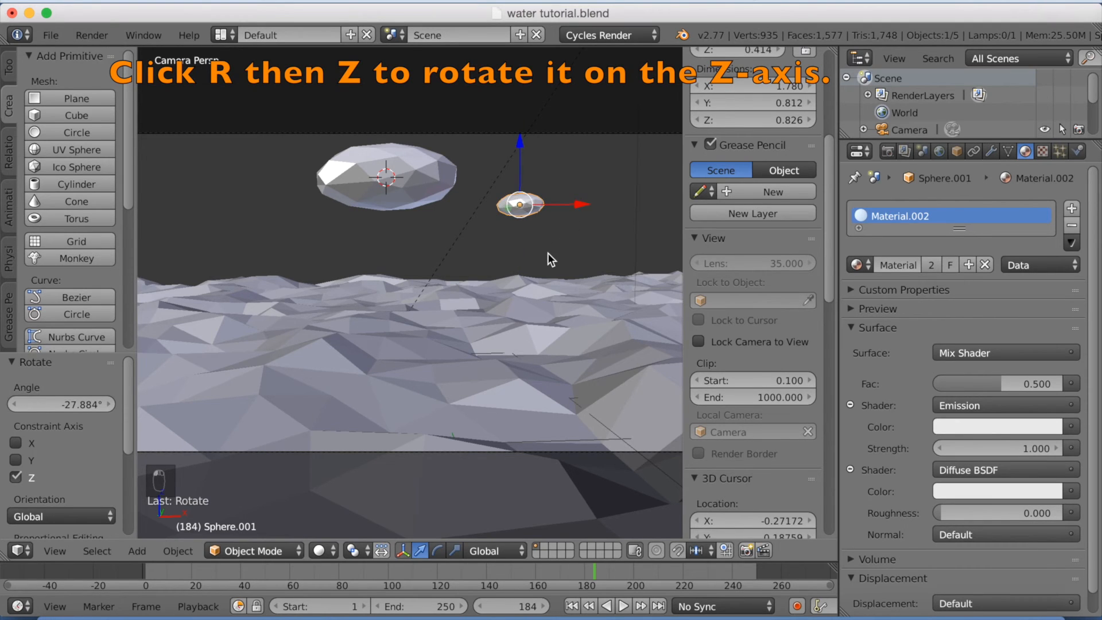
pyautogui.click(323, 551)
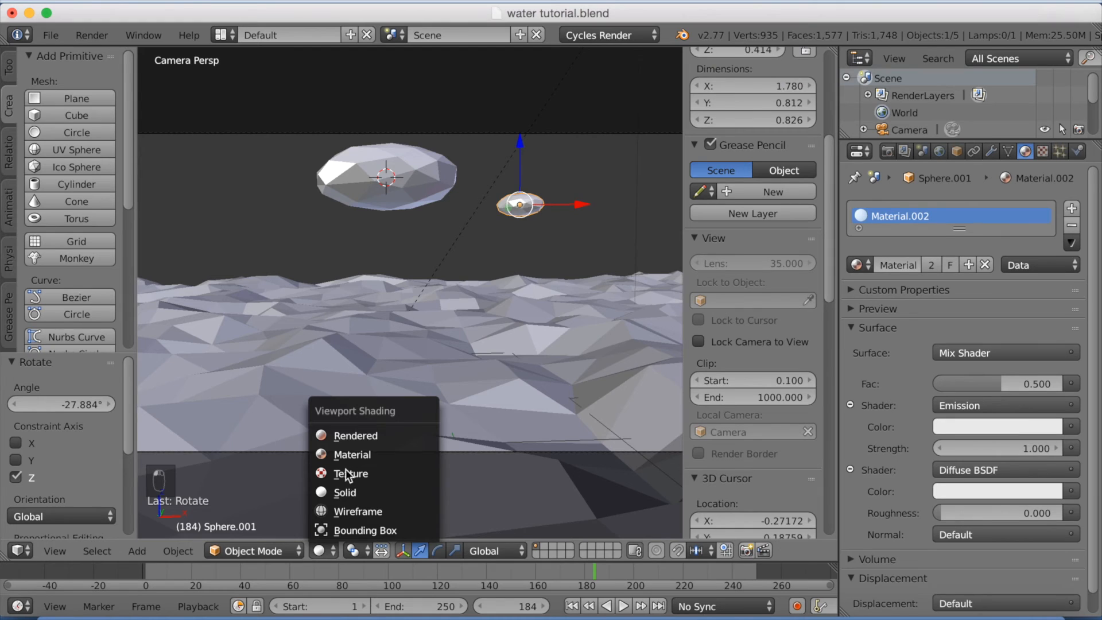
# Preview the sea and clouds in Rendered shading and open the Plane's Glass BSDF colour
pyautogui.click(355, 435)
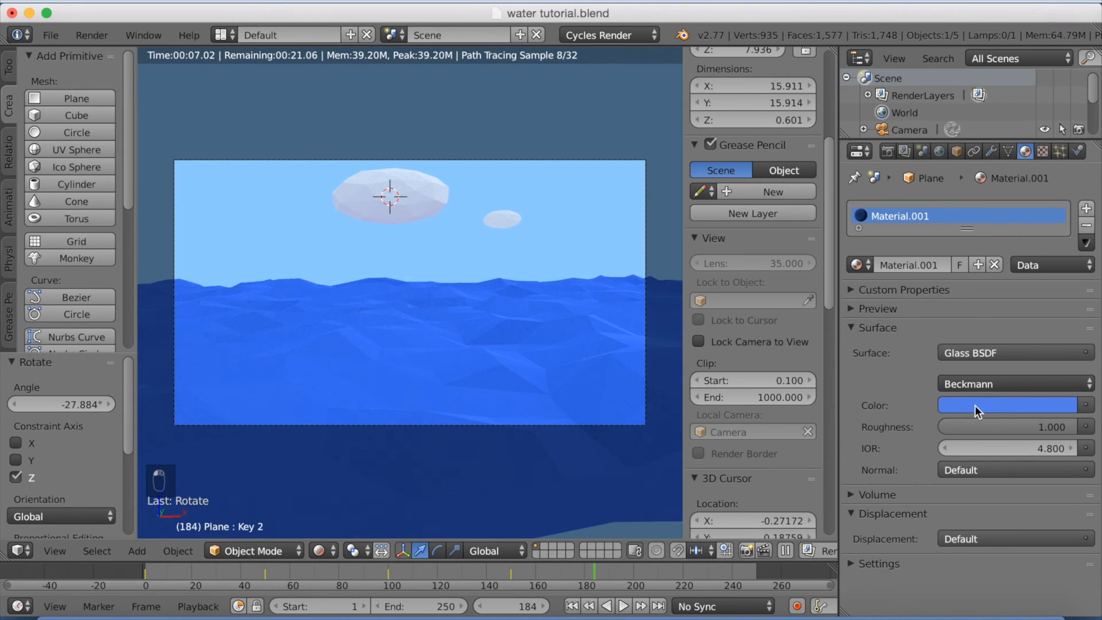
pyautogui.click(1008, 405)
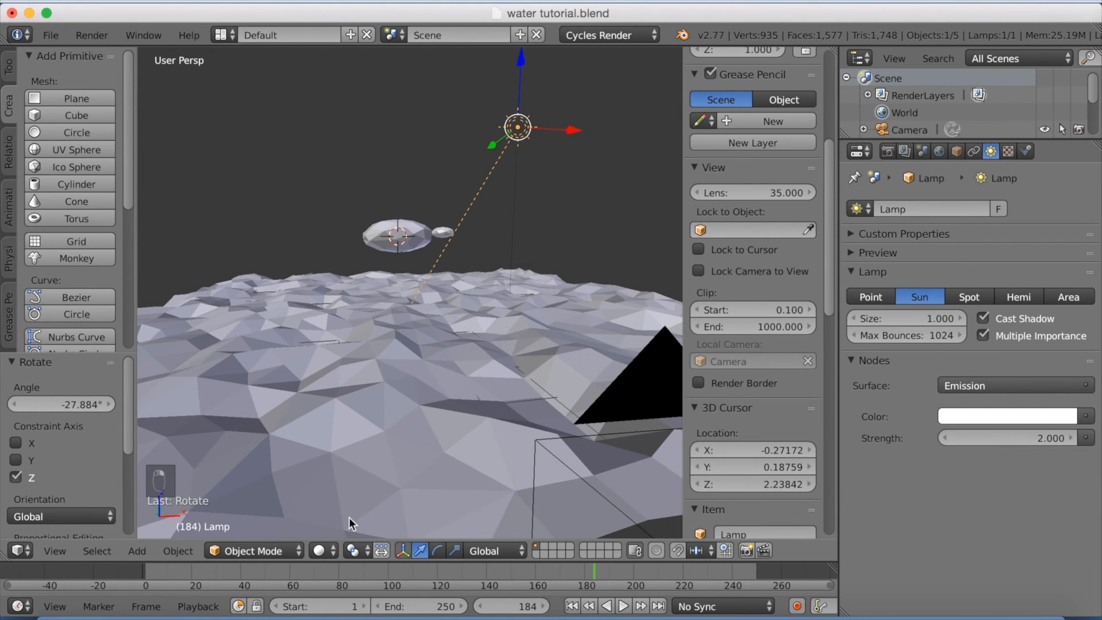
# View through the camera in Rendered shading and give the sun lamp a warm cream emission colour
pyautogui.press('KP_0')
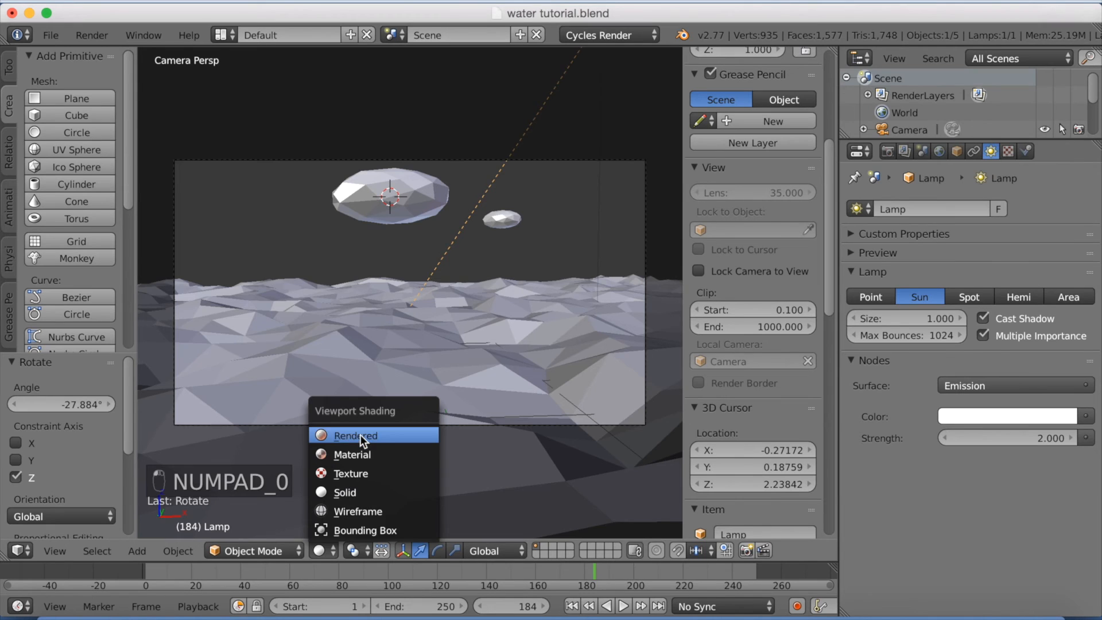
pyautogui.click(353, 435)
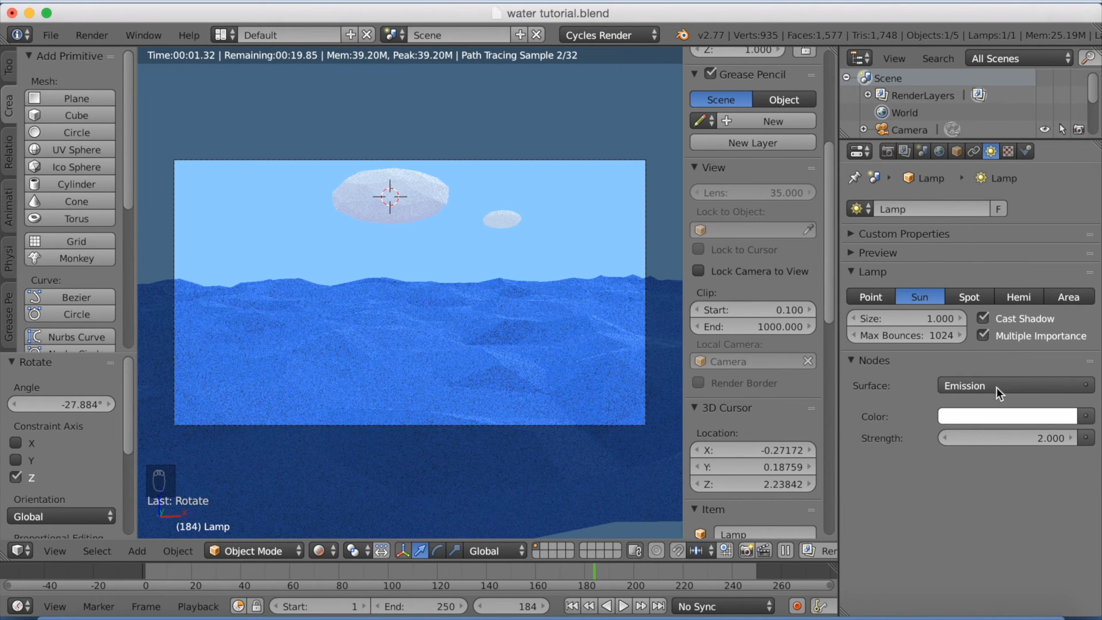
pyautogui.click(1009, 416)
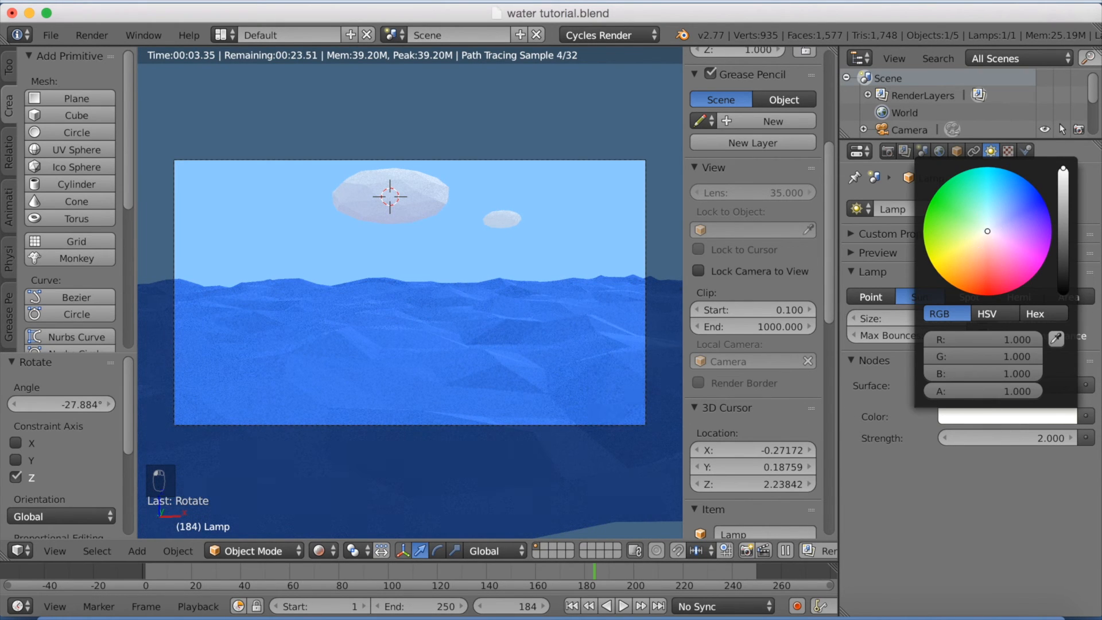
pyautogui.click(976, 235)
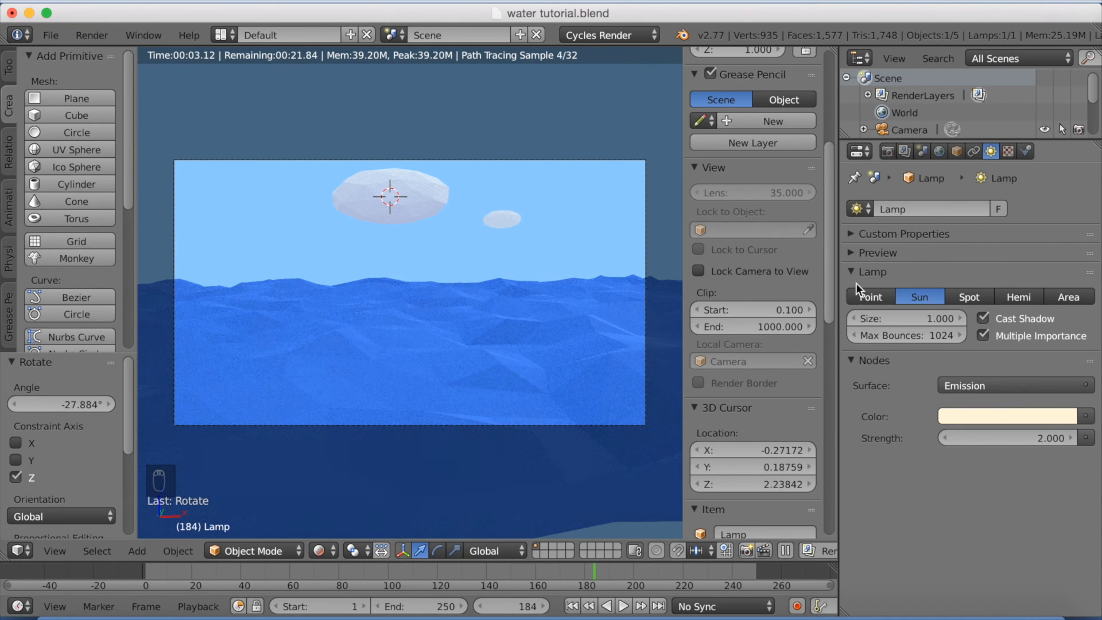
pyautogui.click(888, 151)
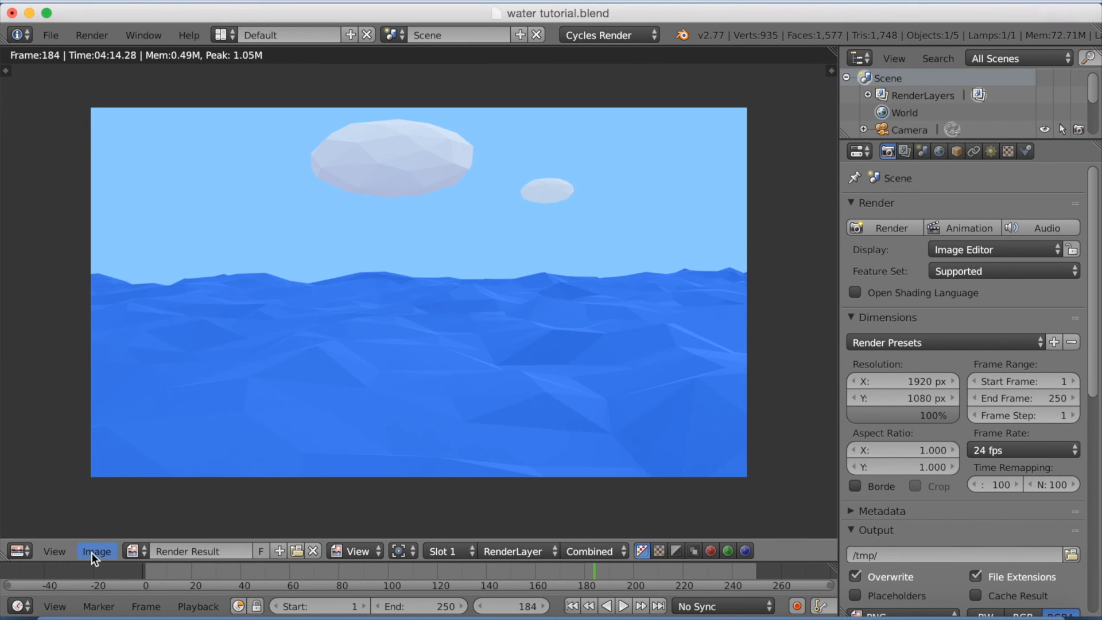
# From the render result's Image menu, choose Save As Image
pyautogui.click(97, 550)
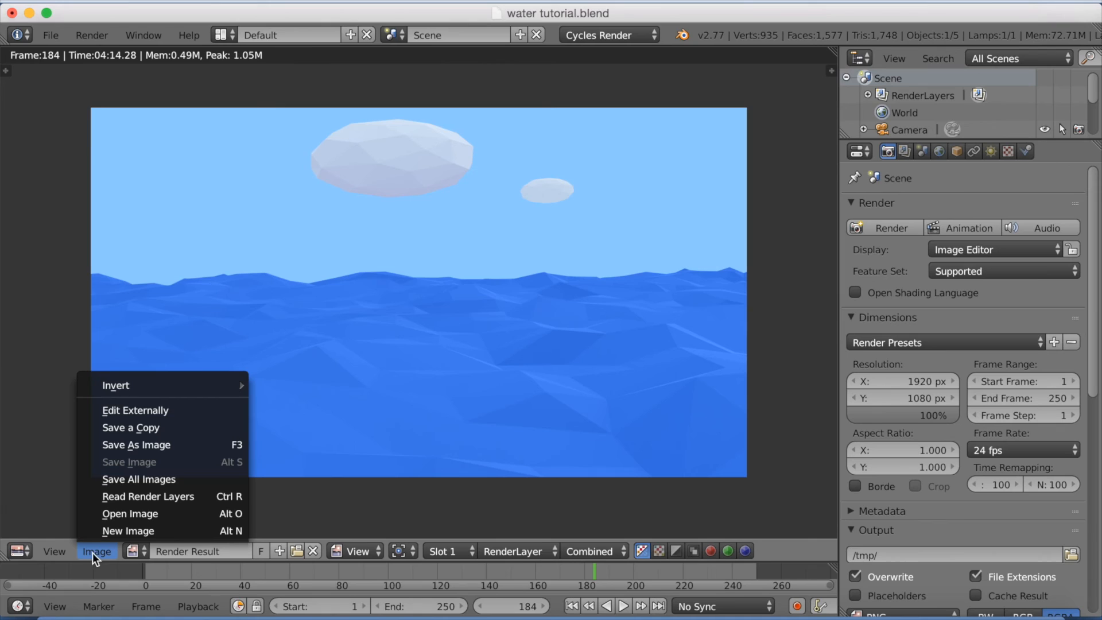
pyautogui.moveTo(148, 445)
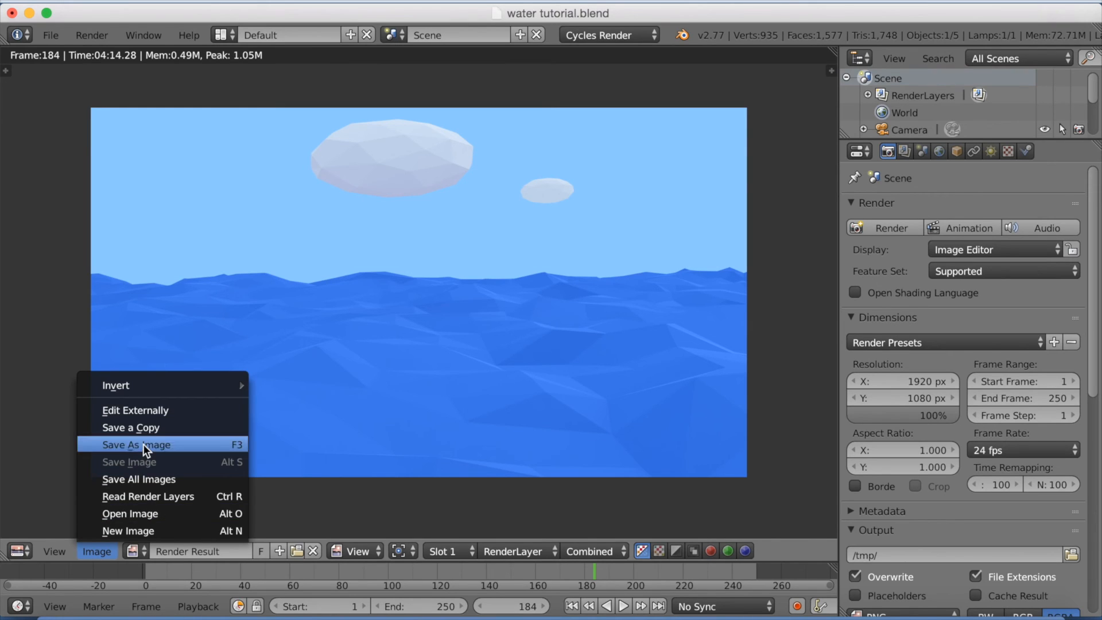
pyautogui.click(135, 444)
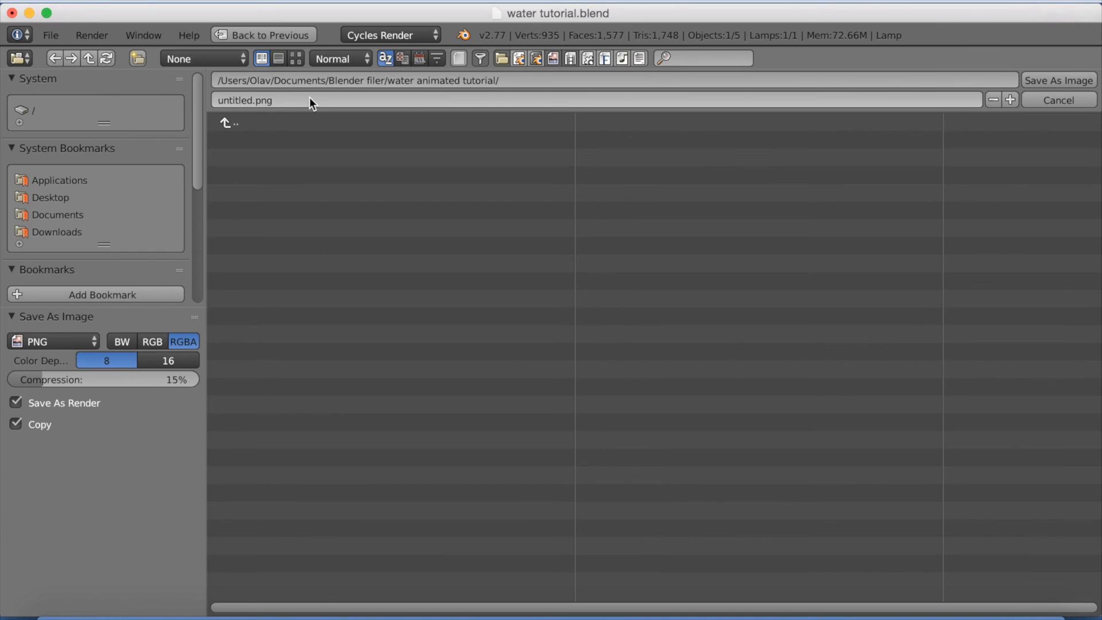
pyautogui.moveTo(313, 100)
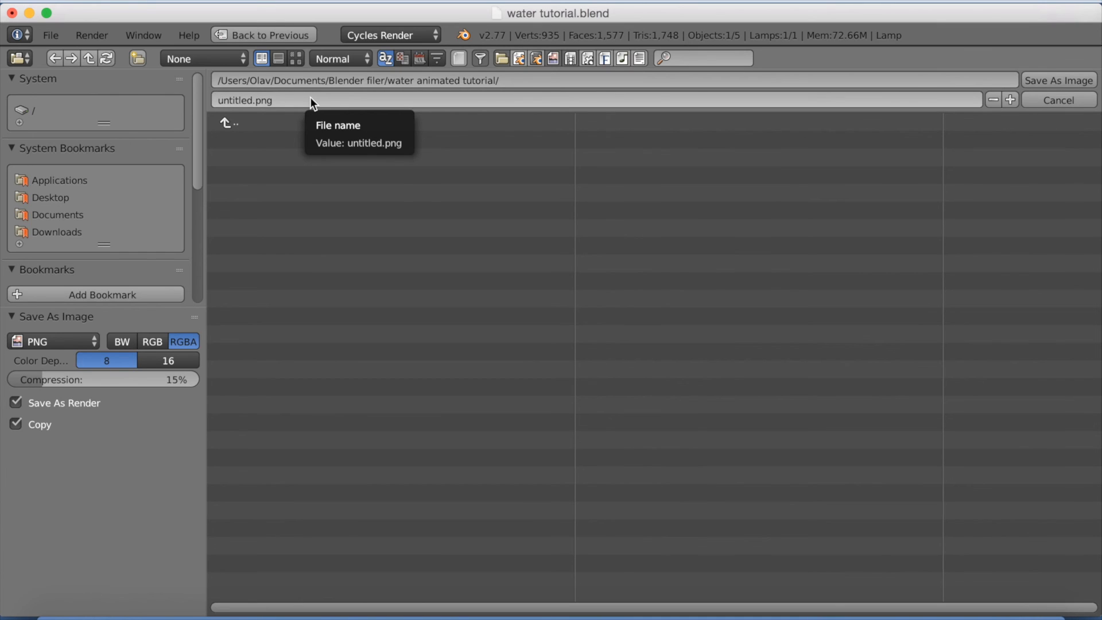
# Rename untitled.png to 'finished' and save the rendered image
pyautogui.click(309, 100)
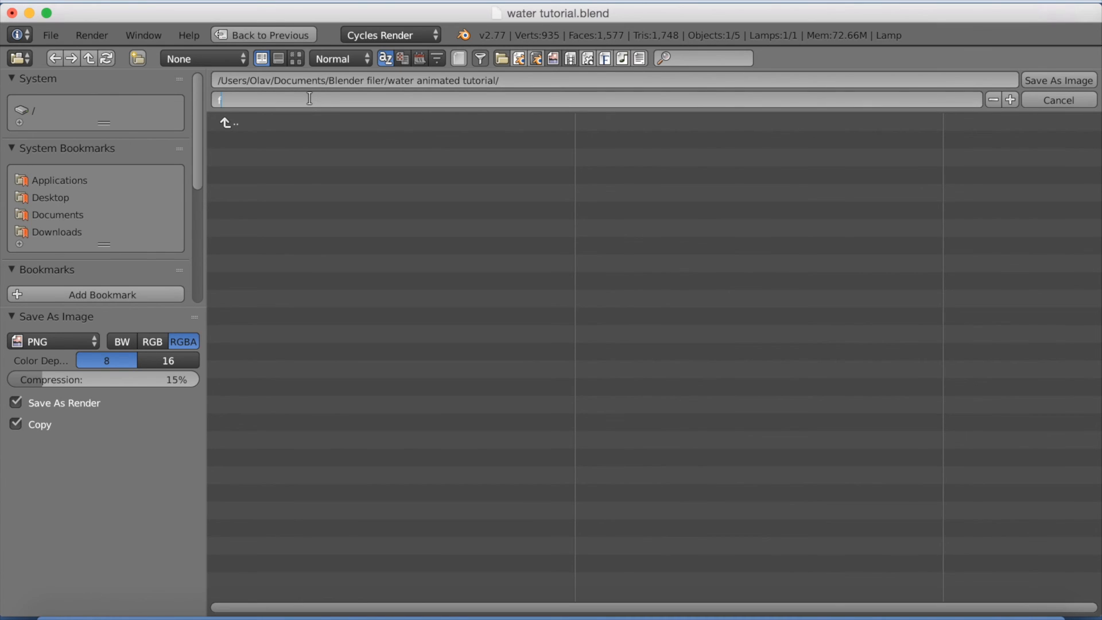
pyautogui.write('inished')
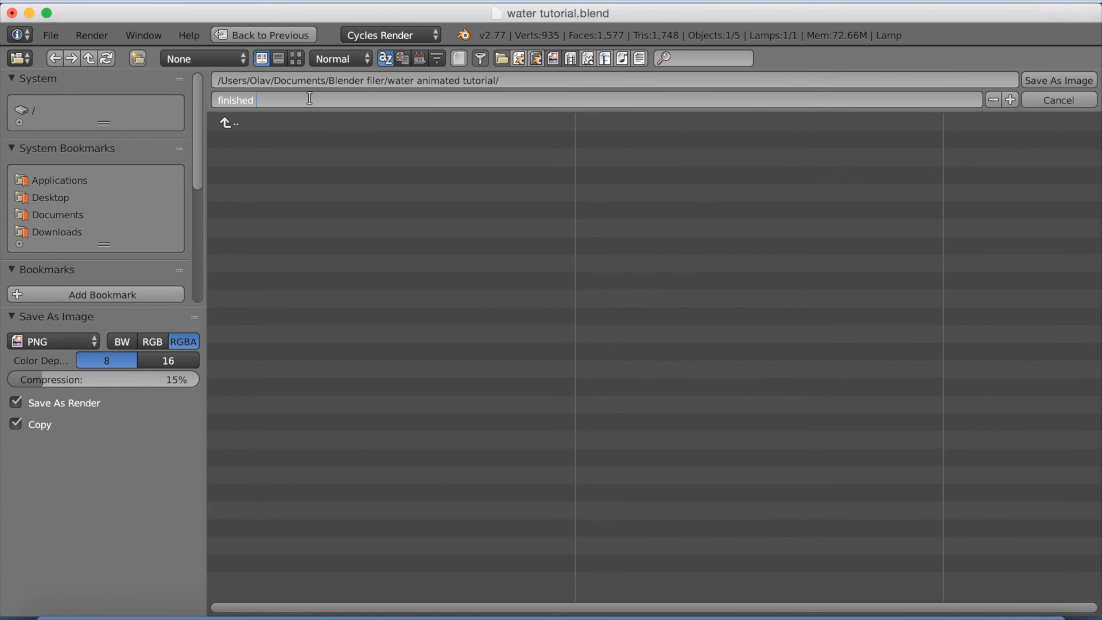
pyautogui.write('fil')
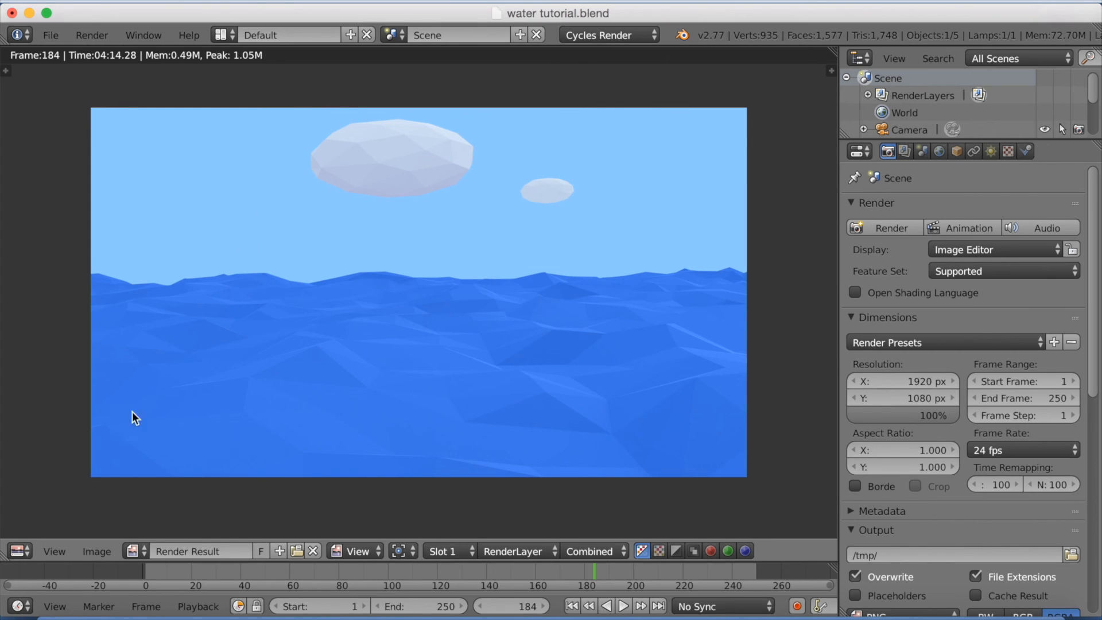
# Return to the 3D view in Solid shading and scrub the timeline to review the wave animation
pyautogui.click(18, 551)
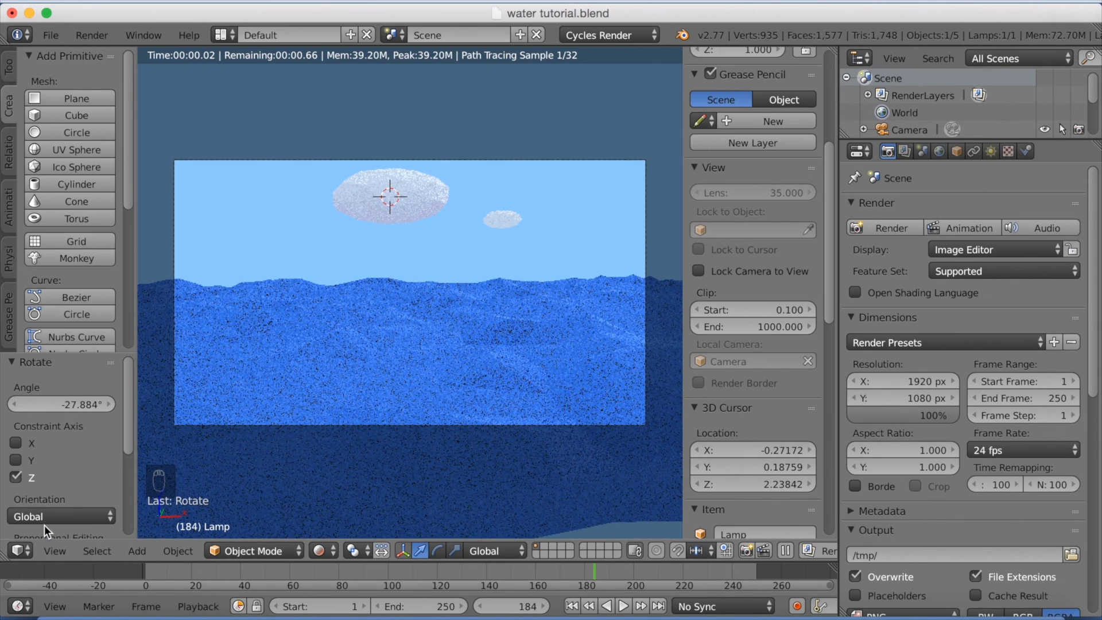
pyautogui.click(320, 550)
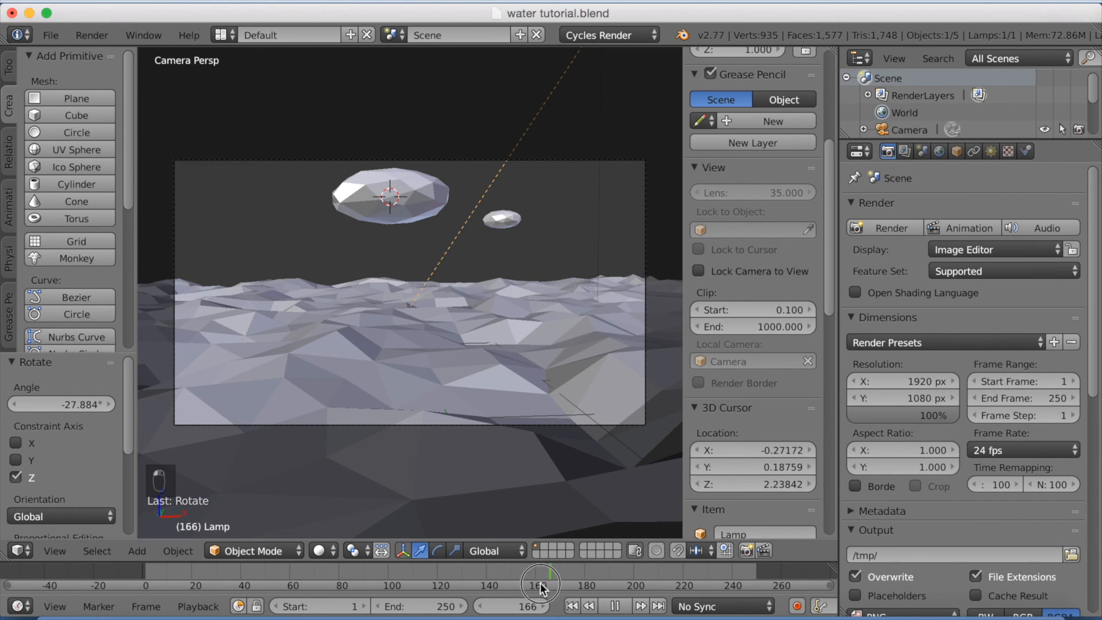
pyautogui.moveTo(541, 585); pyautogui.dragTo(463, 585)
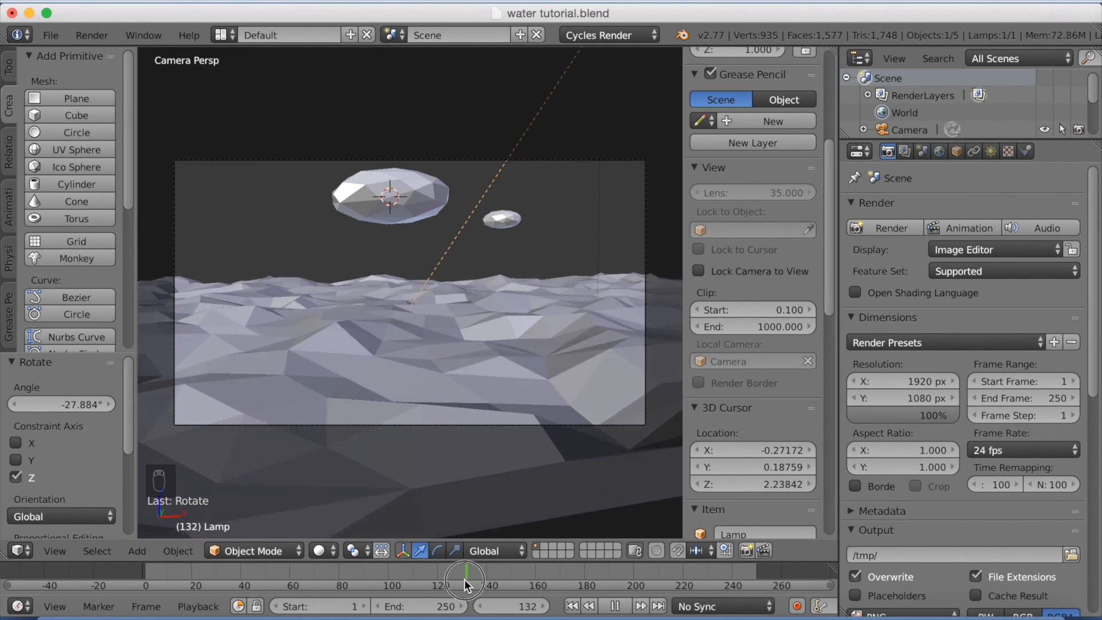
pyautogui.moveTo(465, 579); pyautogui.dragTo(415, 579)
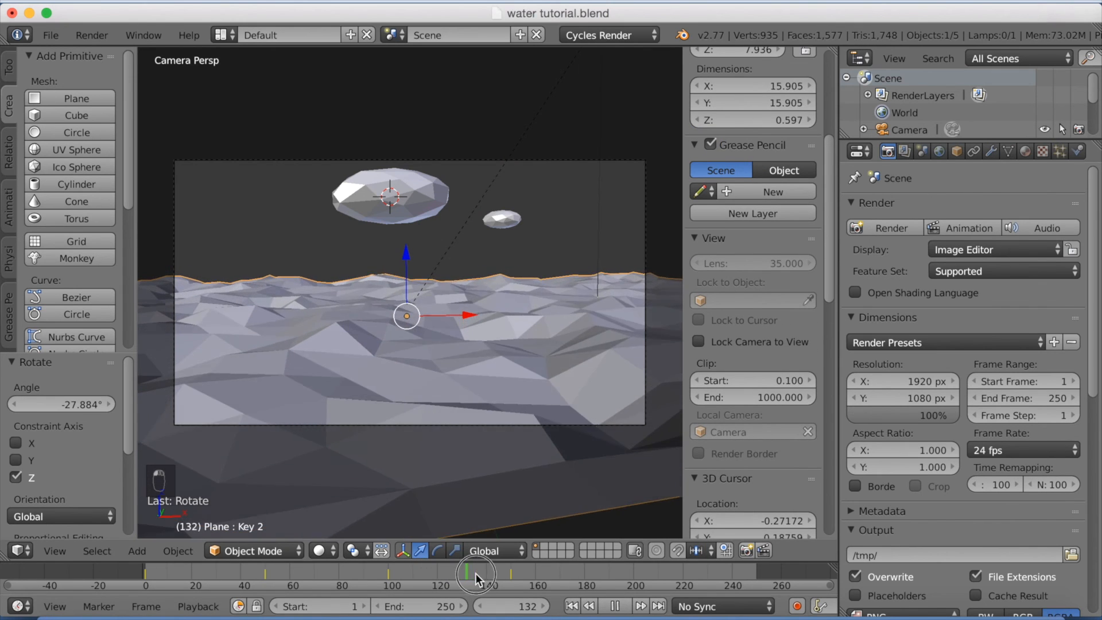
pyautogui.moveTo(477, 570); pyautogui.dragTo(511, 571)
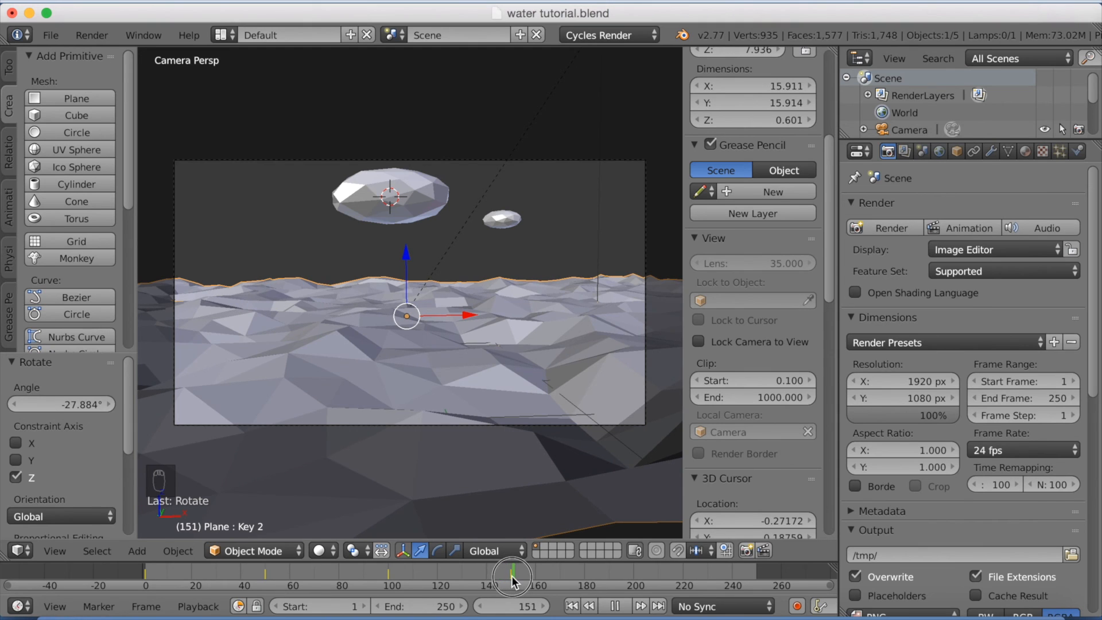
pyautogui.moveTo(511, 569); pyautogui.dragTo(348, 569)
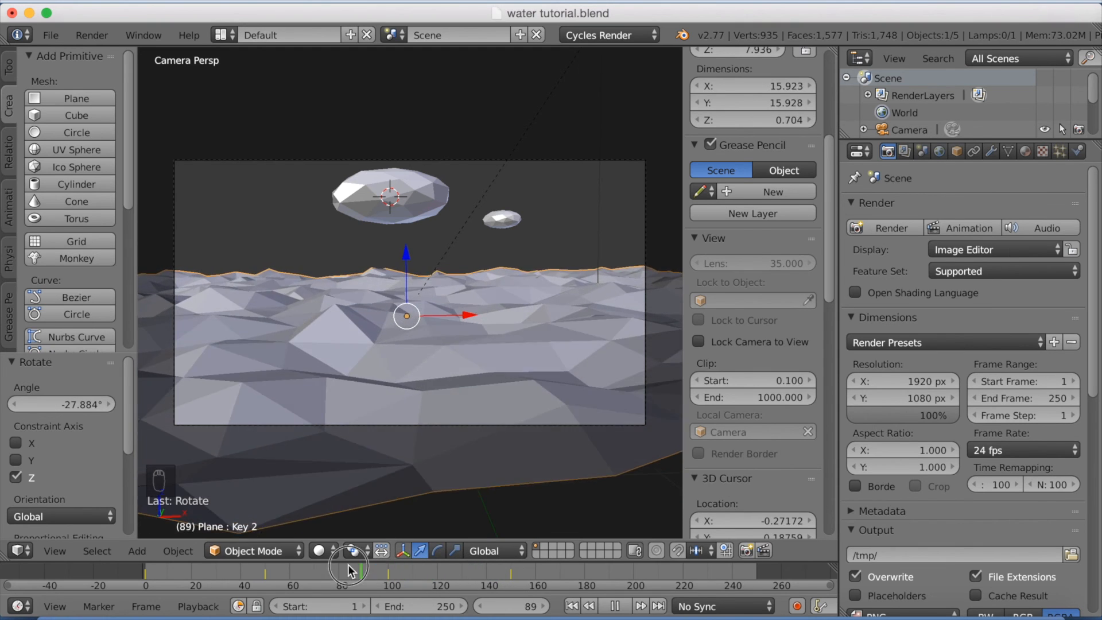
pyautogui.moveTo(348, 566); pyautogui.dragTo(159, 566)
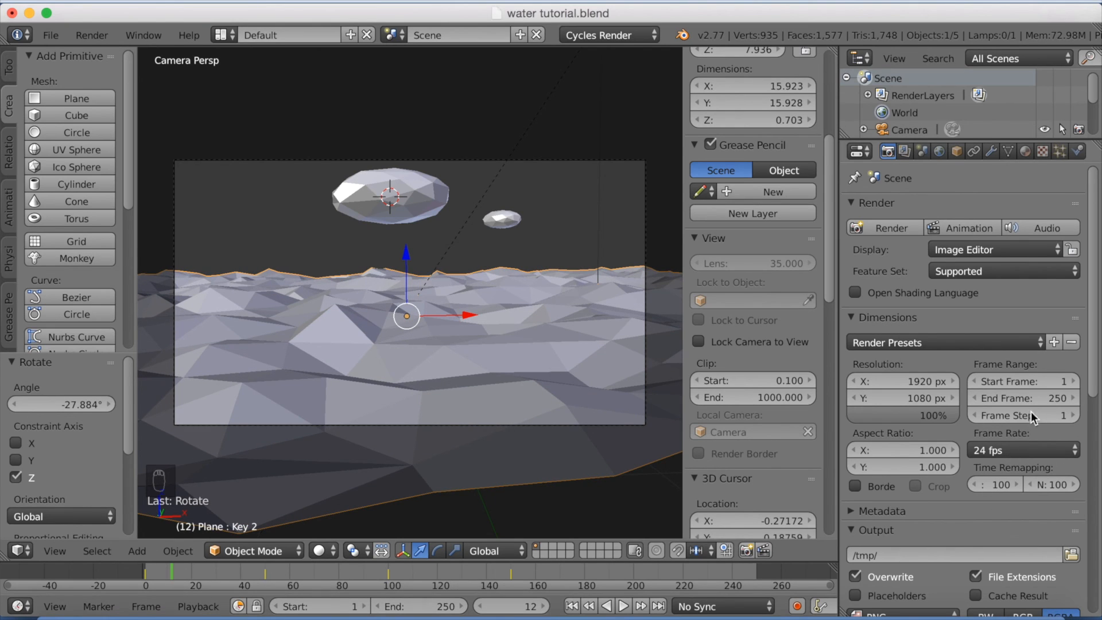
# Set End Frame to 150 and the output format to H.264 in an MPEG-4 container
pyautogui.click(1022, 398)
pyautogui.write('150')
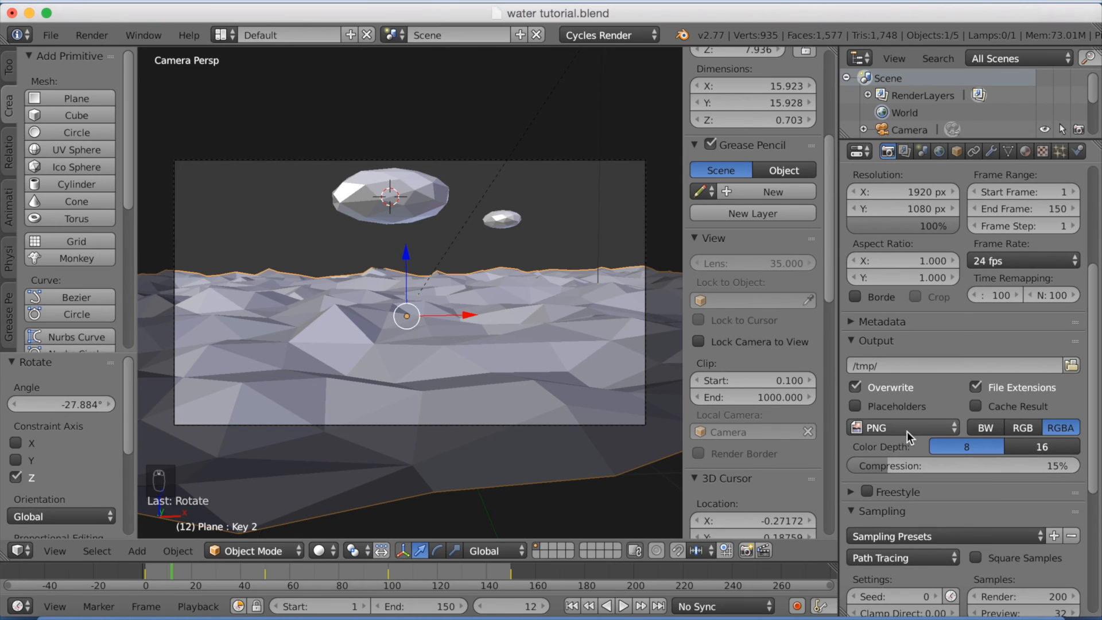
pyautogui.click(899, 426)
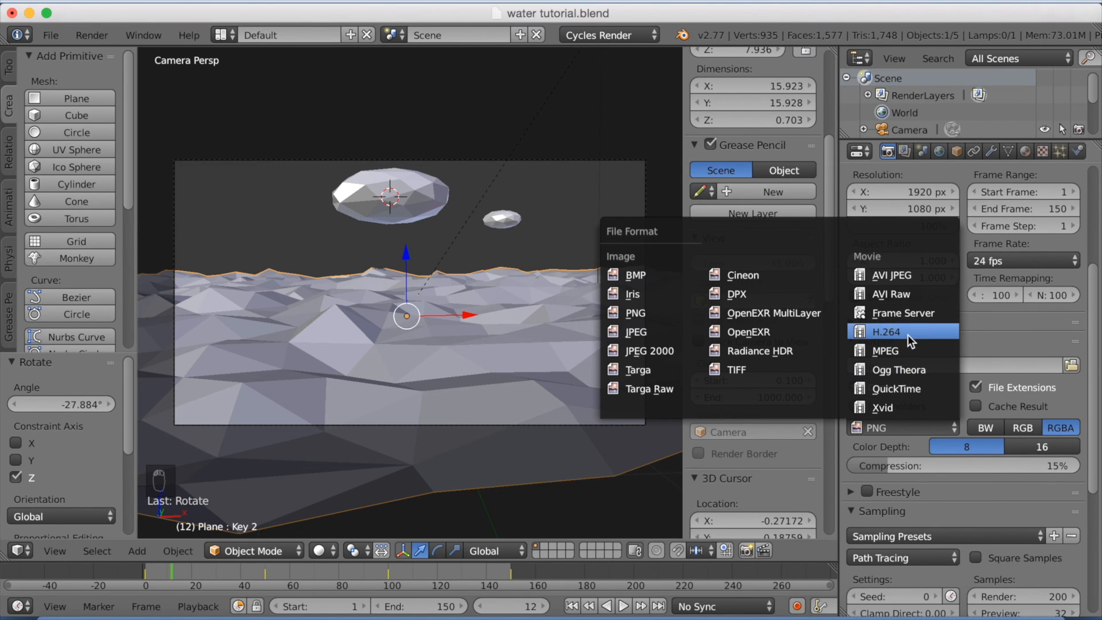
pyautogui.click(886, 331)
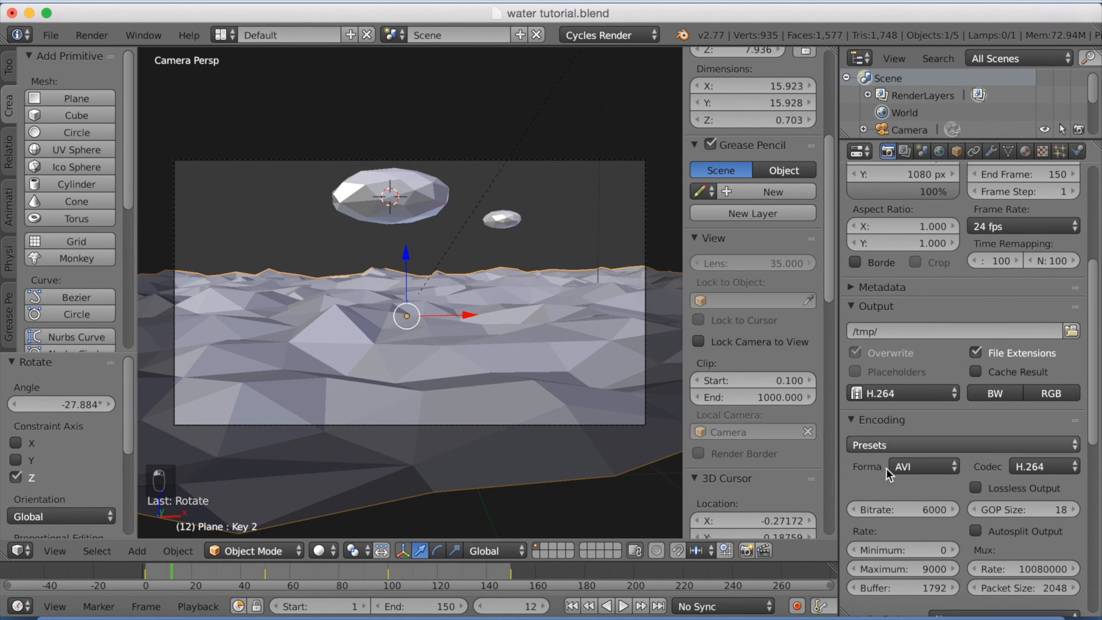
pyautogui.scroll(-3)
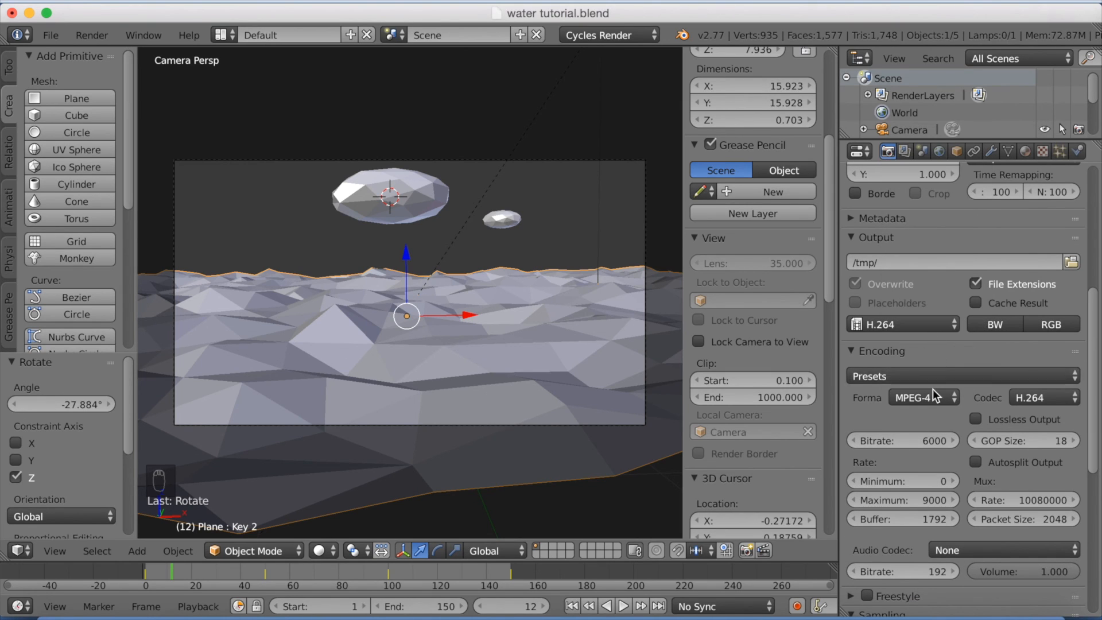
pyautogui.scroll(-3)
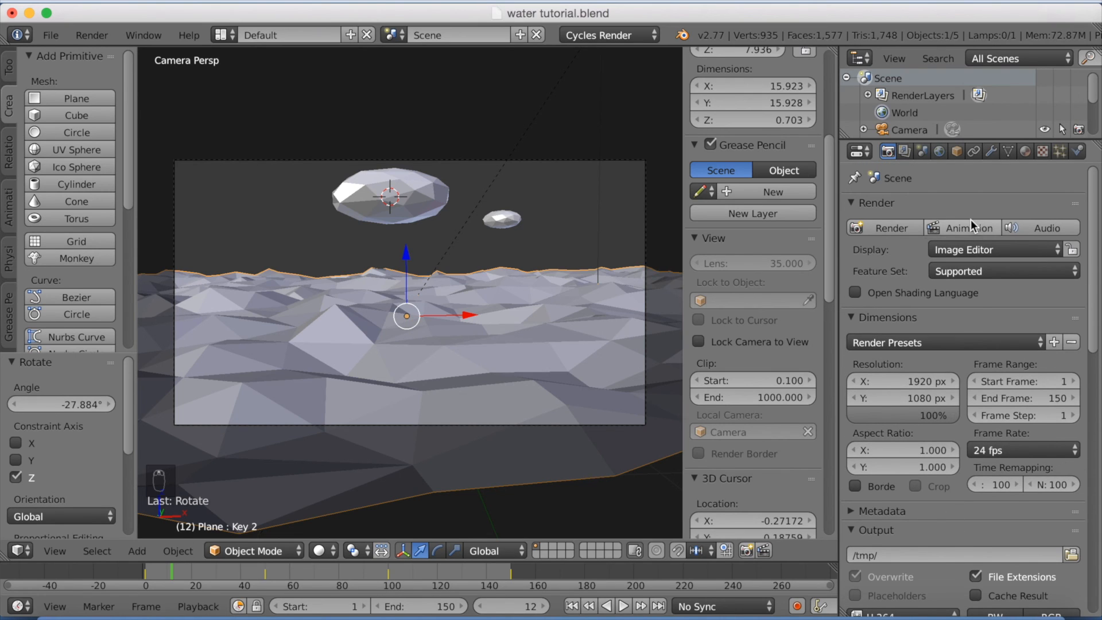
pyautogui.moveTo(965, 316)
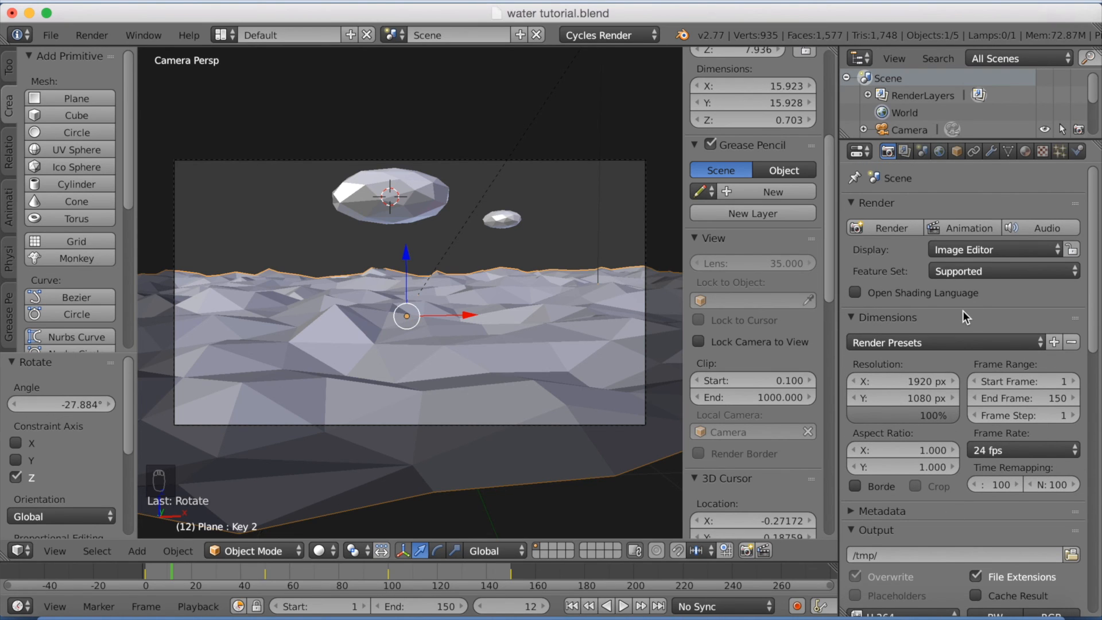